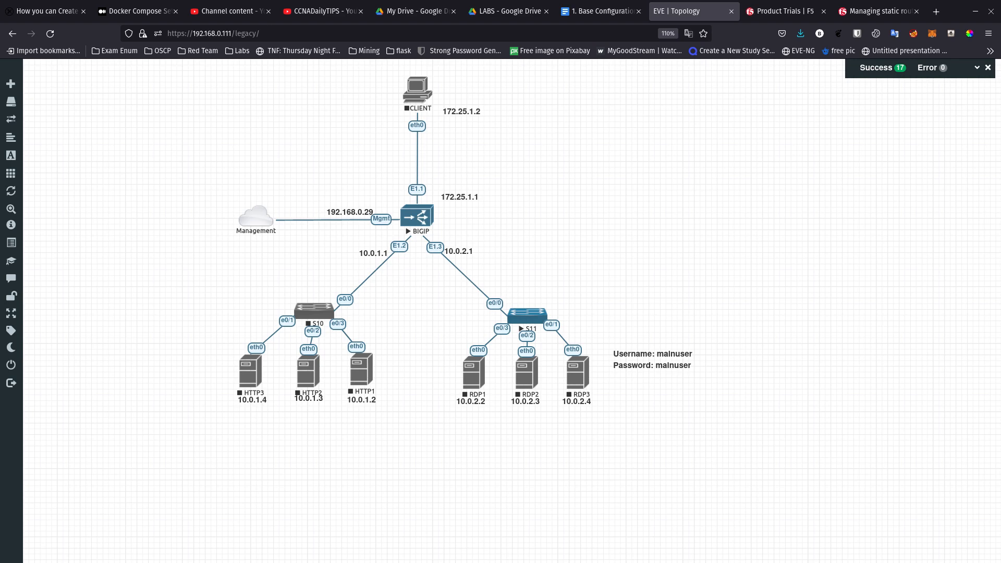
mouse_move(441, 233)
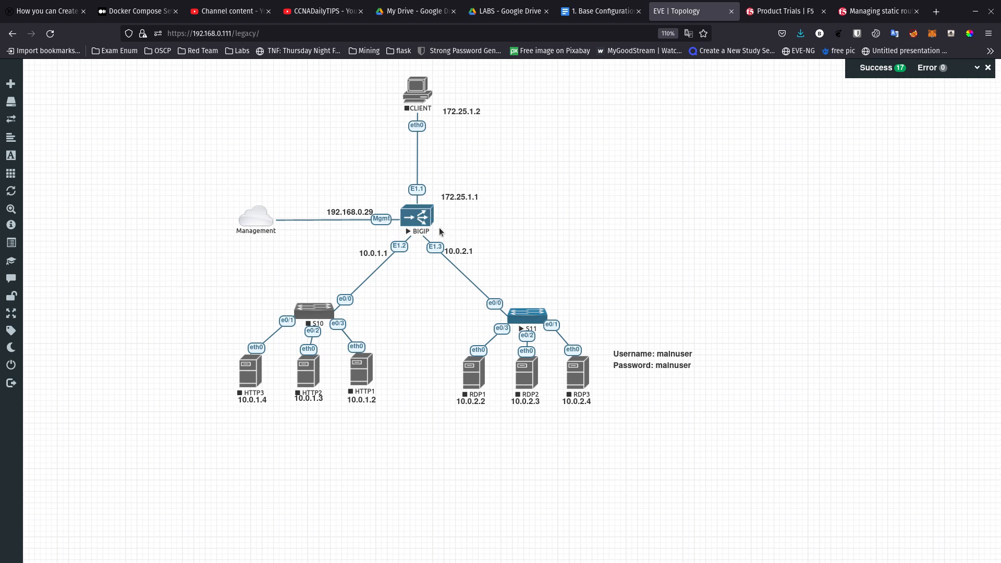
mouse_move(349, 224)
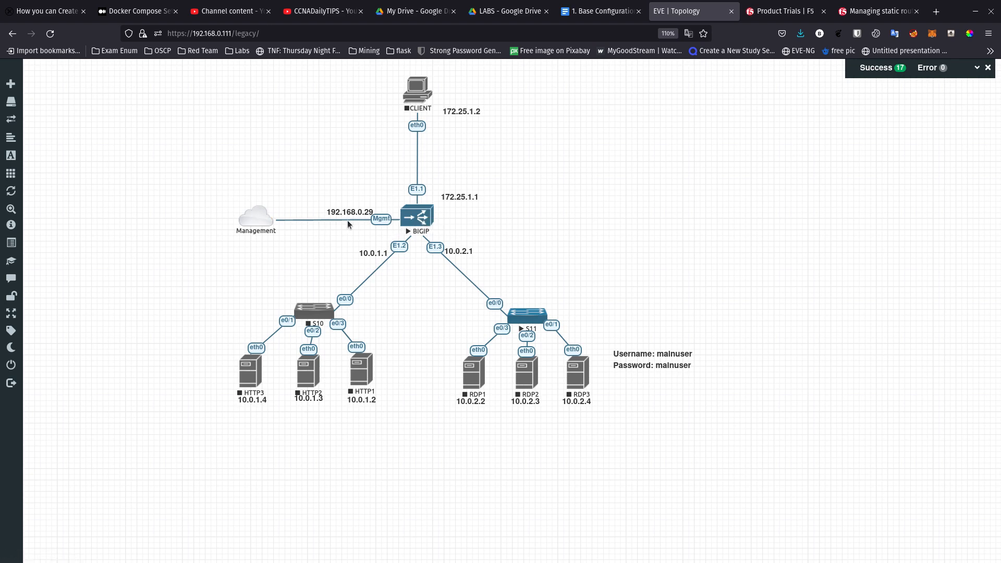
mouse_move(275, 244)
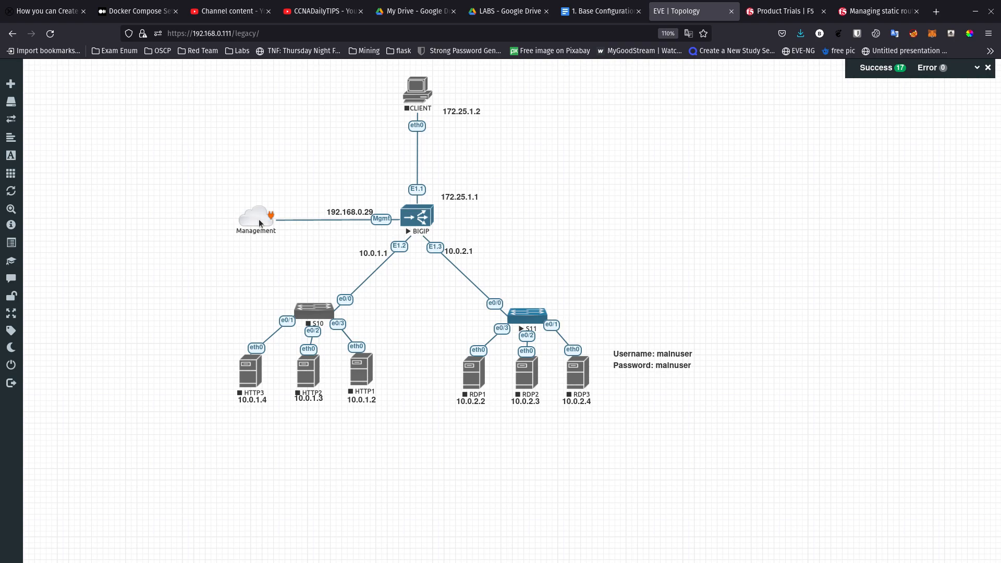
Review the Management network's settings in the topology and close them without saving
right_click(256, 217)
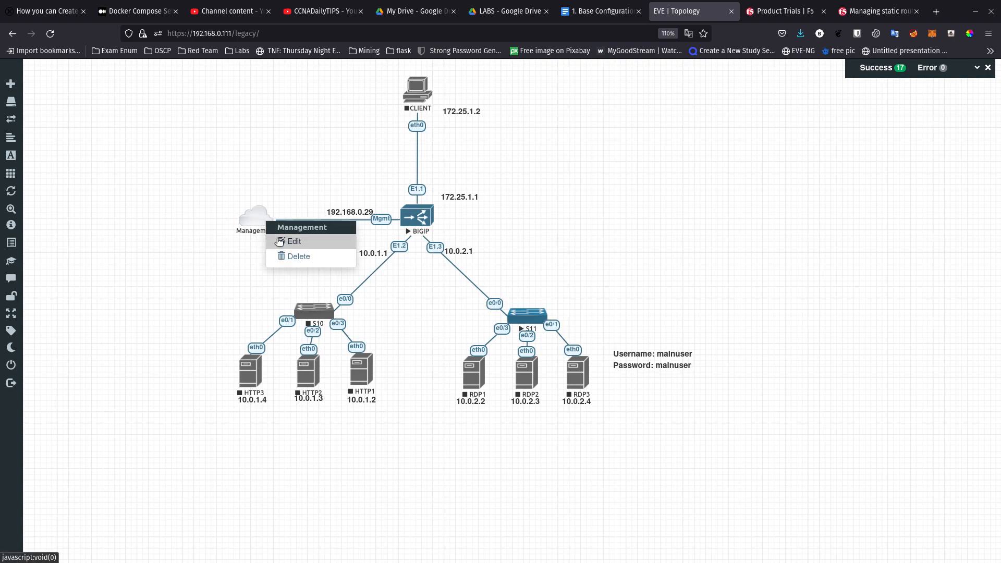
click(294, 241)
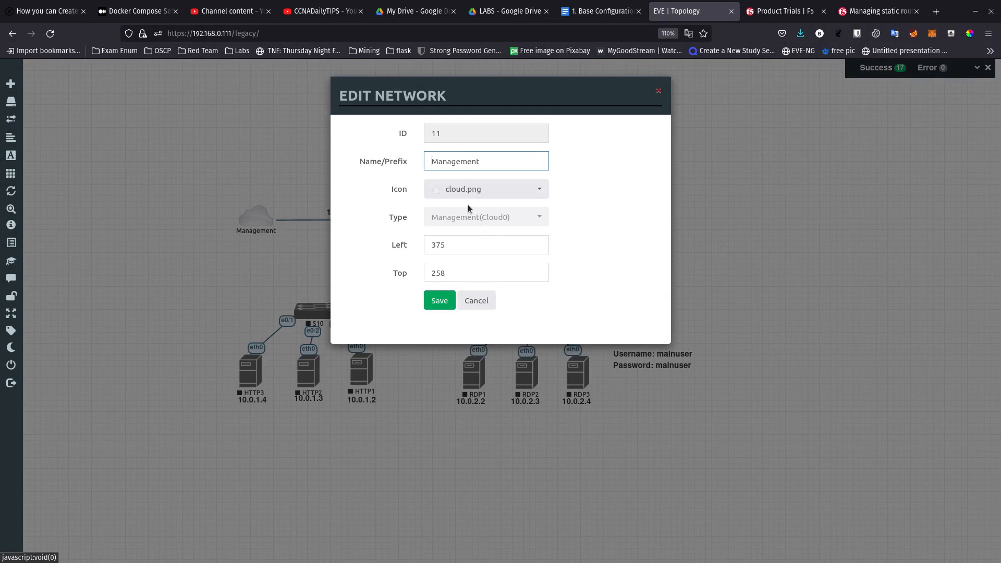
mouse_move(486, 217)
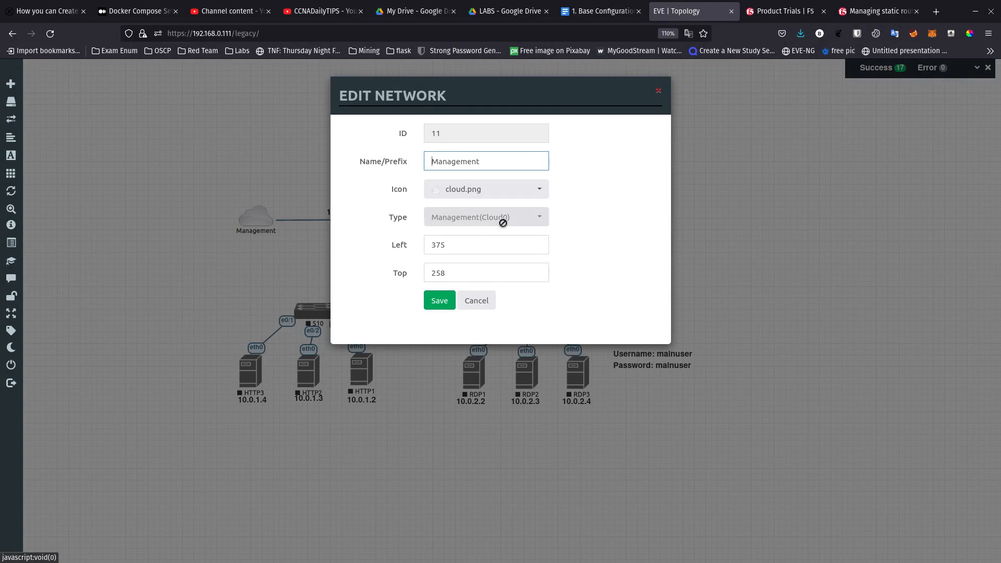
mouse_move(524, 249)
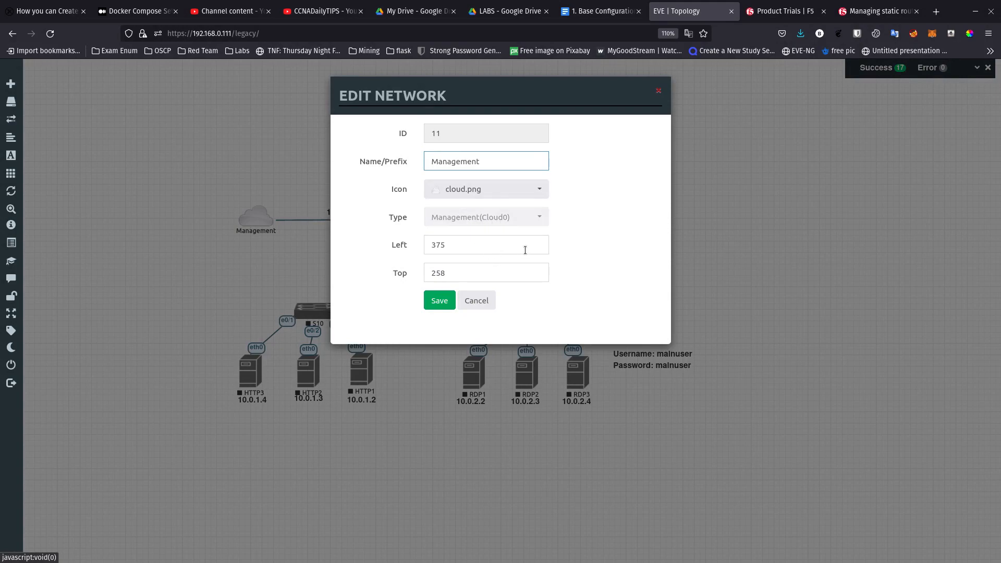
click(440, 300)
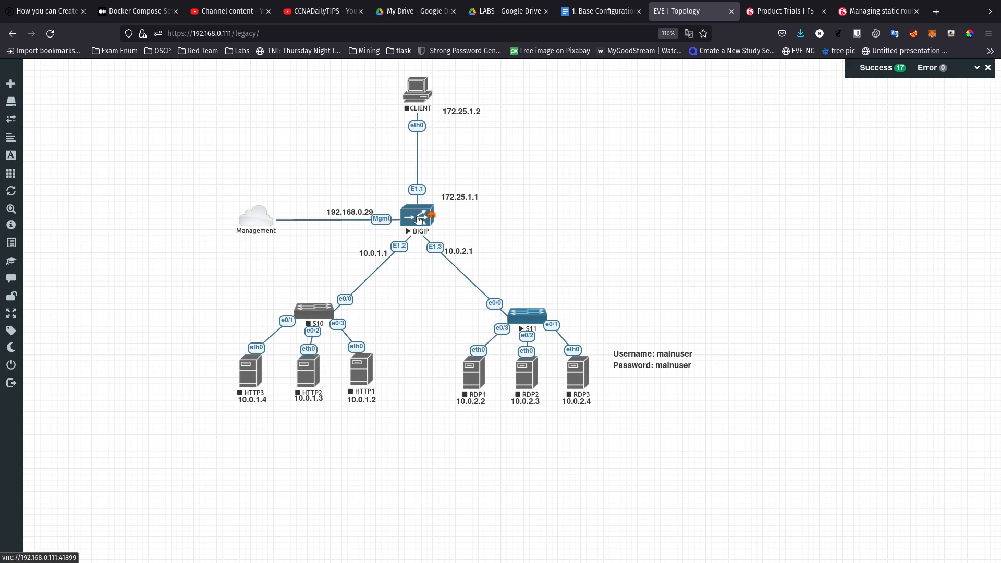
click(416, 216)
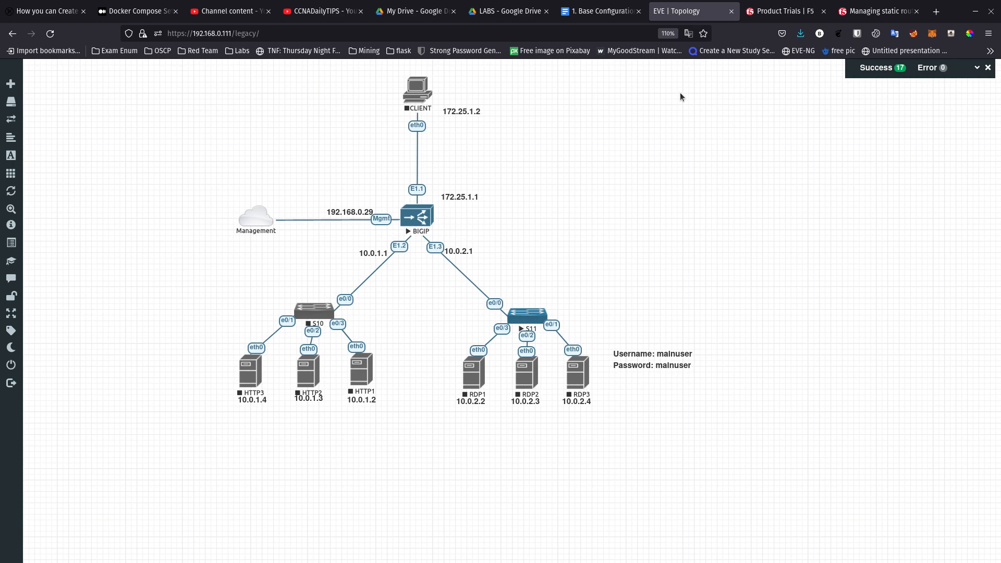
mouse_move(770, 168)
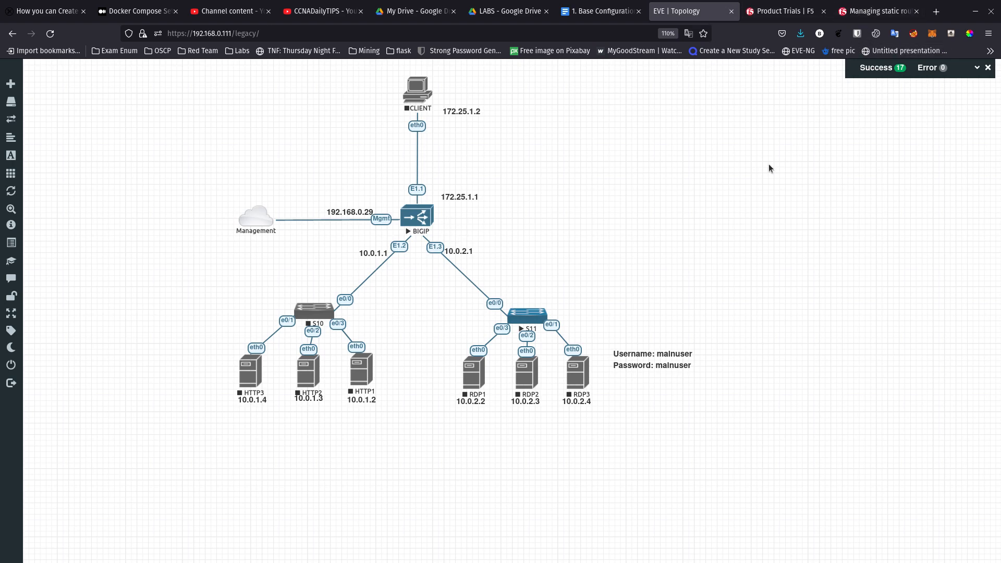
mouse_move(641, 226)
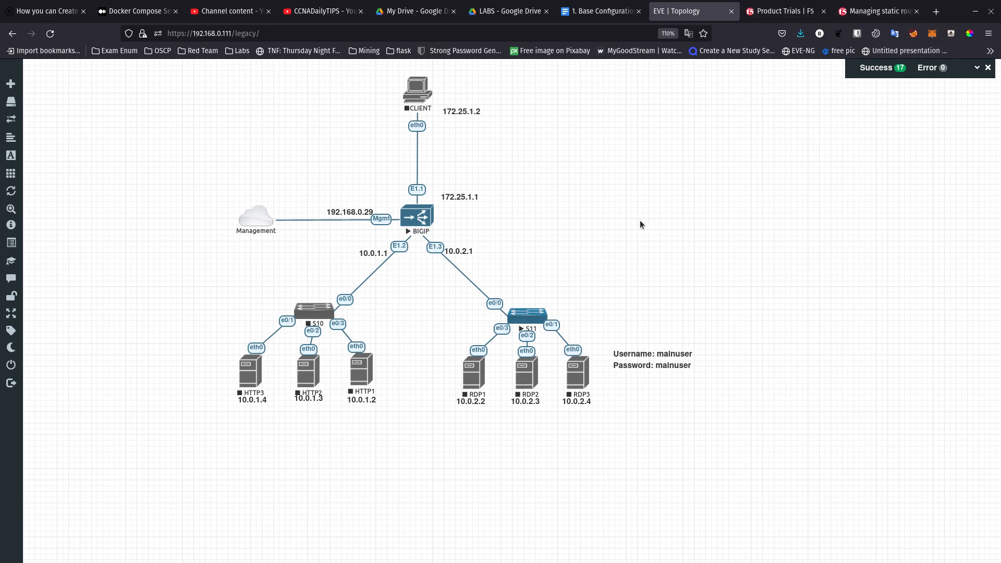
mouse_move(560, 237)
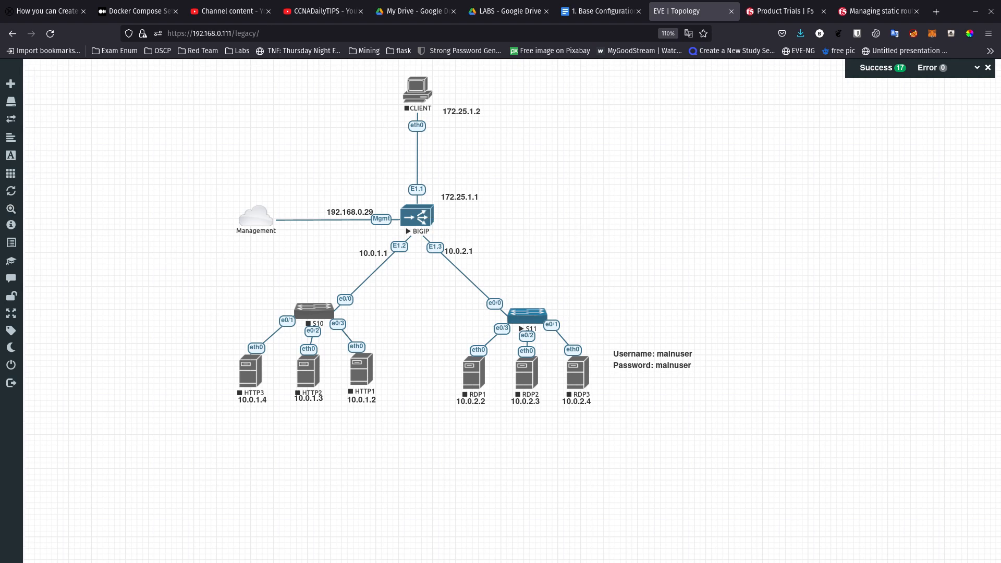
Log into the BIGIP console as root and complete the enforced root password change
double_click(416, 213)
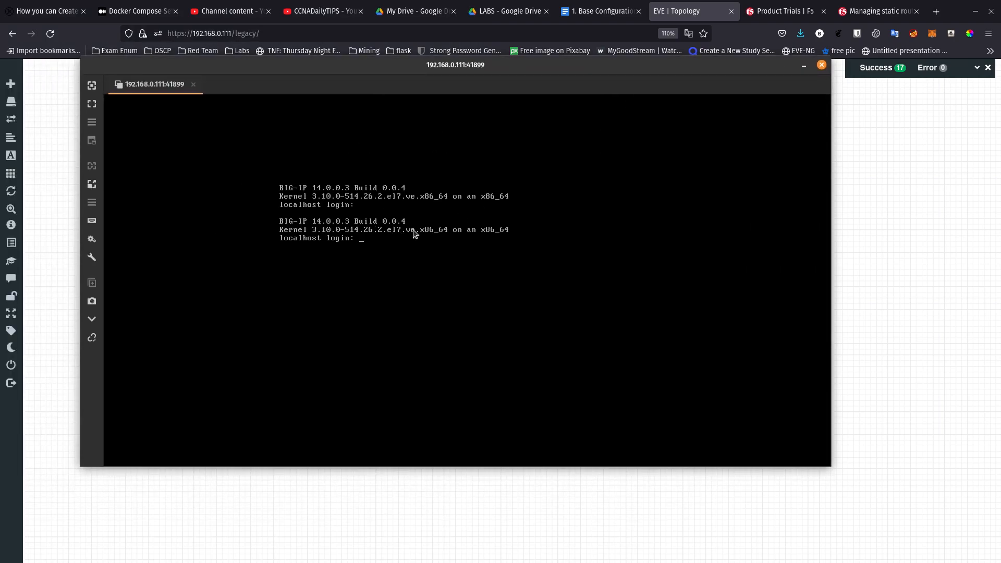
text(root)
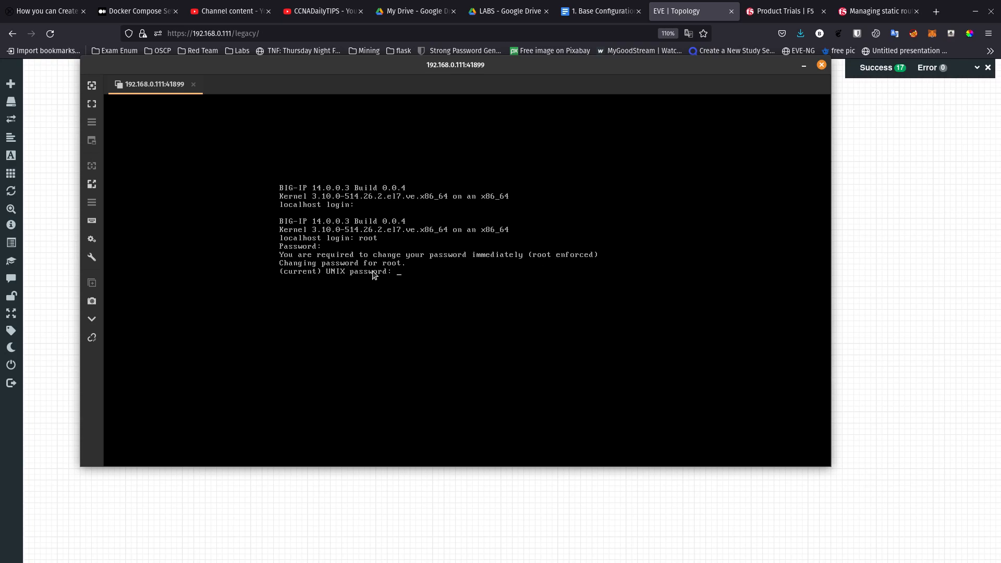
mouse_move(505, 280)
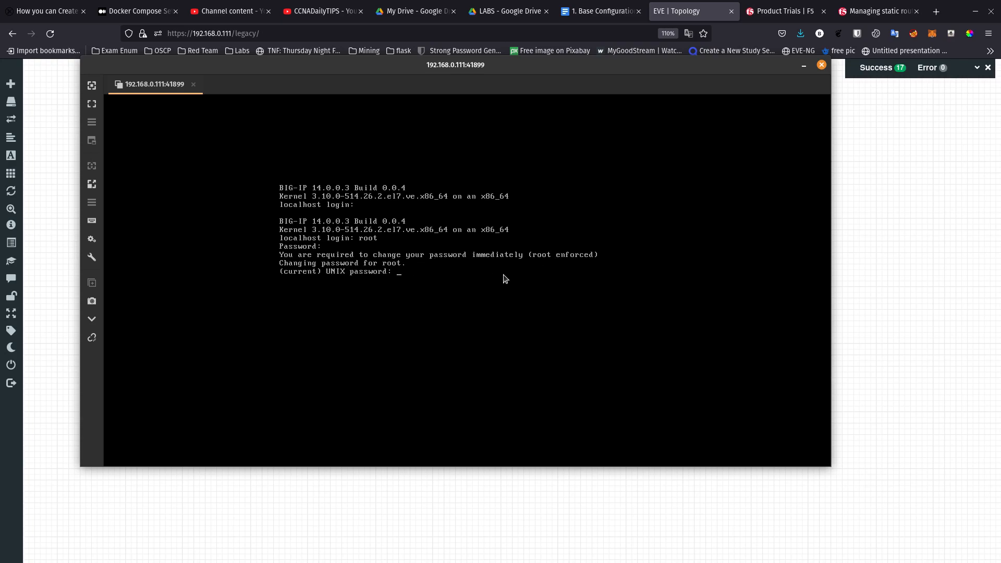
mouse_move(499, 280)
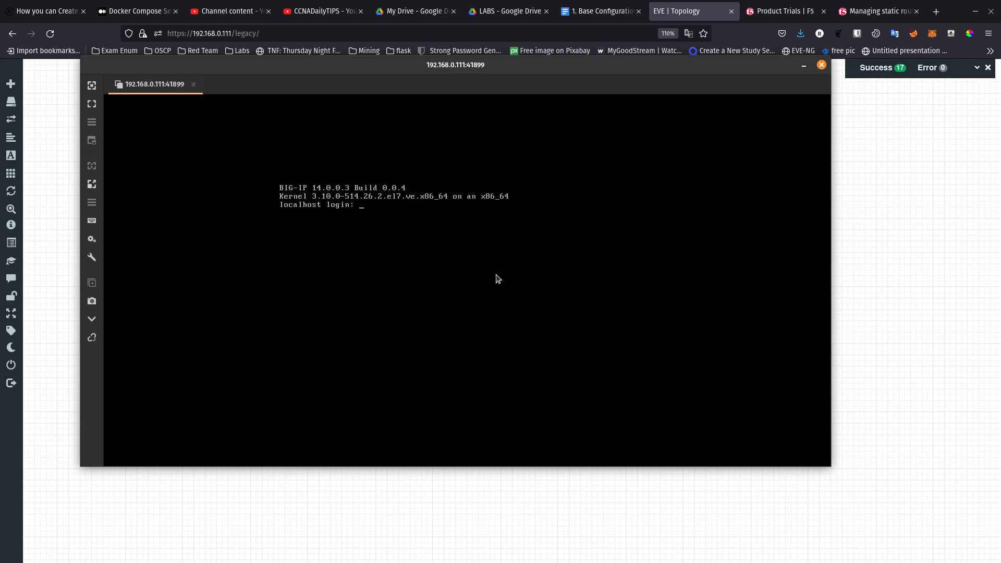
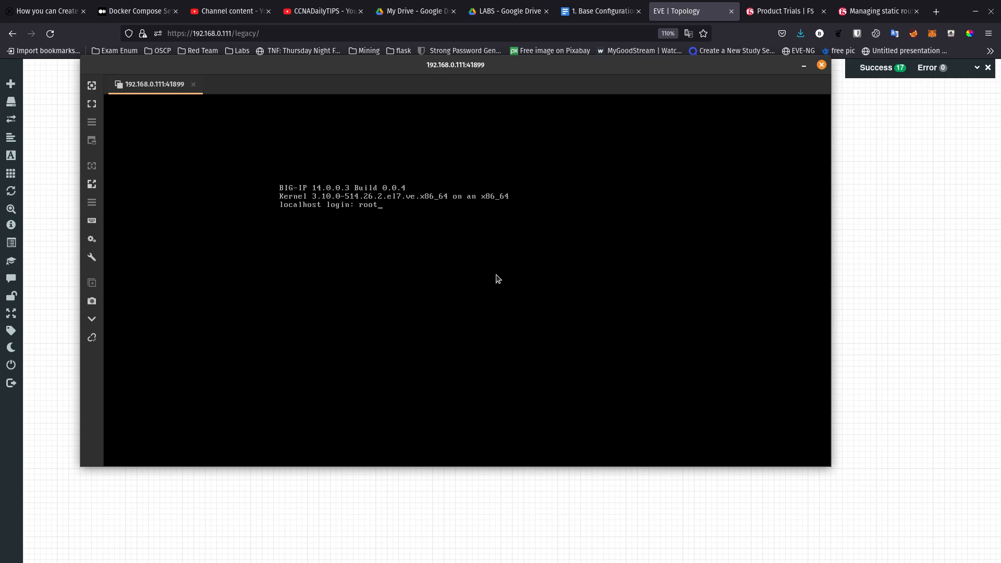
key(Return)
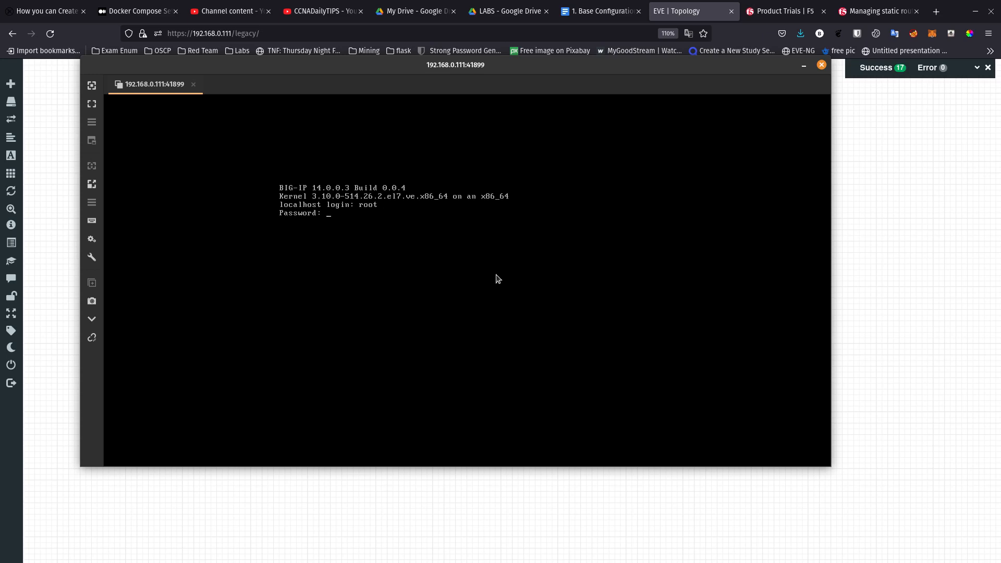
key(Return)
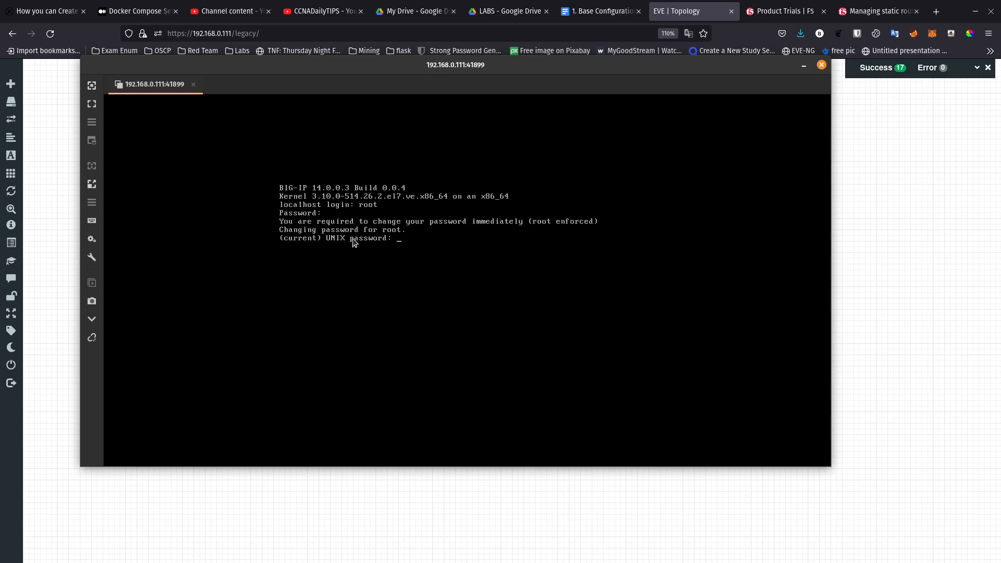
mouse_move(391, 250)
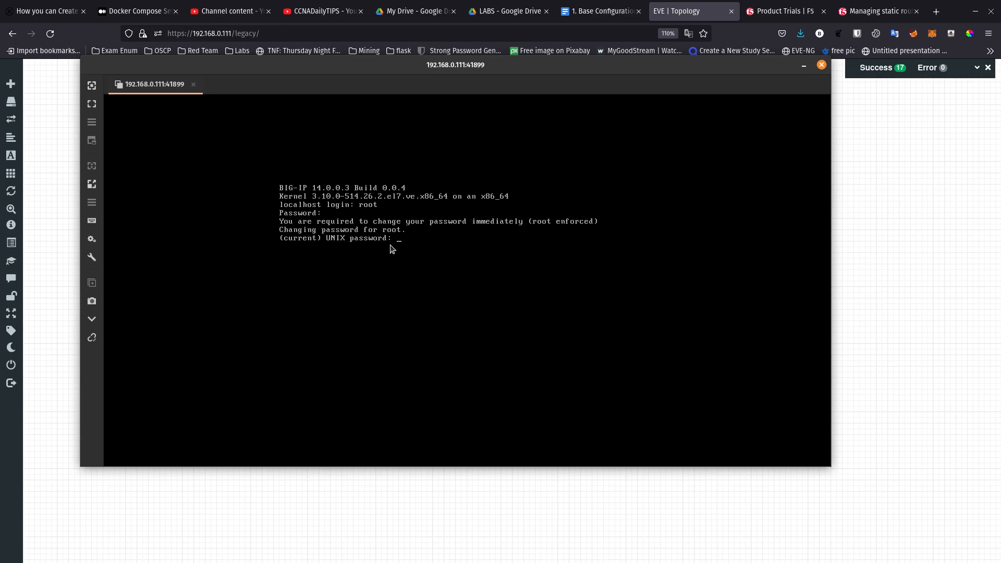
key(Return)
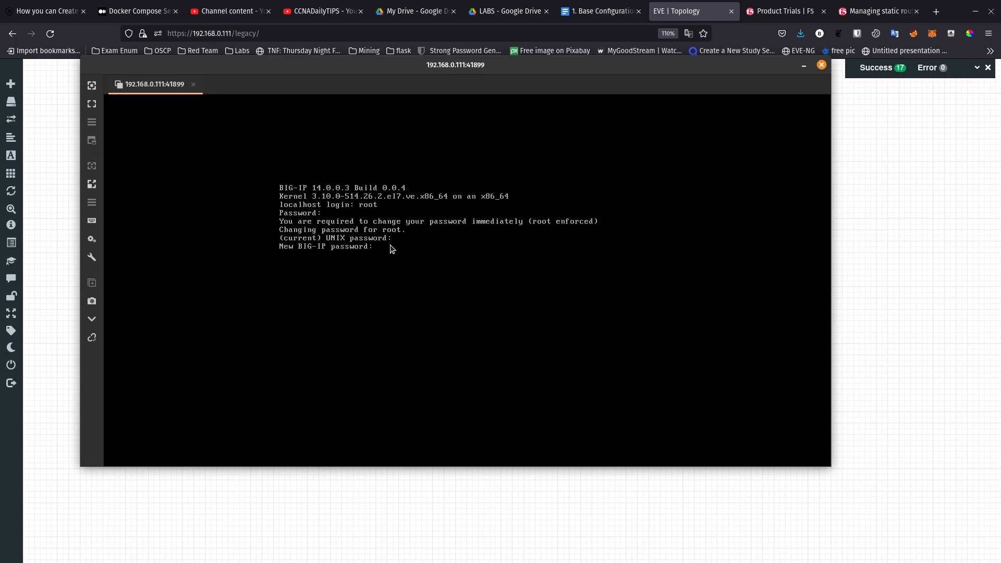
key(Return)
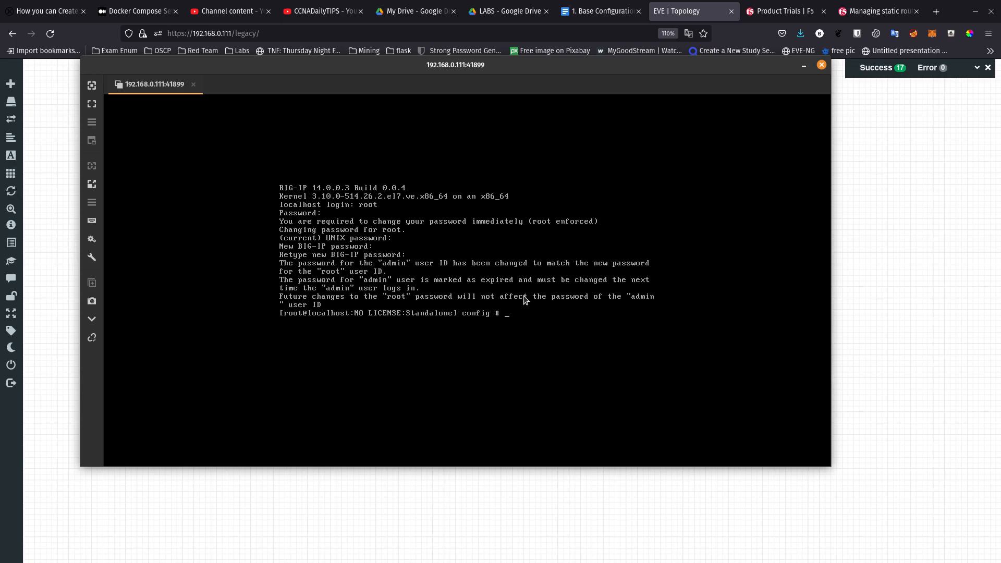
mouse_move(358, 322)
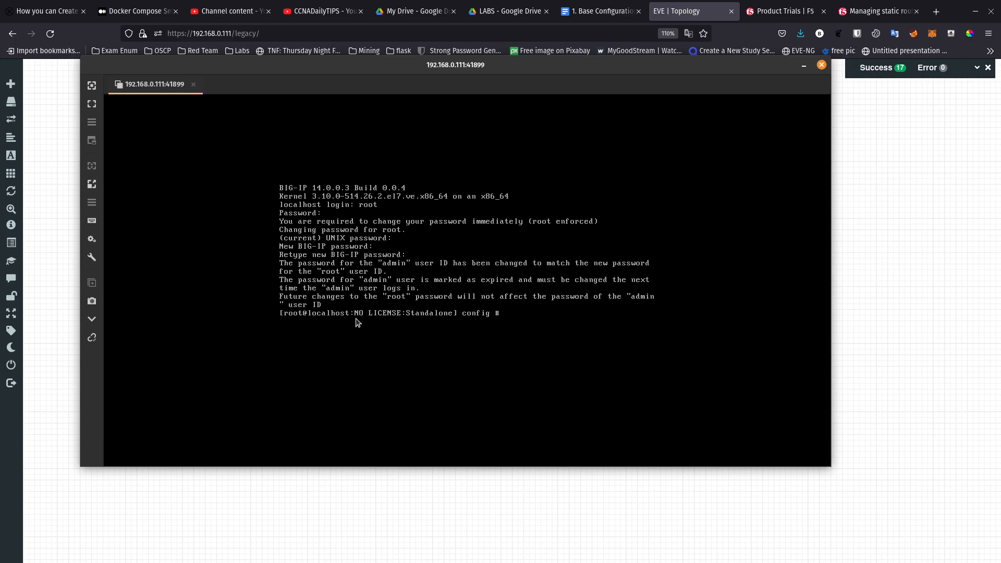
mouse_move(470, 331)
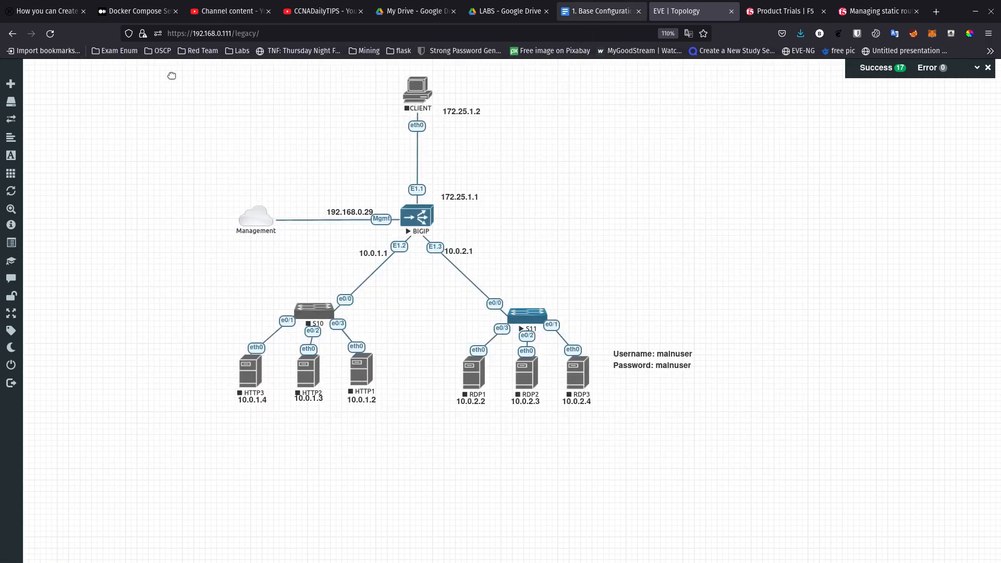
Bring the BIG-IP console back and enter config at the root shell prompt
click(638, 10)
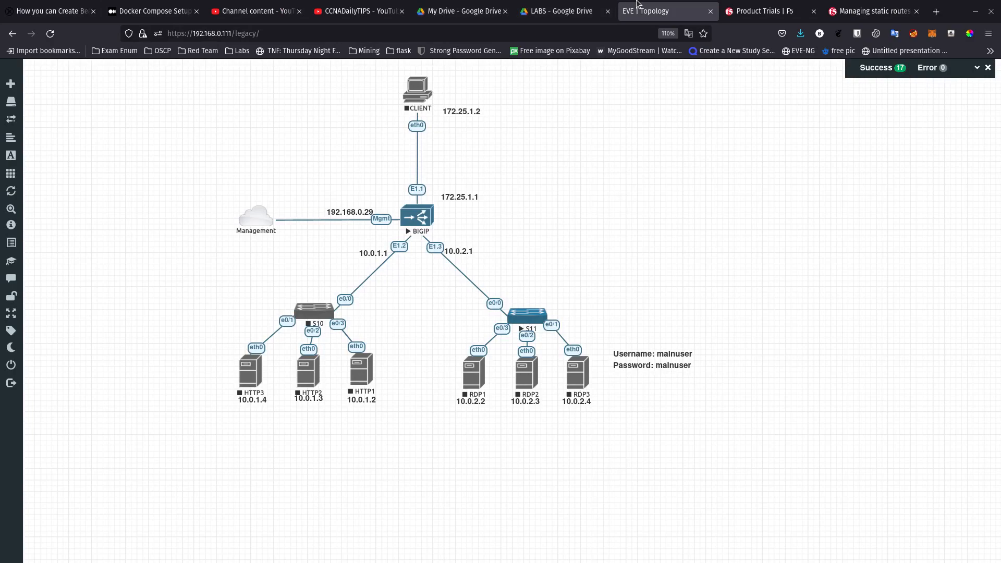
mouse_move(135, 291)
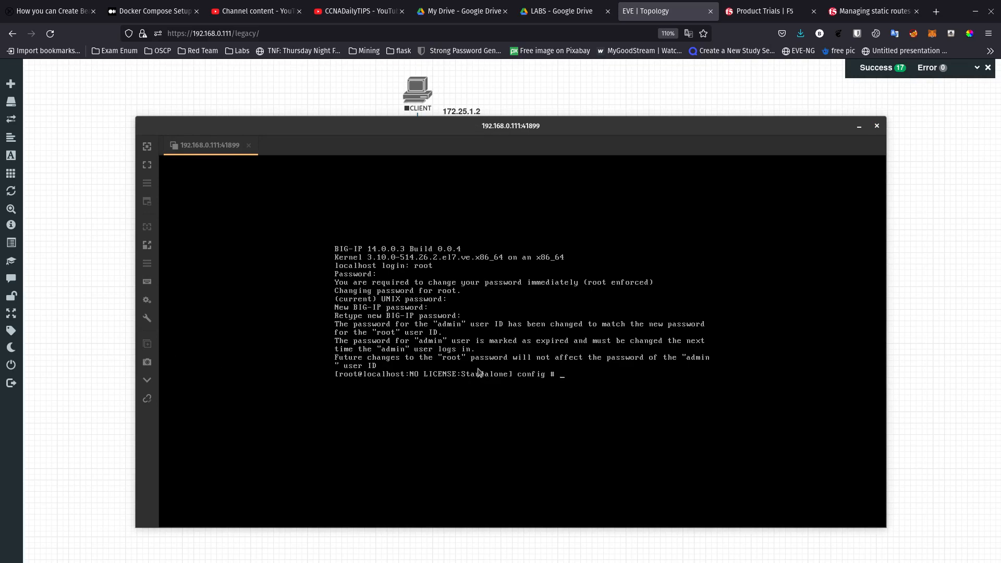
text(config)
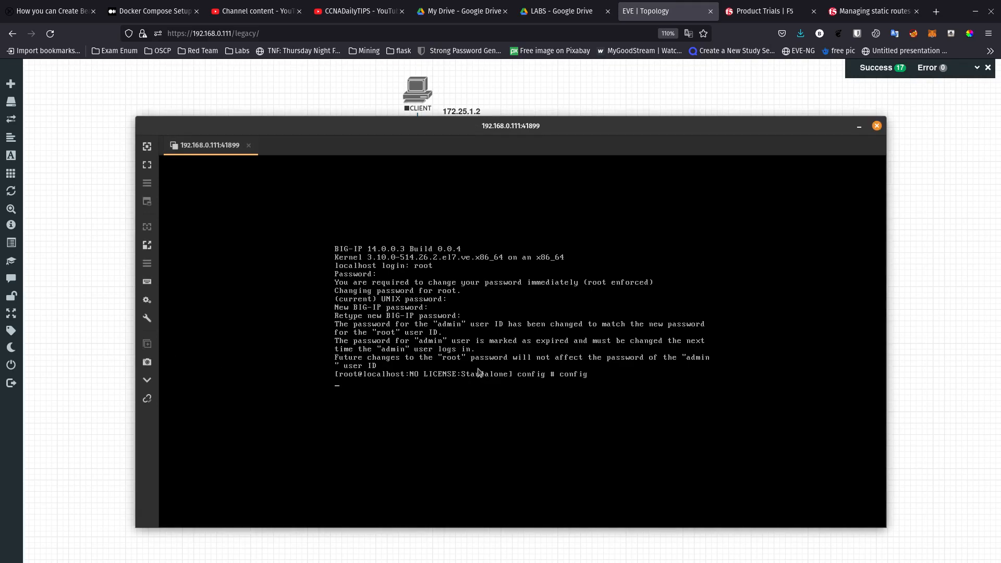
mouse_move(503, 295)
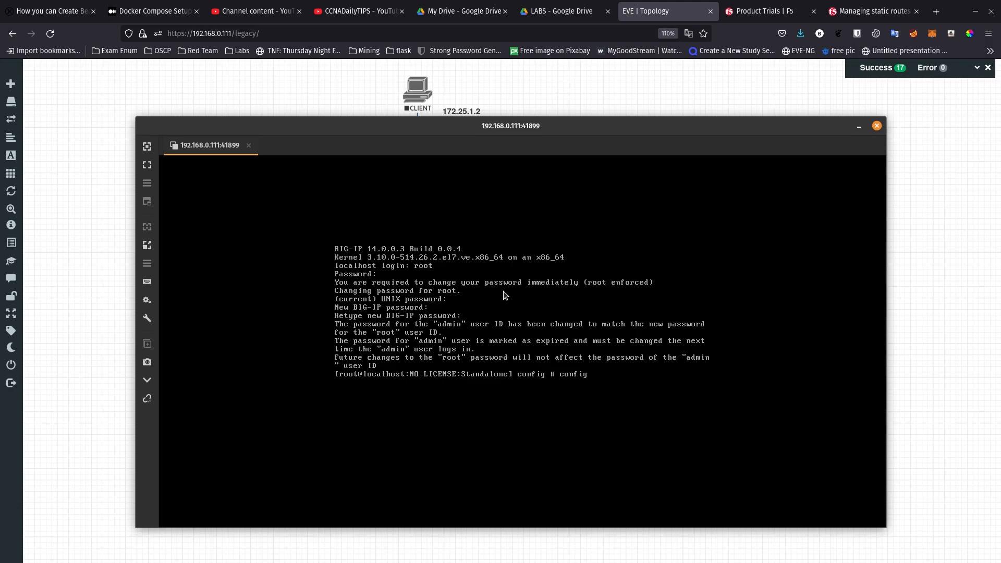
Start the F5 Management Port Setup utility and acknowledge its introduction
key(Return)
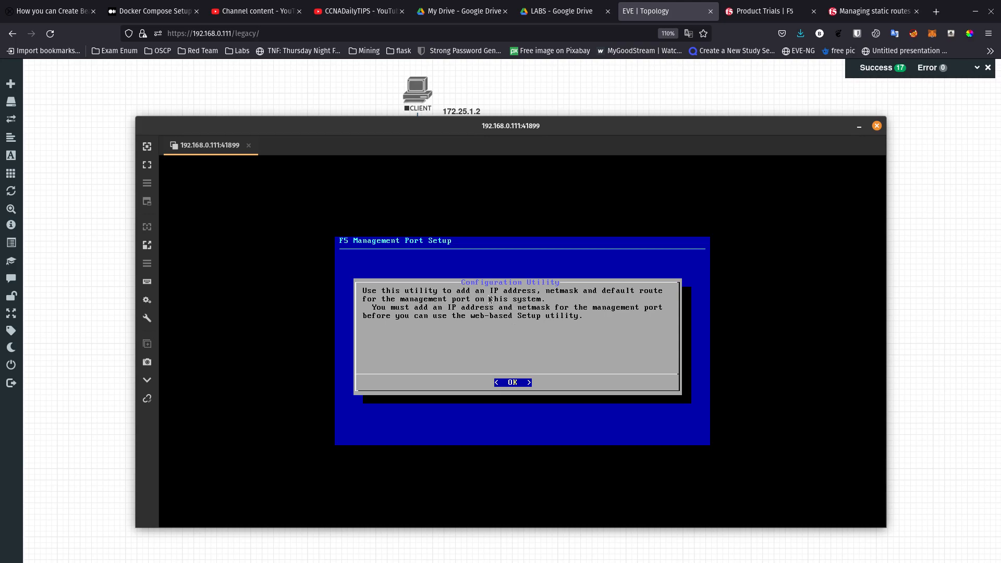
click(512, 381)
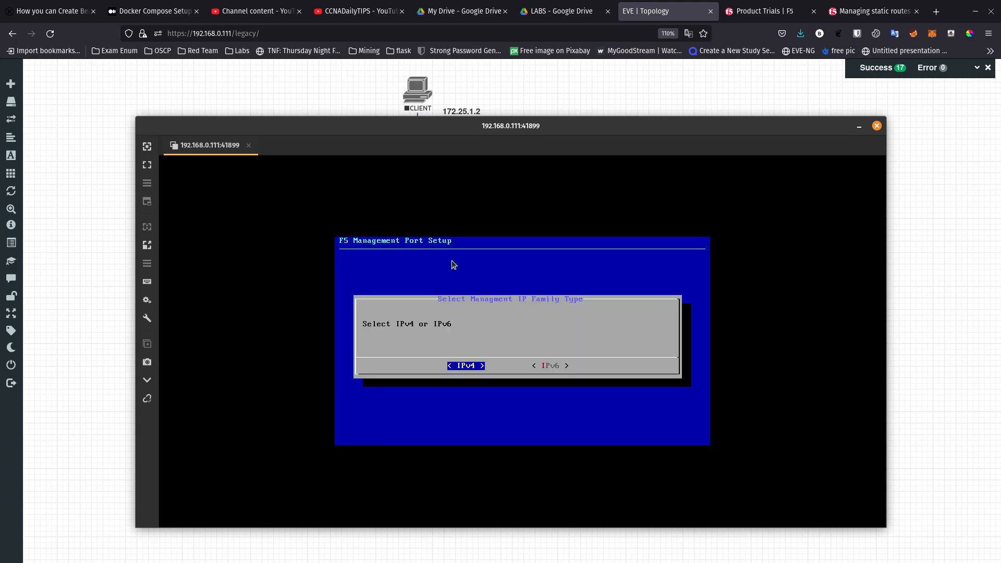
mouse_move(444, 330)
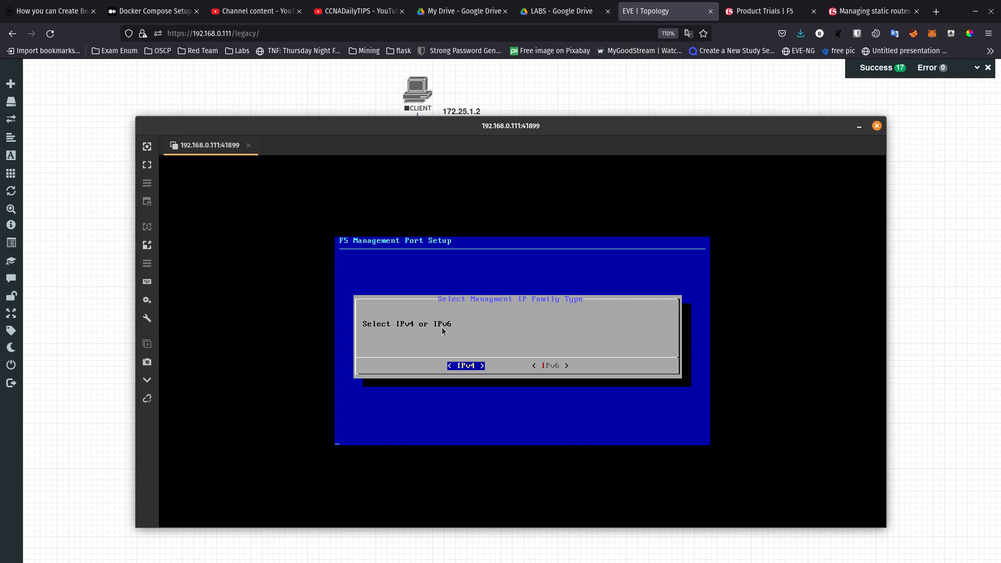
mouse_move(541, 175)
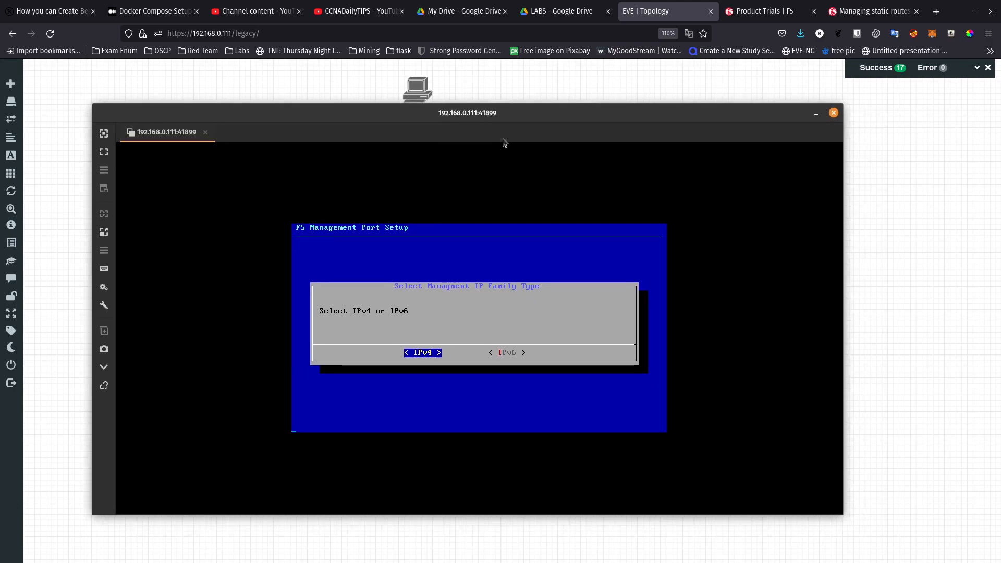
mouse_move(335, 237)
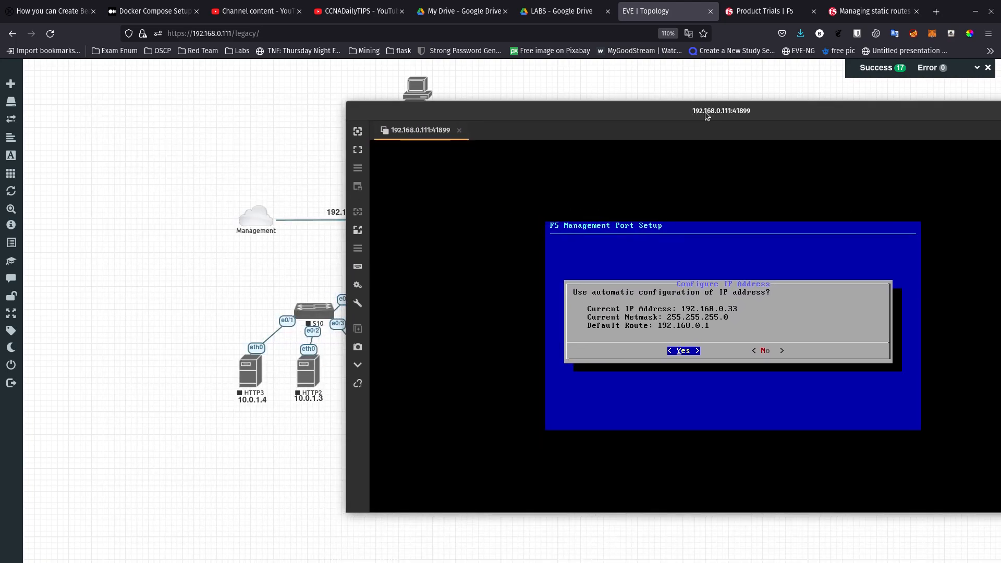
mouse_move(254, 228)
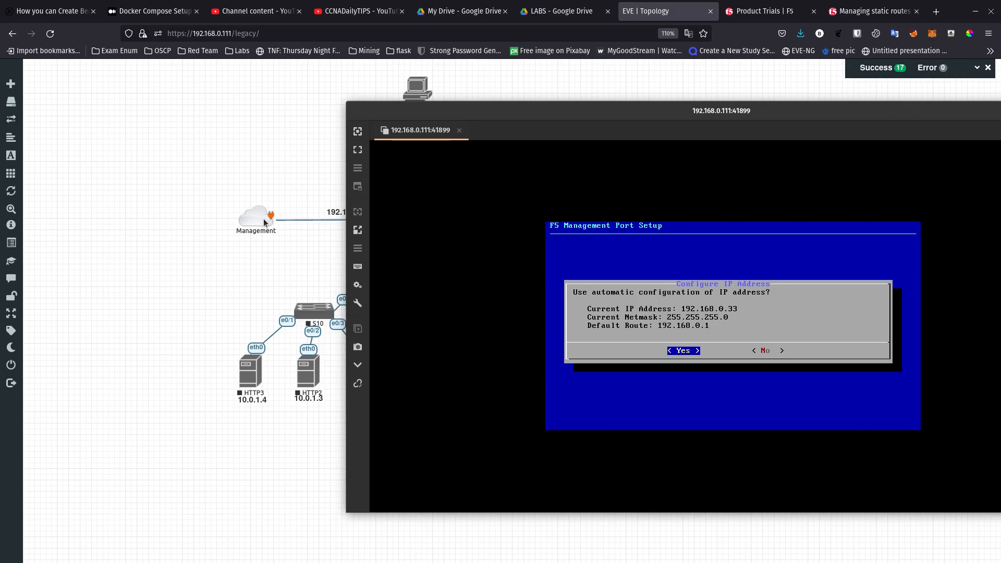
mouse_move(731, 318)
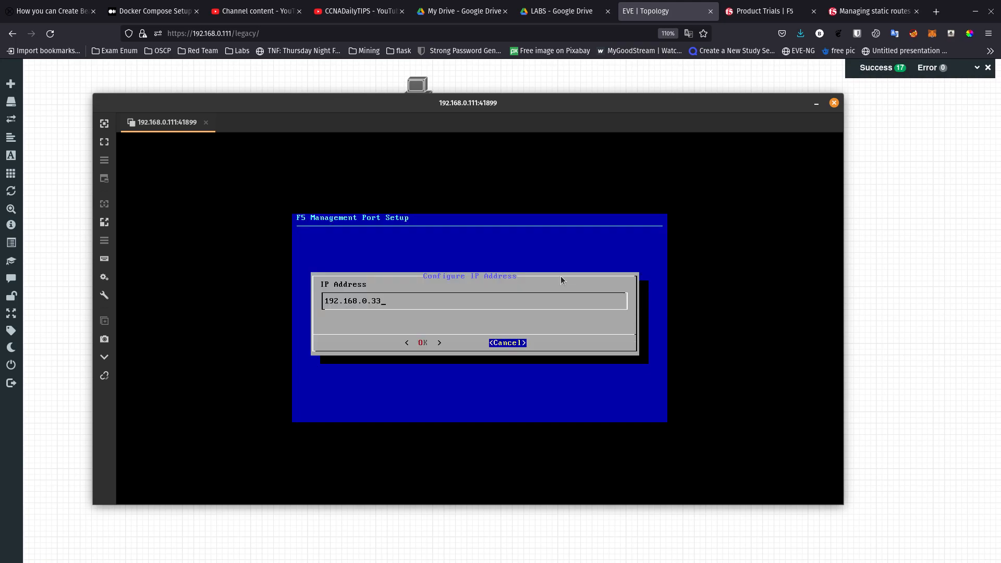
Set management IP 192.160.0.29, keep netmask 255.255.255.0 and accept default route 192.160.0.1
key(BackSpace)
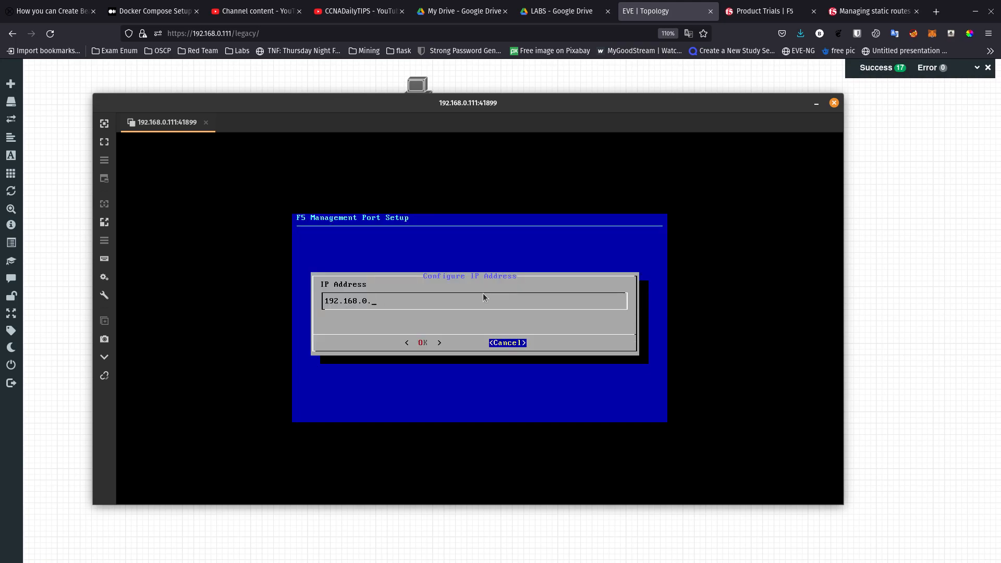
text(29)
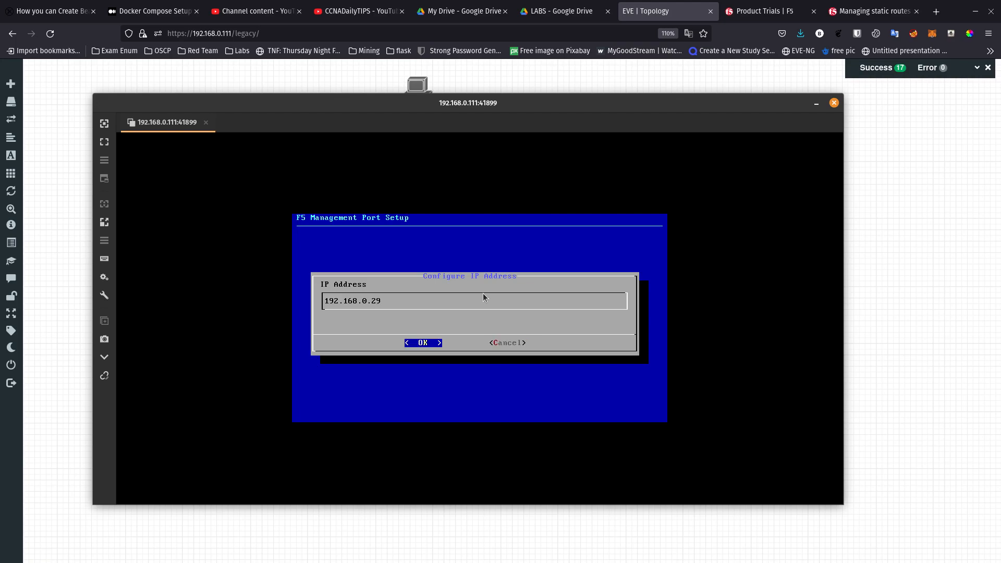
click(422, 344)
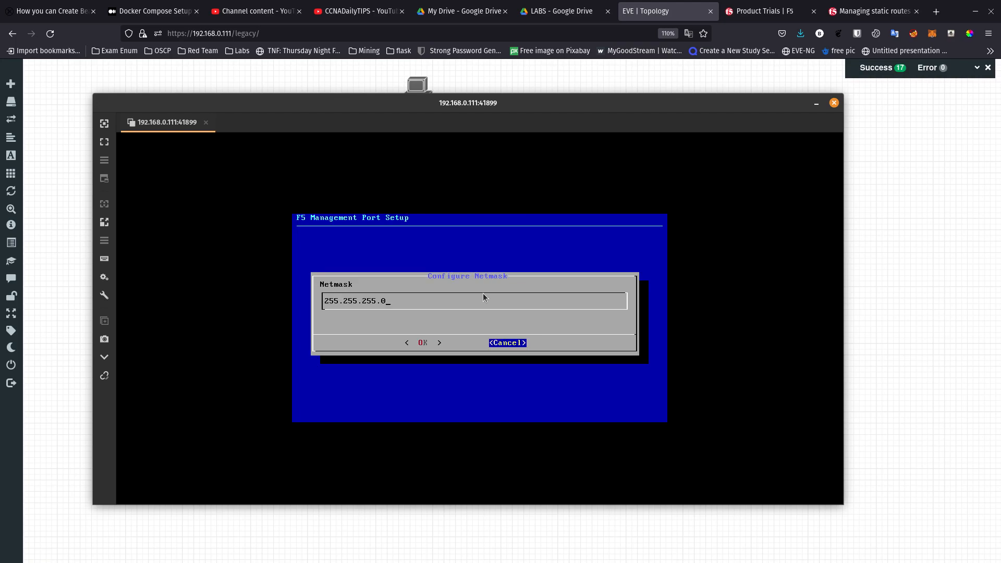
mouse_move(383, 310)
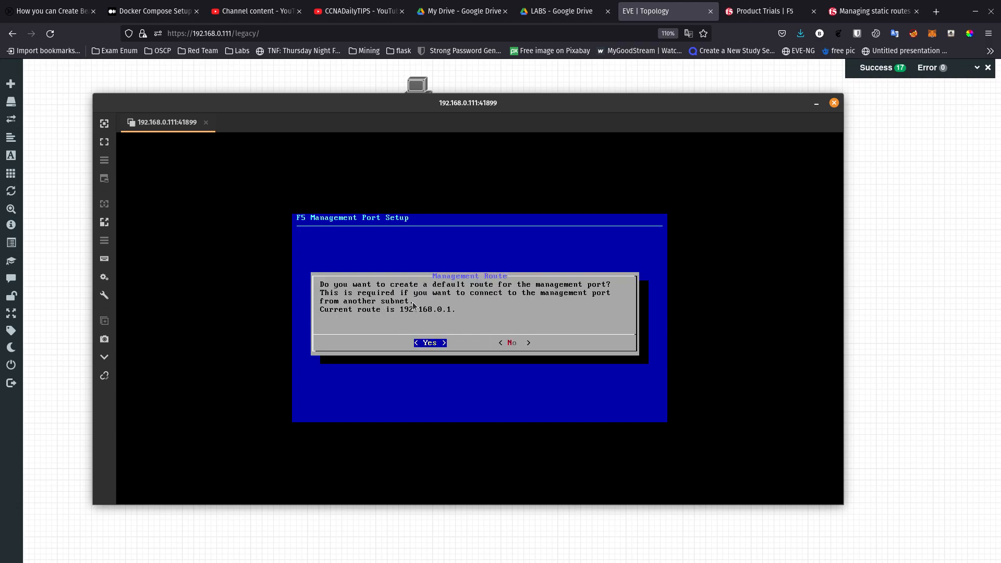
mouse_move(384, 319)
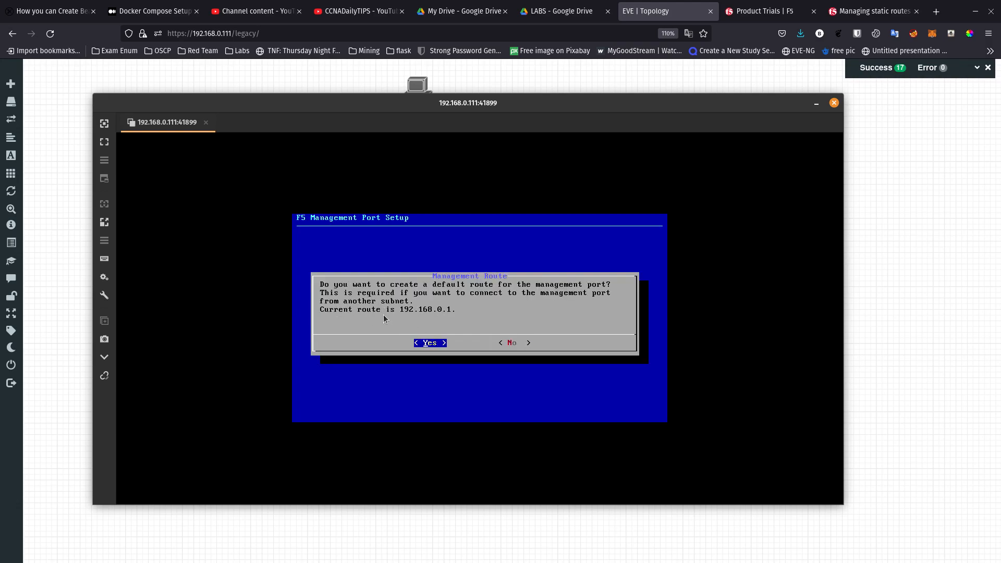
mouse_move(455, 317)
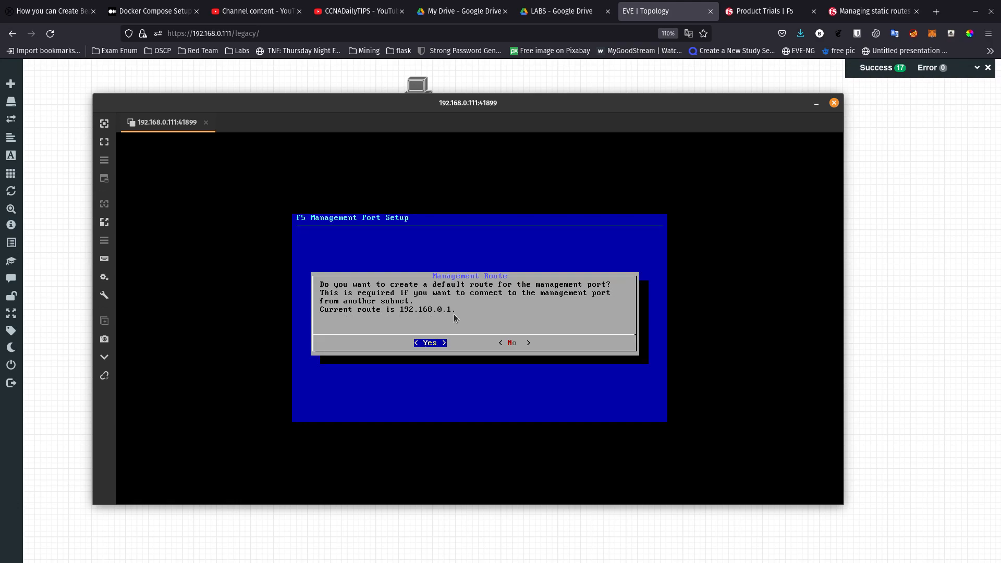
click(429, 343)
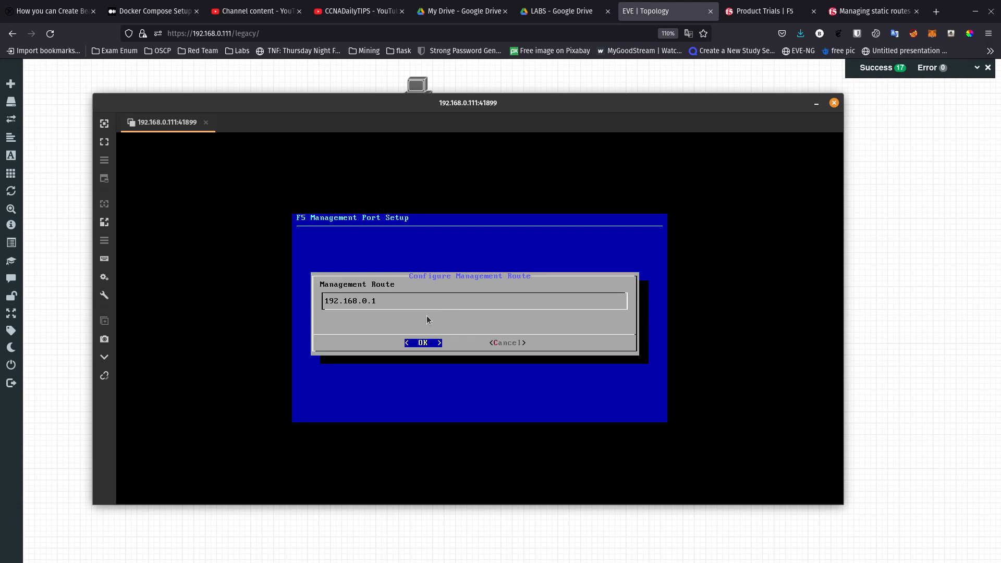
click(422, 344)
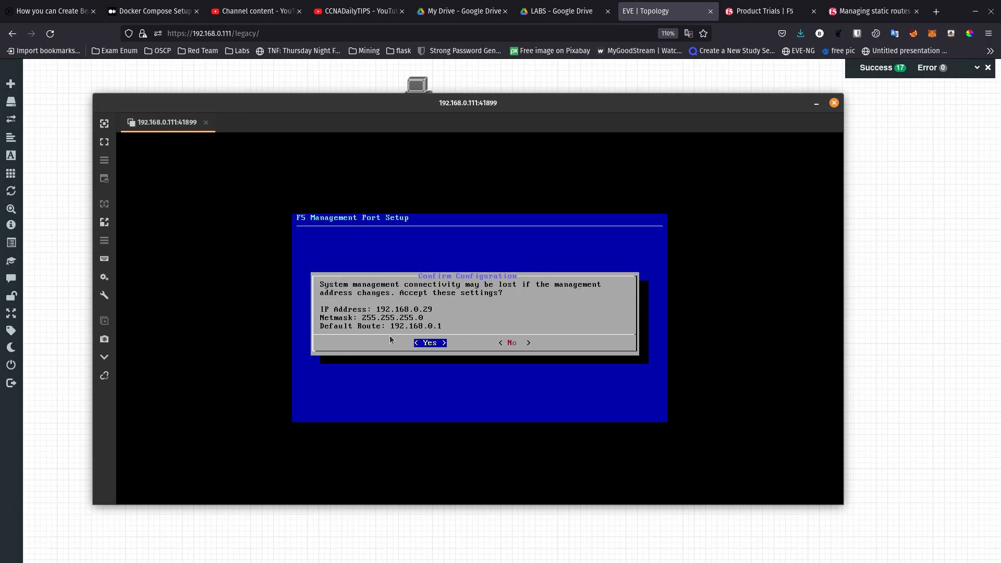
mouse_move(446, 334)
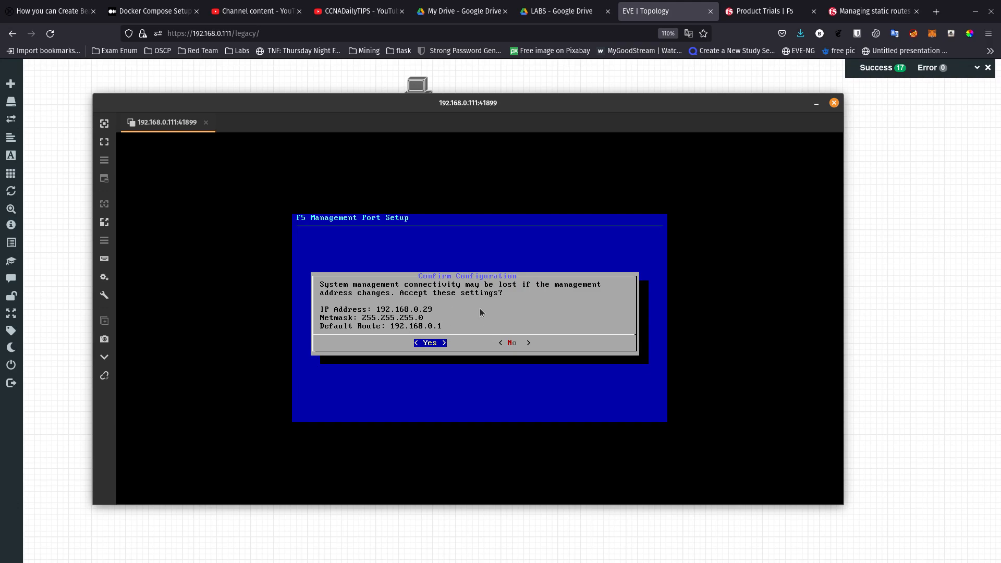
mouse_move(484, 322)
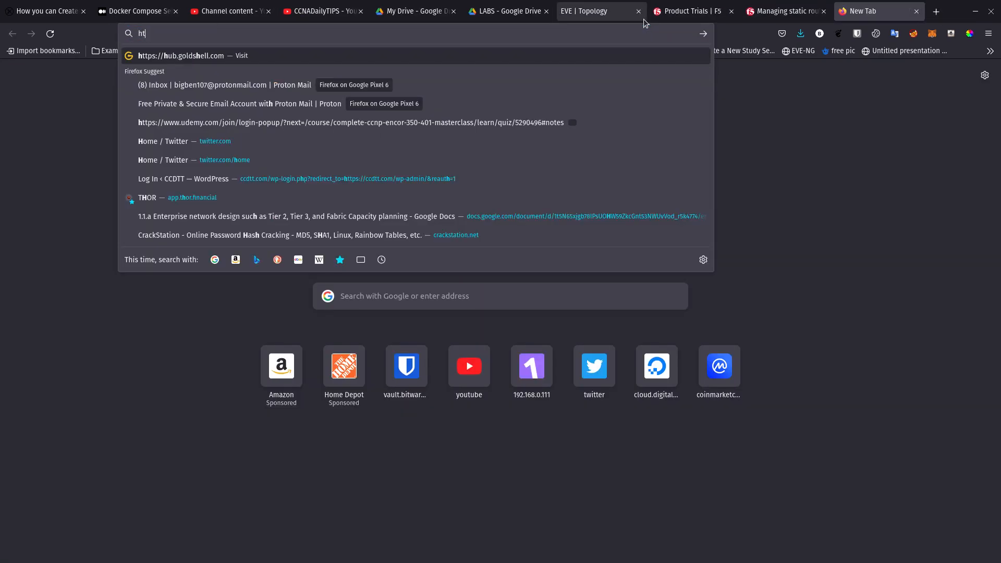
text(tps://192.168.0.29)
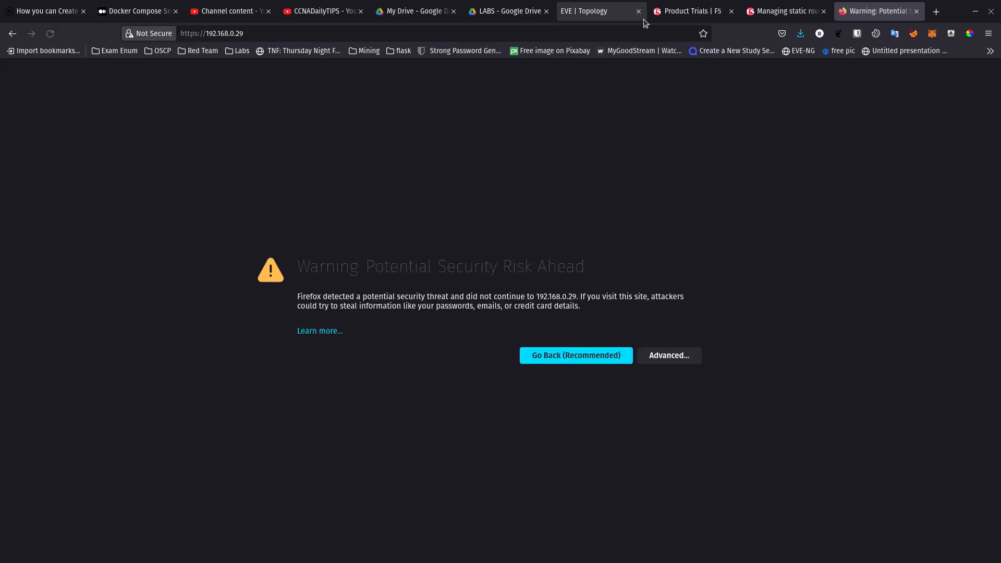
mouse_move(356, 178)
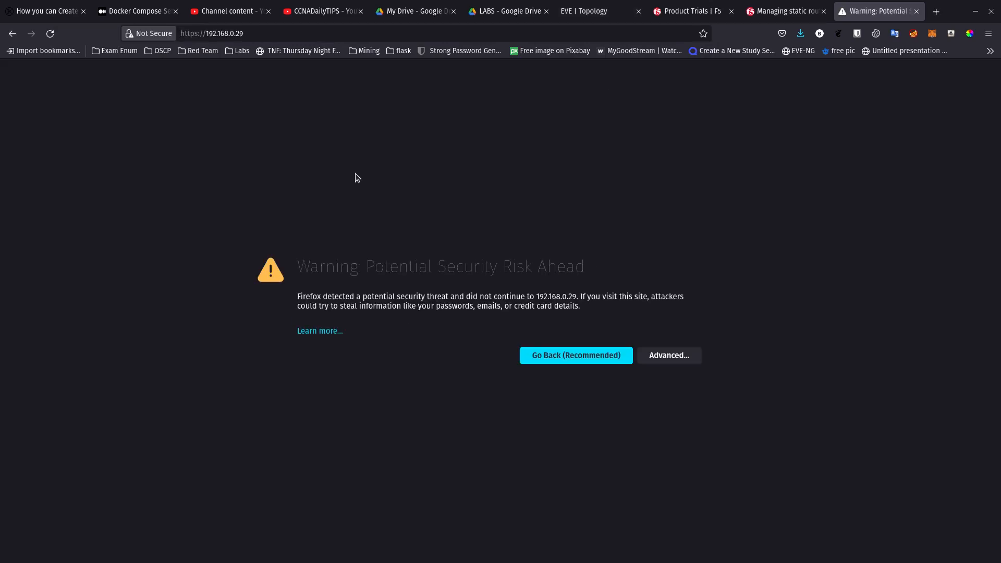
mouse_move(668, 356)
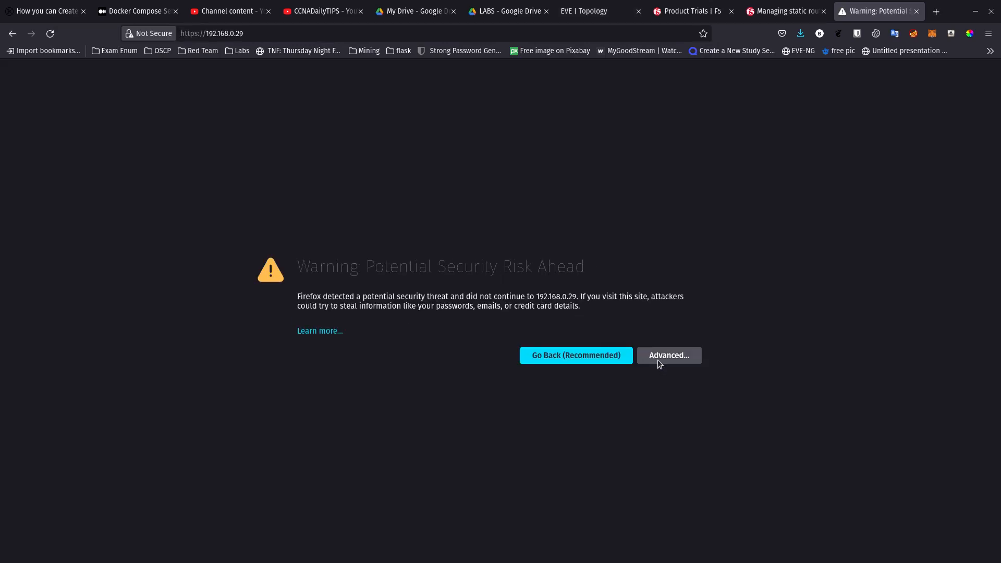
click(669, 356)
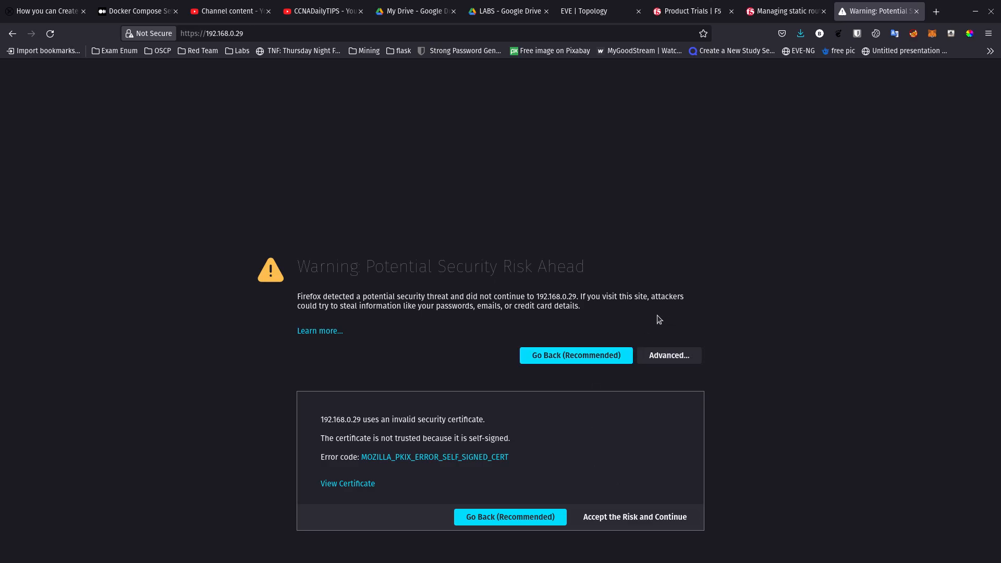
mouse_move(613, 521)
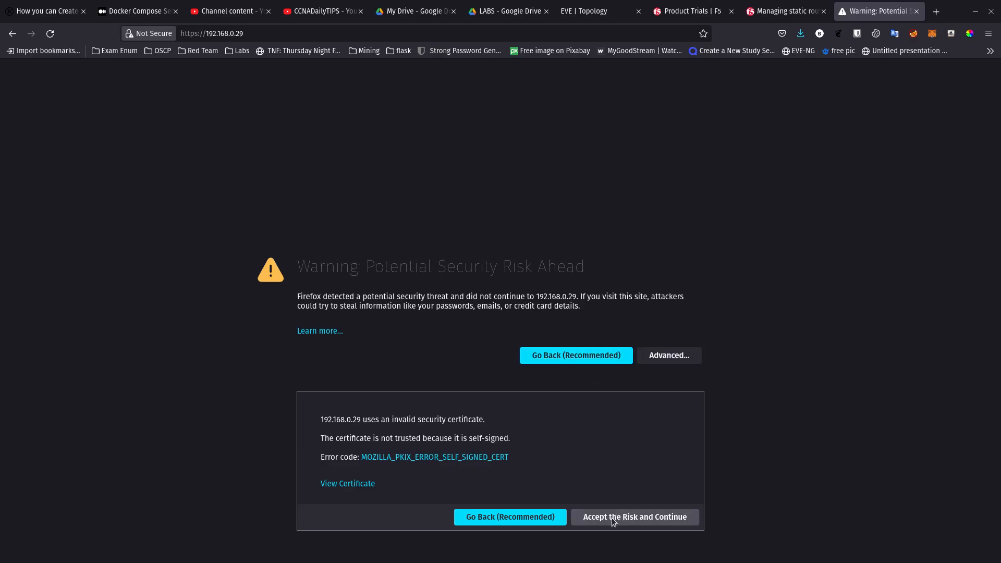
click(634, 516)
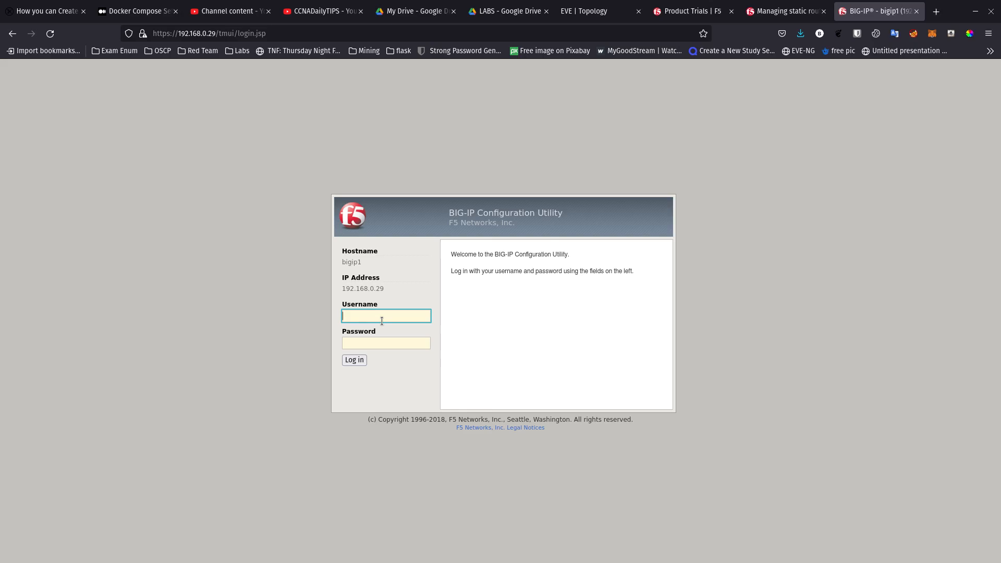
Log into the Configuration Utility as admin, dismissing the save-login prompt and retrying after a failed attempt
text(admin)
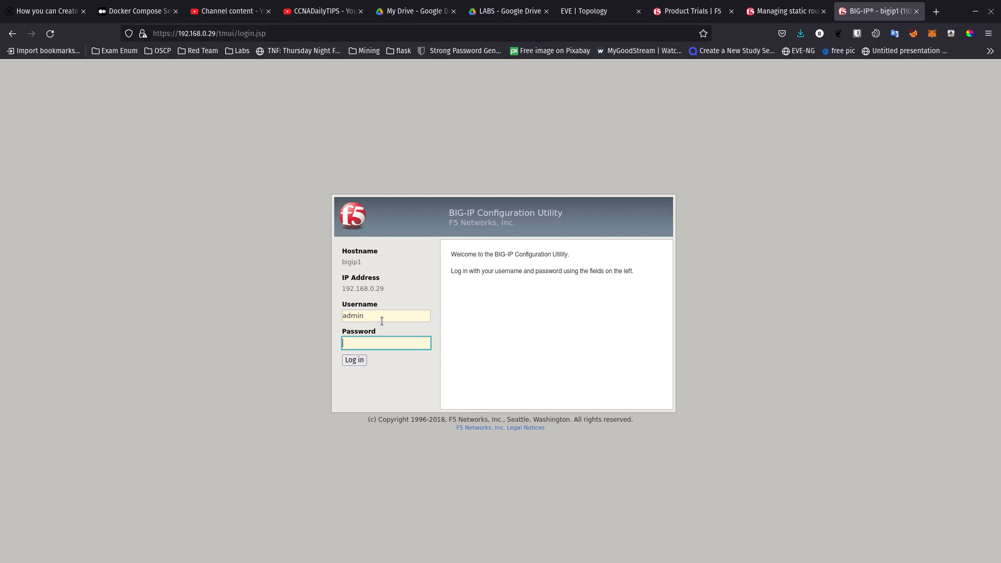
click(354, 359)
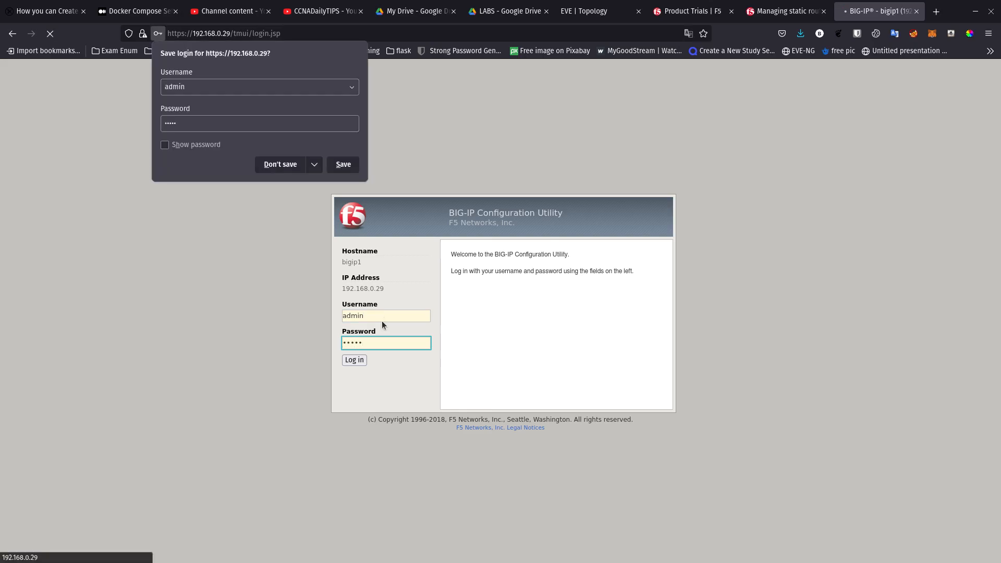
click(280, 164)
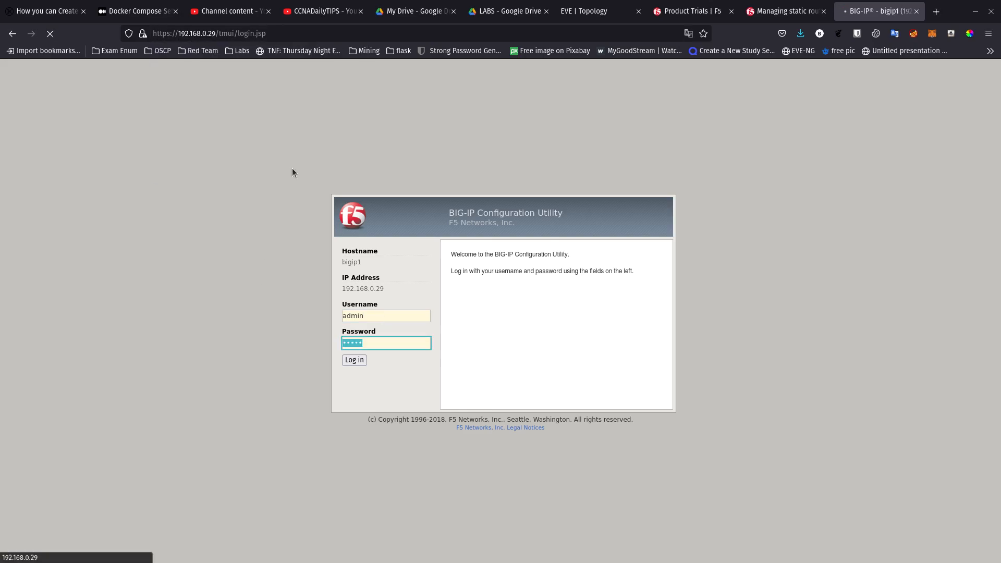
click(354, 360)
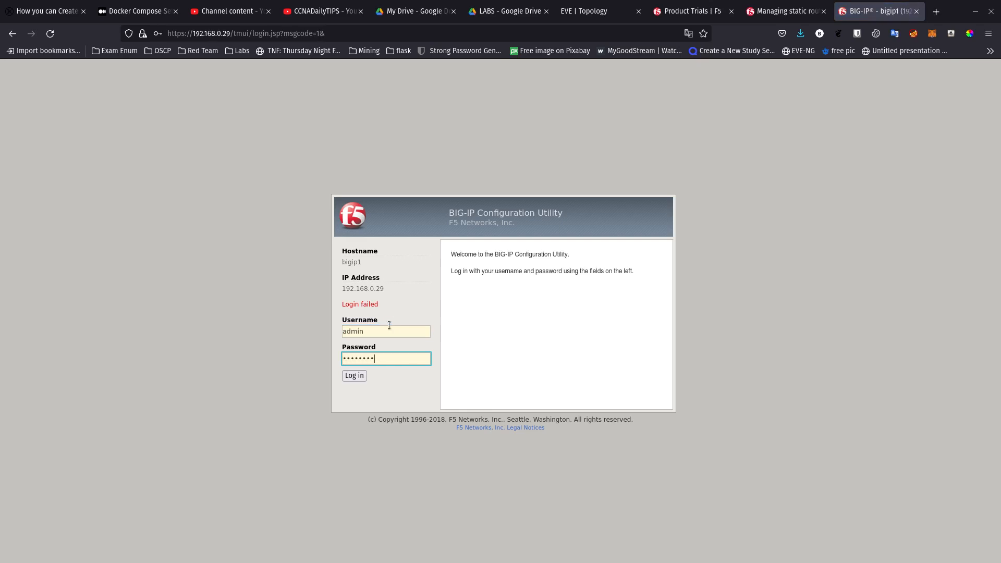
click(354, 375)
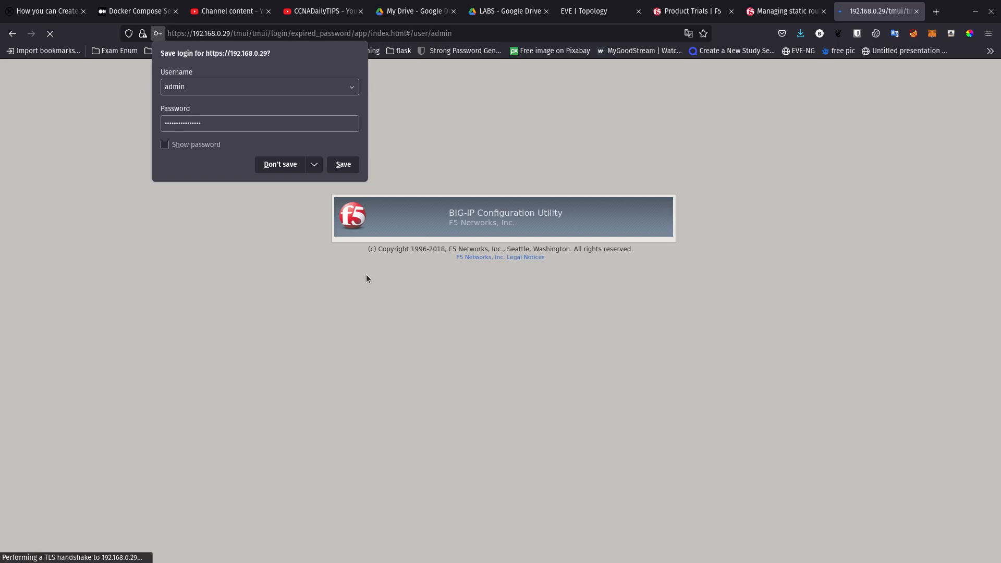
mouse_move(314, 164)
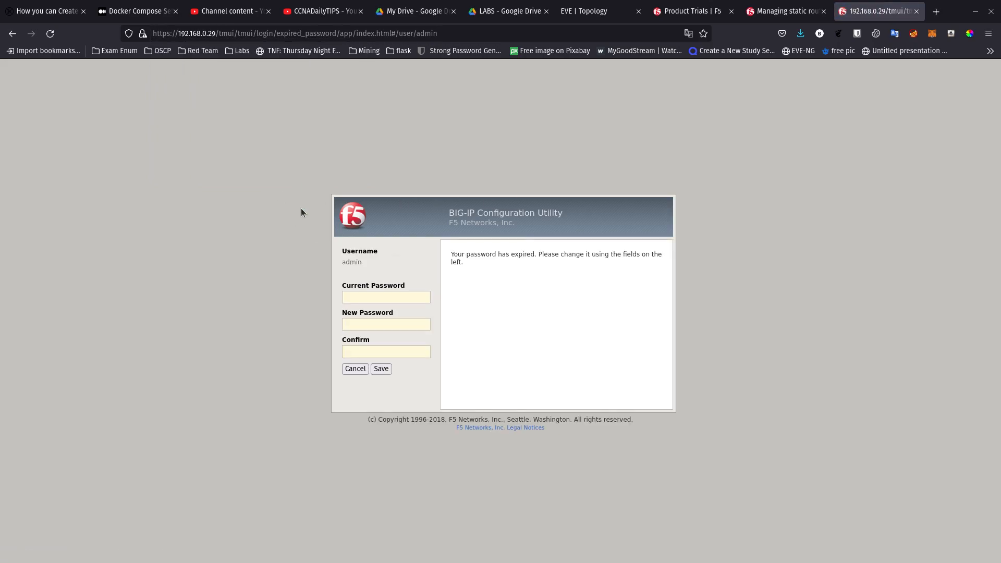
Change the admin password, resubmitting a stronger one after the dictionary-word rejection
click(386, 296)
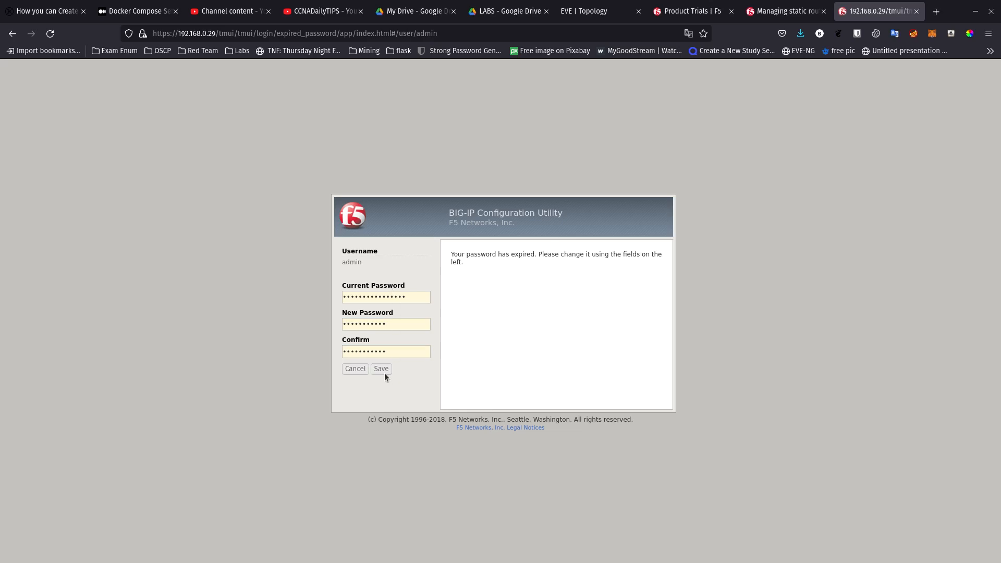
click(382, 369)
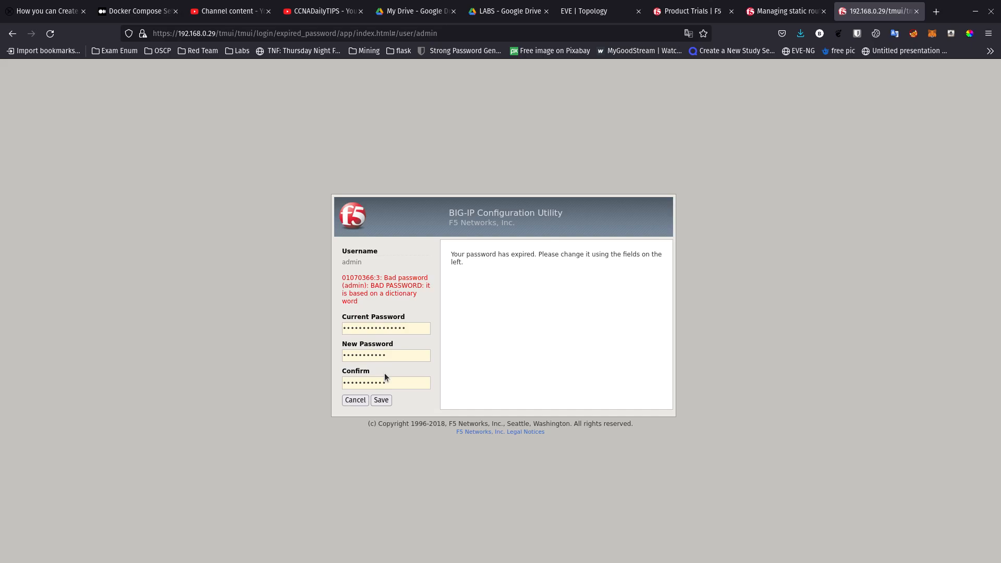
mouse_move(358, 295)
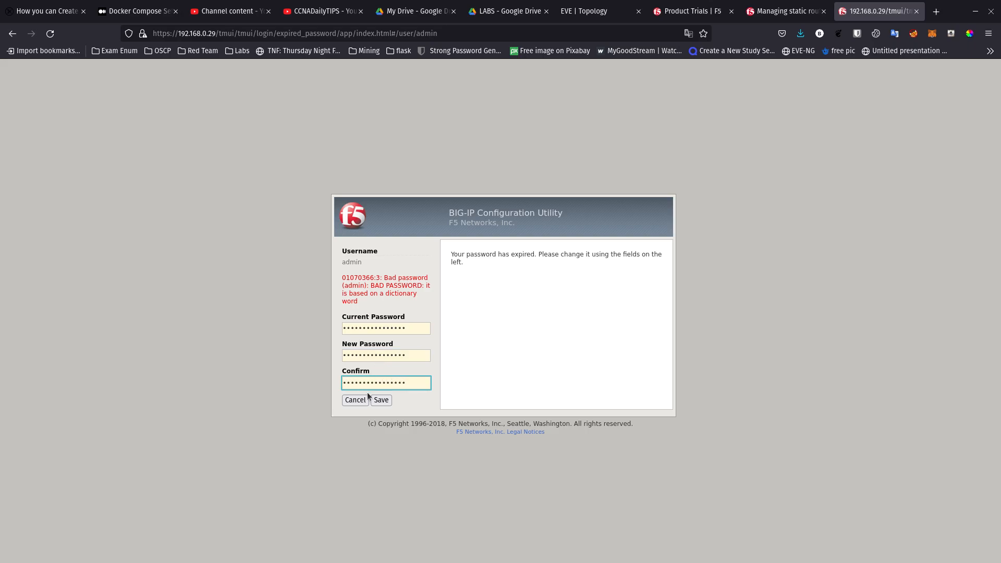
click(380, 400)
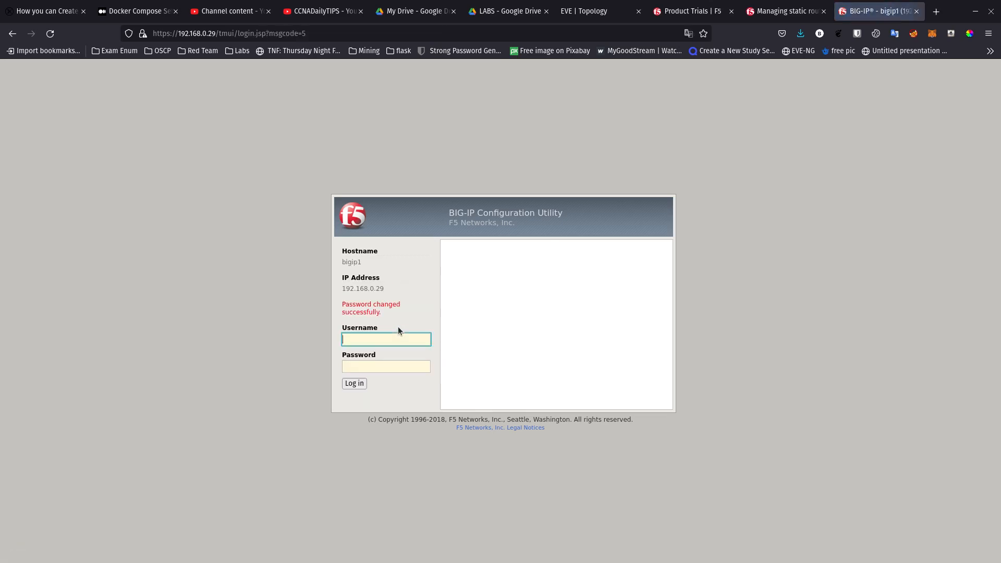
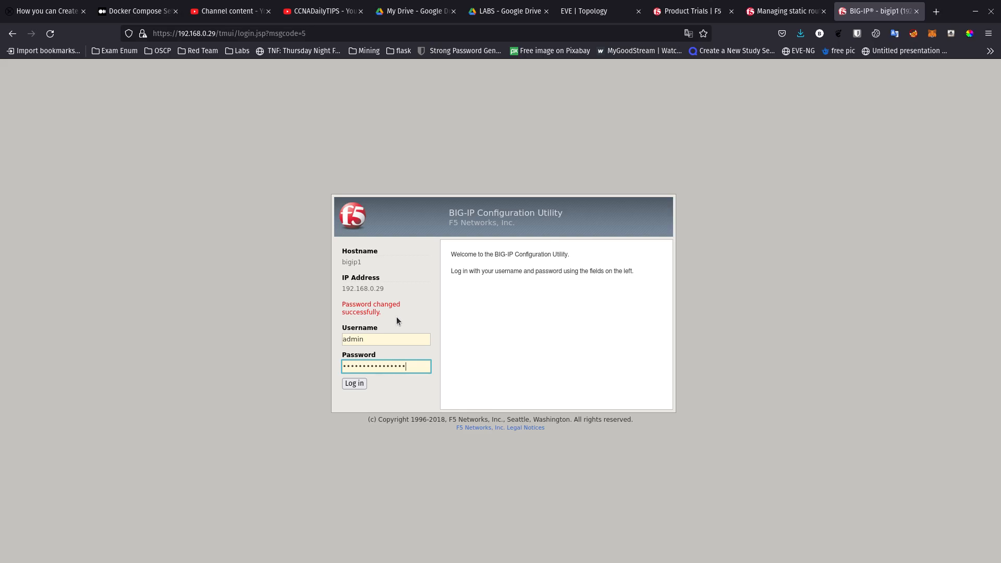
Sign in as admin with the new password, reaching the Setup Utility welcome page
click(354, 383)
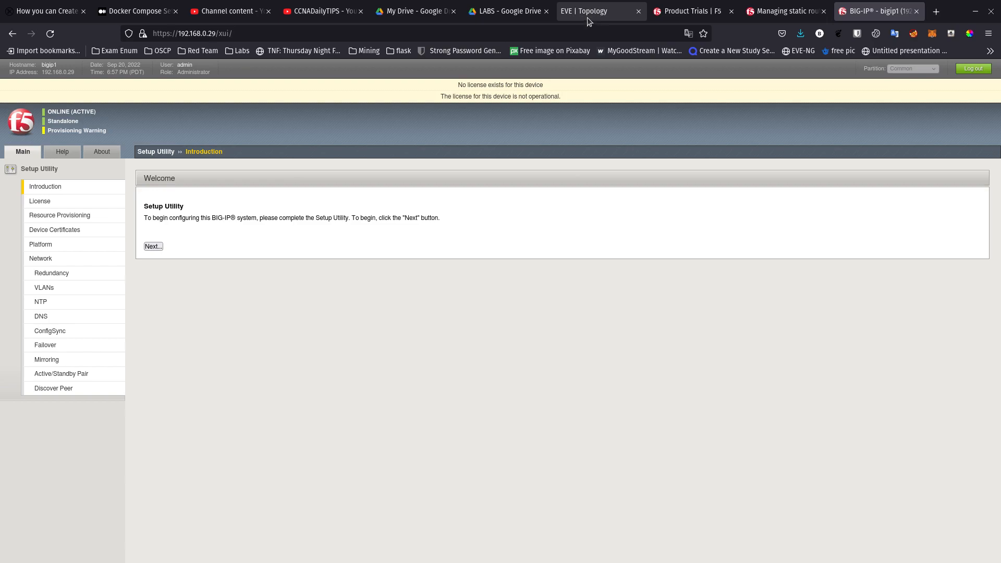
click(598, 10)
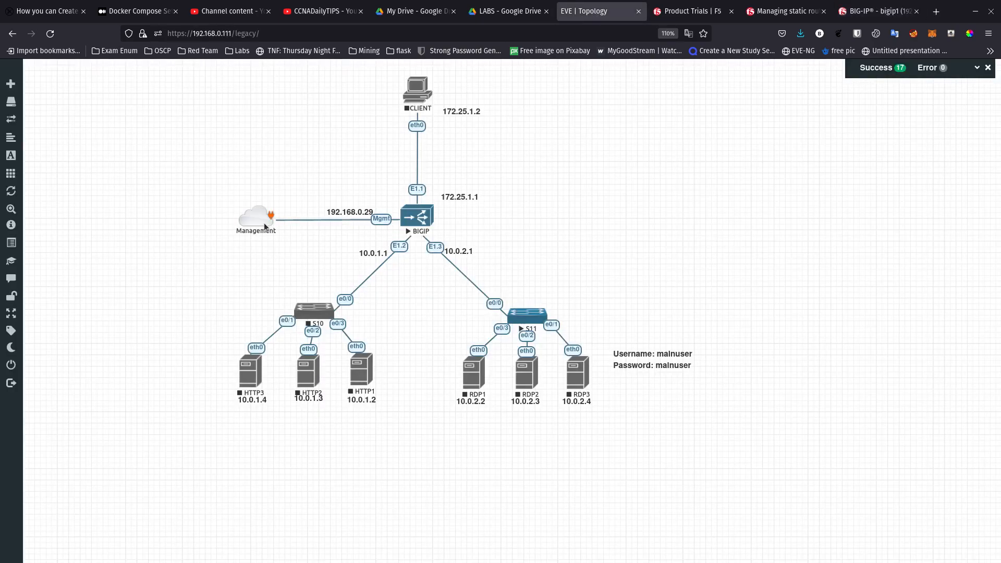
mouse_move(260, 223)
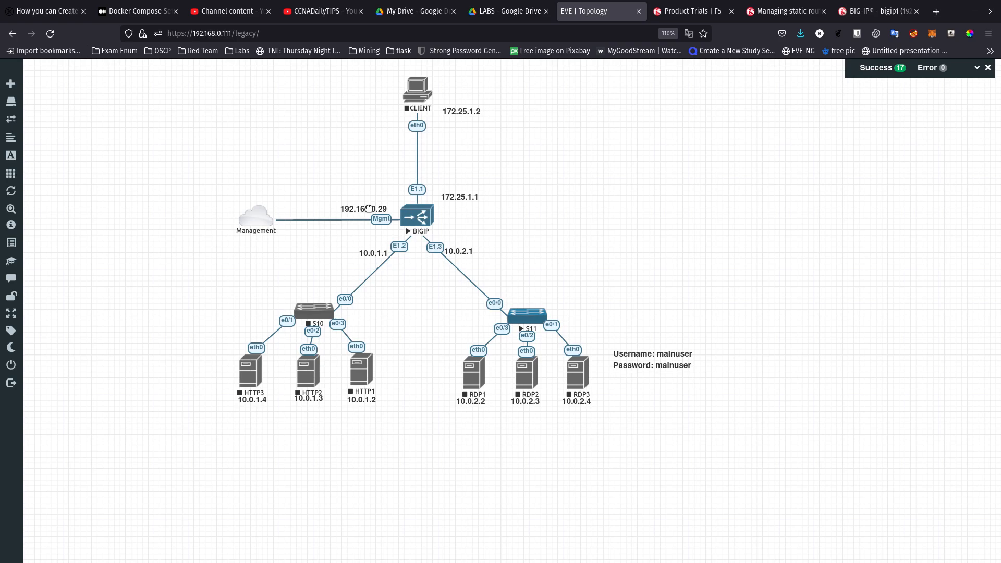
mouse_move(362, 223)
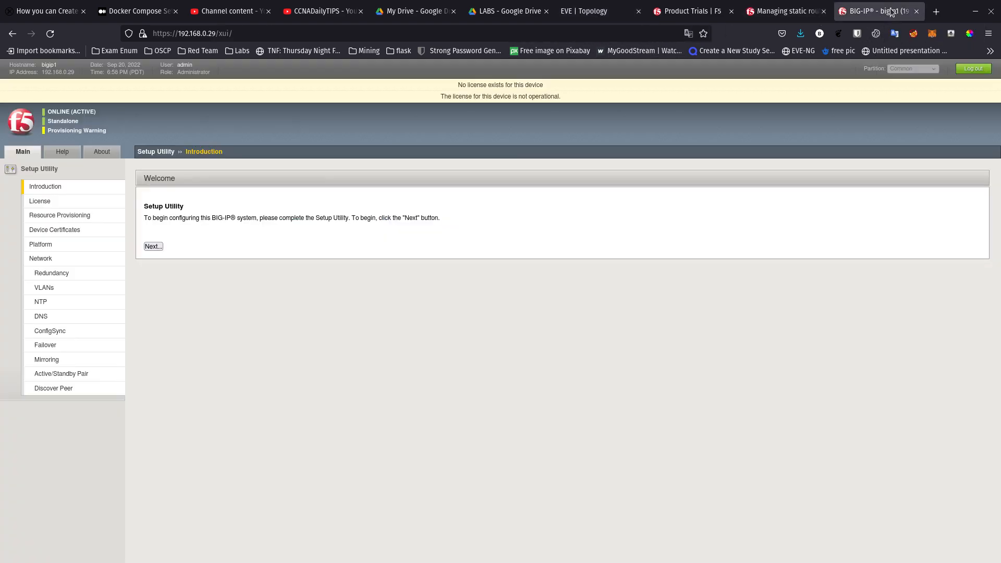
mouse_move(152, 218)
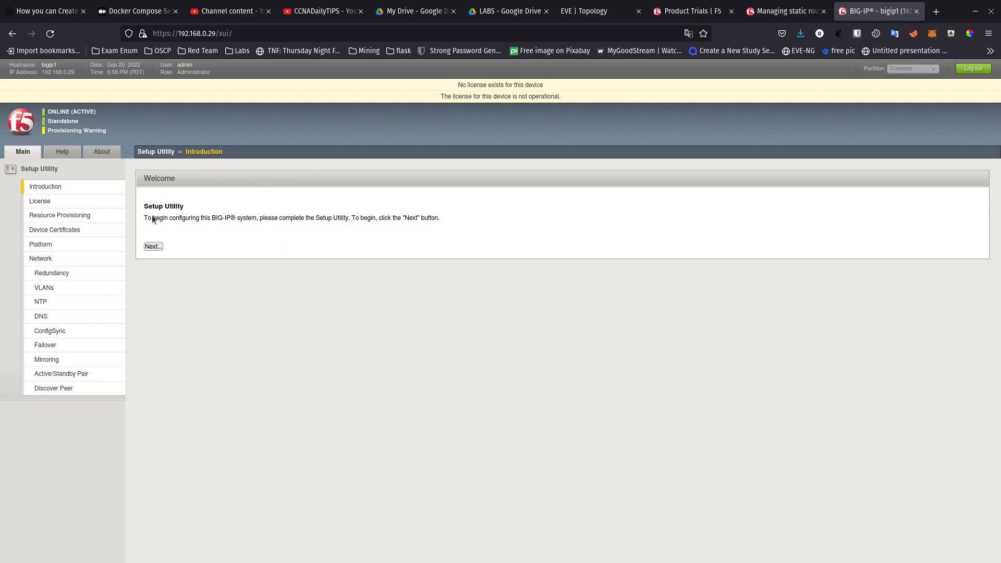
mouse_move(367, 249)
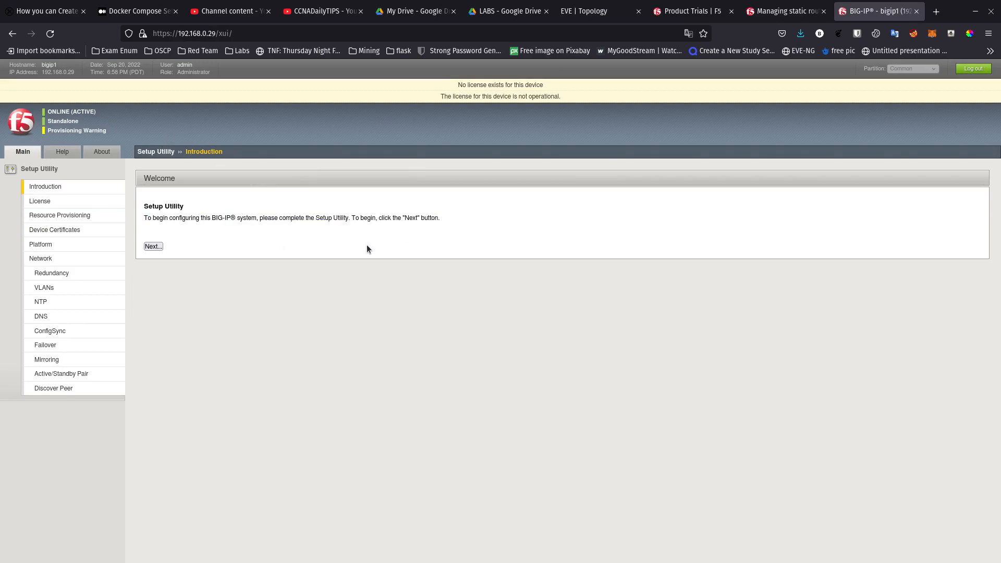
Go to the Setup Utility License page, showing the license Not Activated
click(39, 201)
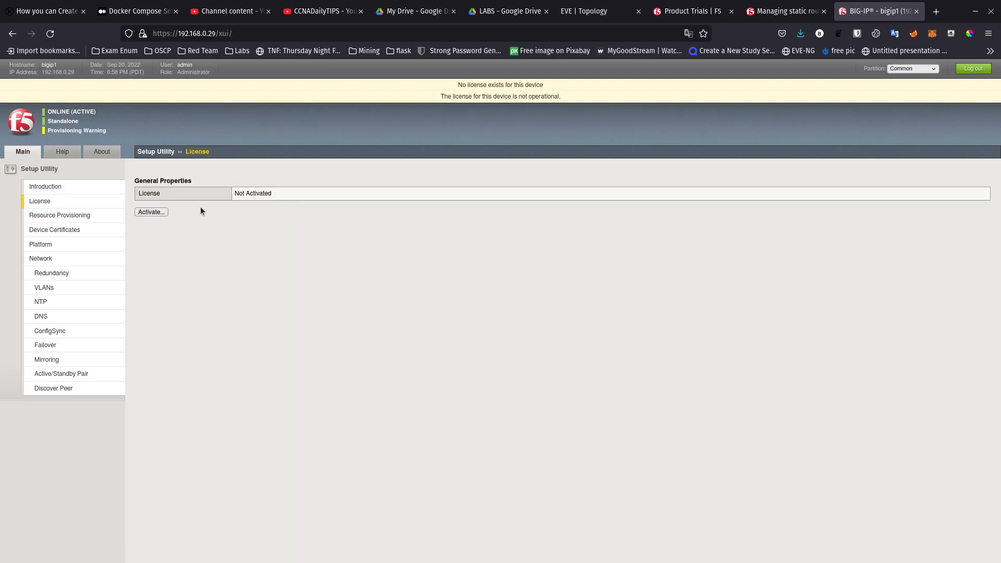
mouse_move(667, 53)
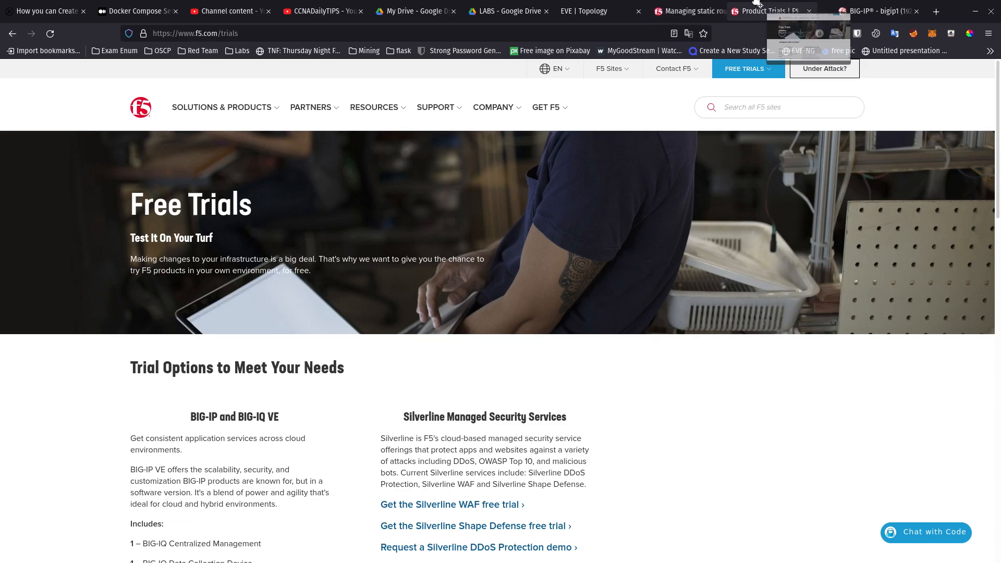
mouse_move(607, 84)
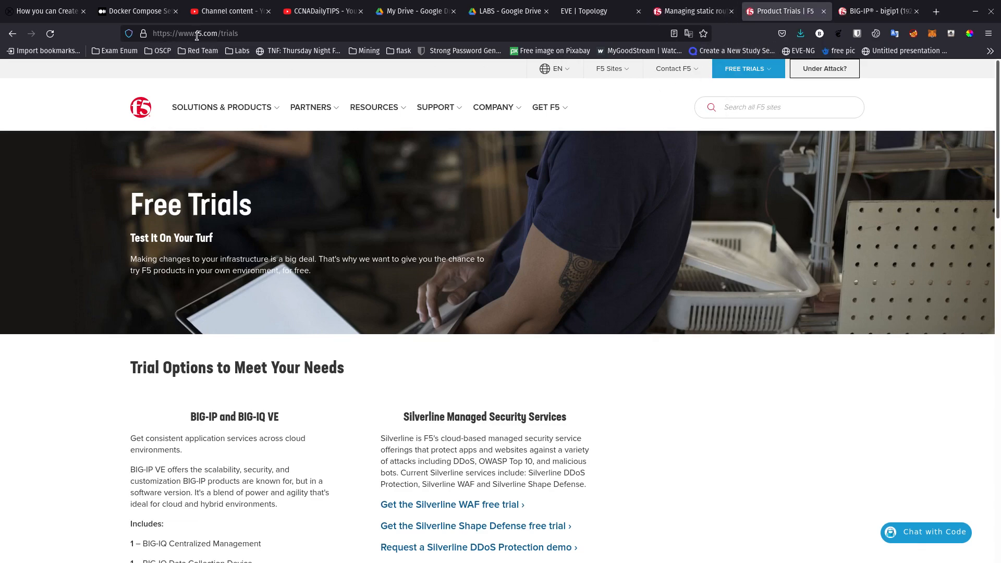
mouse_move(200, 184)
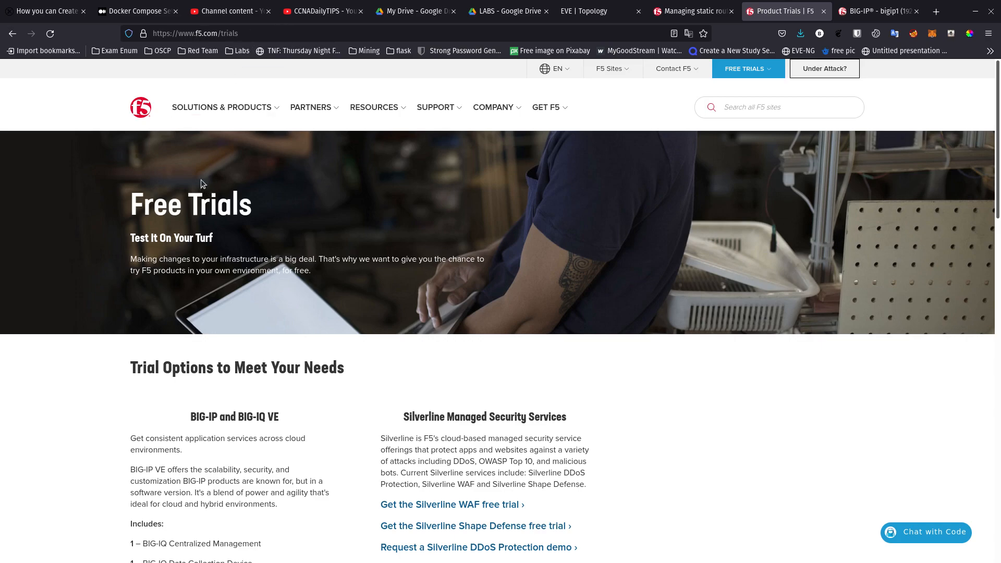
Open the BIG-IP VE free trial from f5.com/trials and scroll through the trial page
scroll(down, 3)
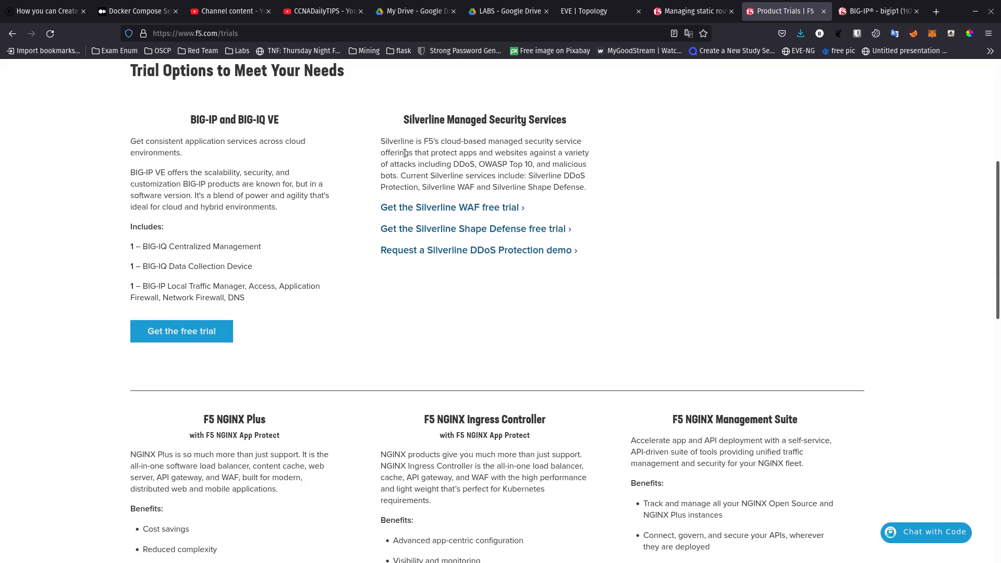
click(182, 331)
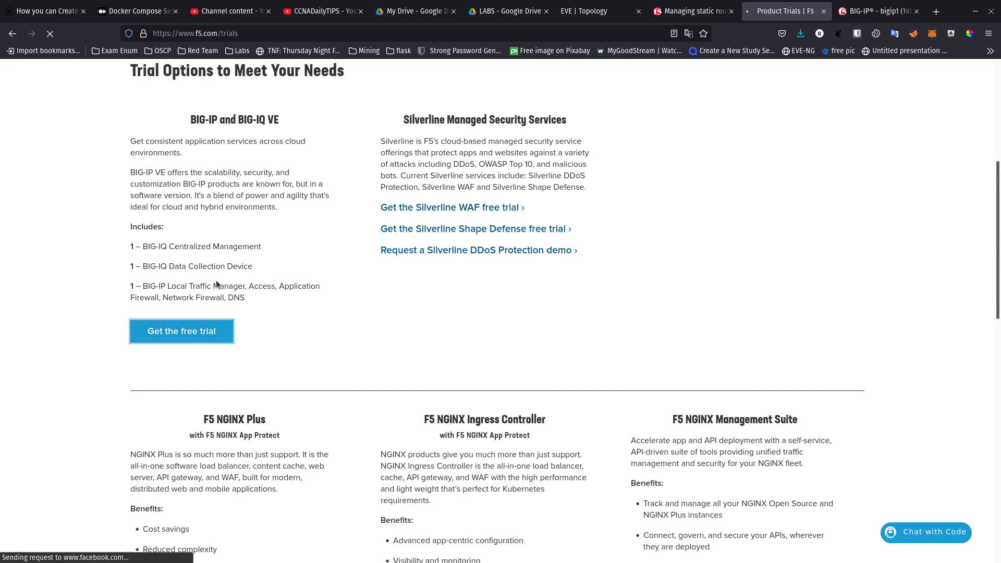
click(182, 331)
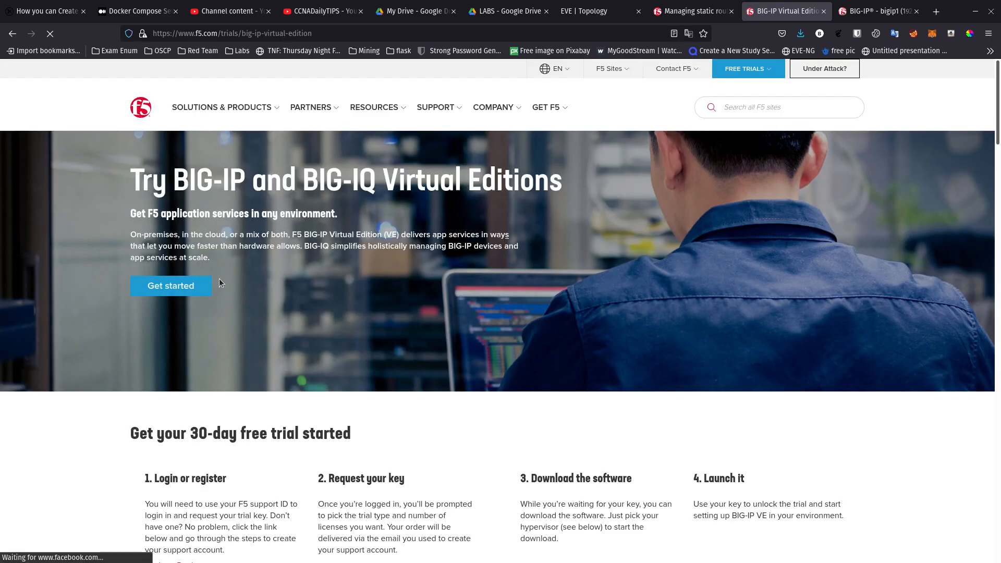
scroll(down, 3)
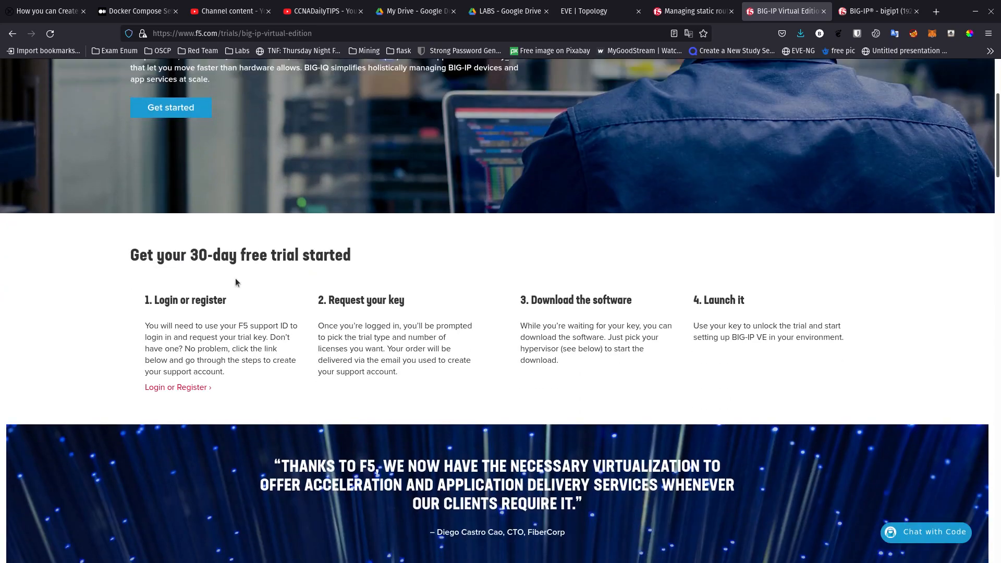
scroll(down, 3)
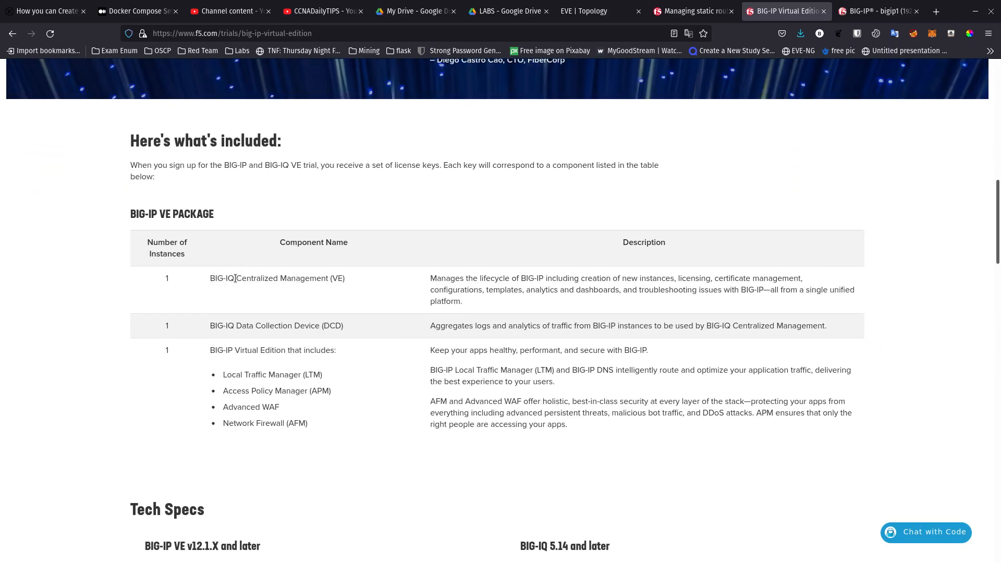
scroll(down, 3)
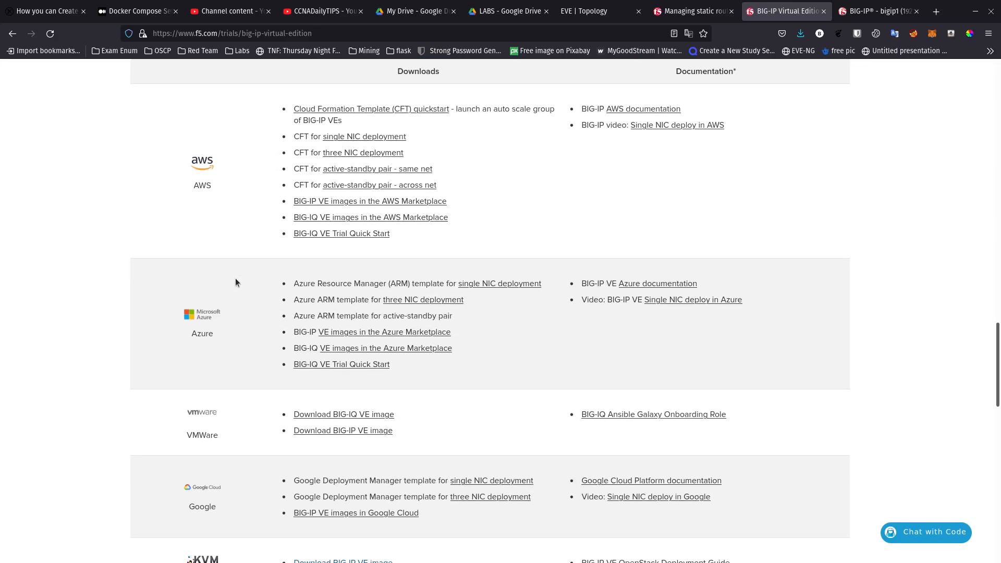
scroll(up, 3)
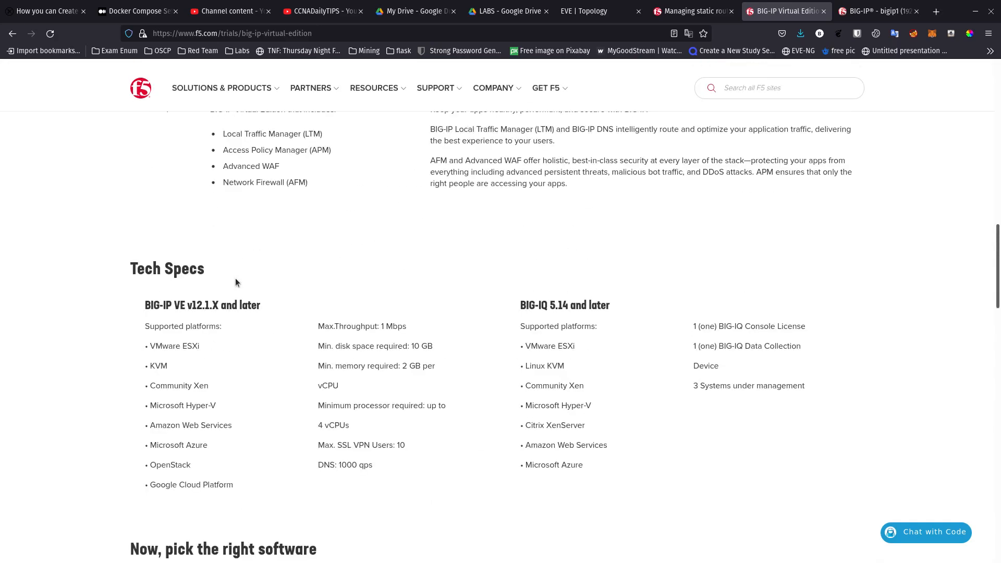
scroll(up, 3)
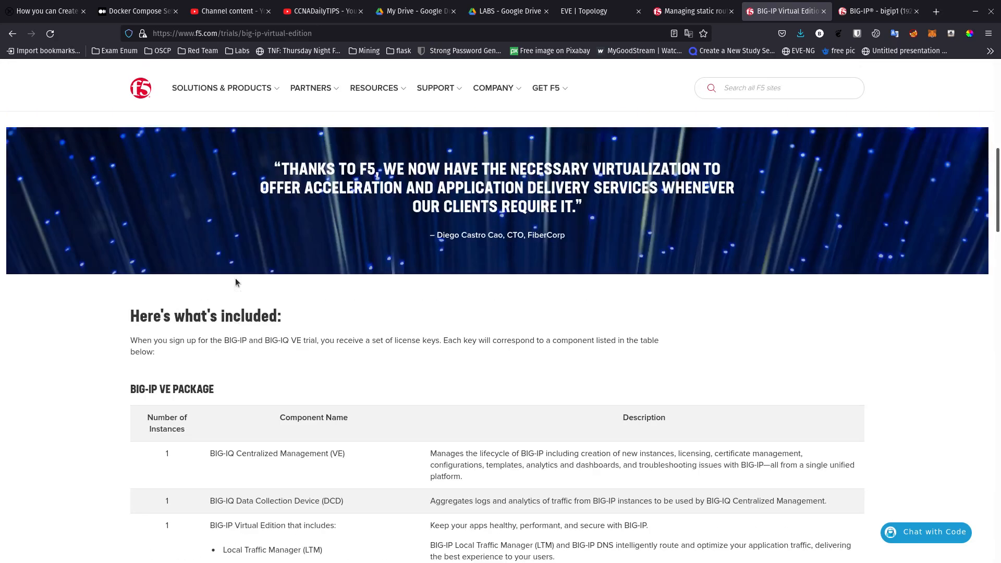
mouse_move(284, 381)
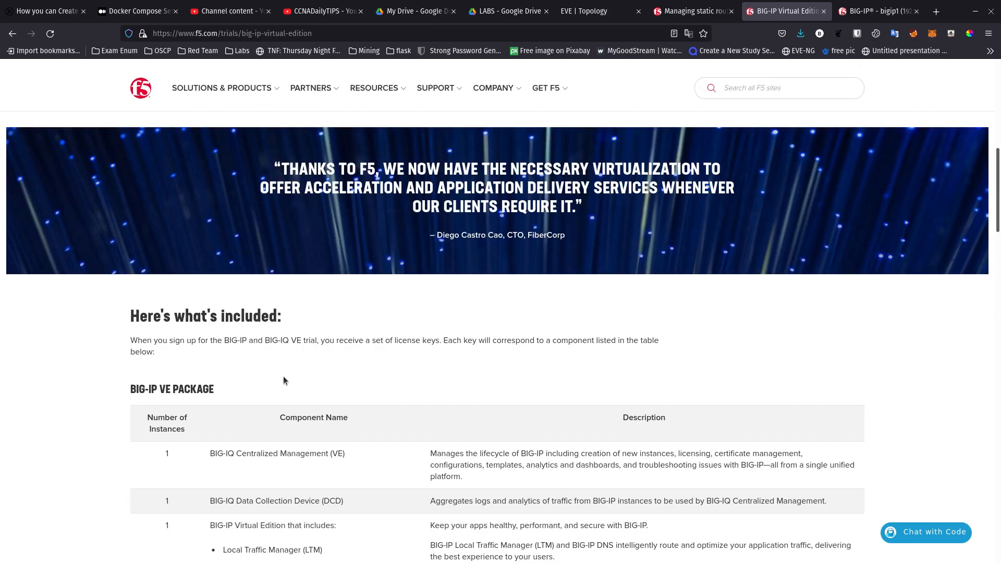
scroll(down, 3)
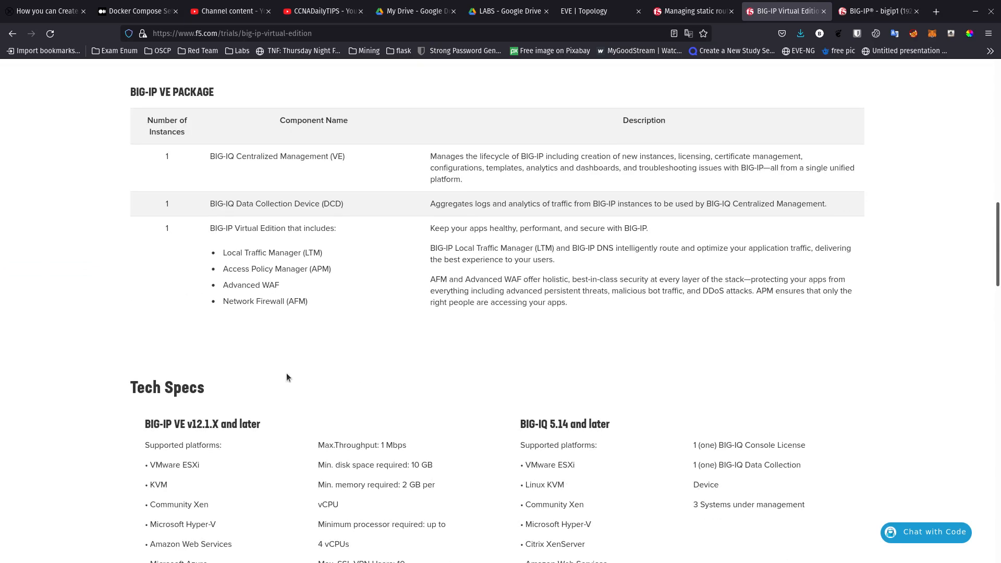
scroll(down, 3)
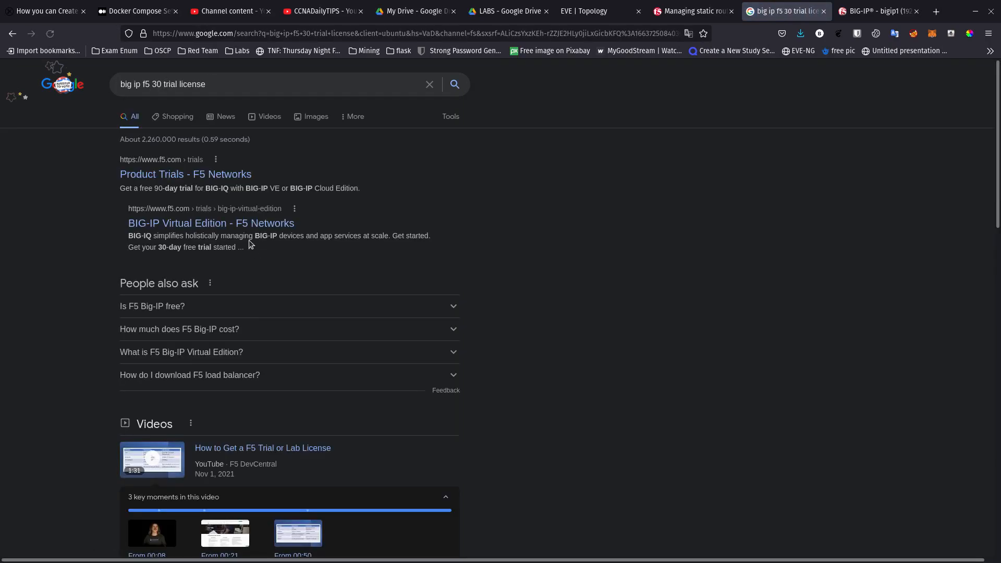
Start the BIG-IP VE 30-day trial request on F5's site, landing on the F5 Login form
click(211, 223)
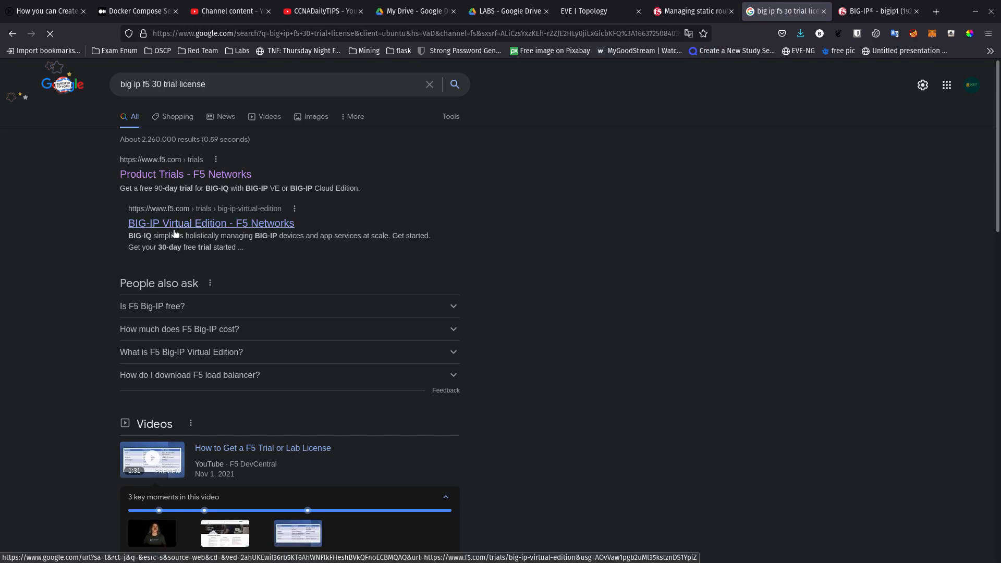
click(210, 223)
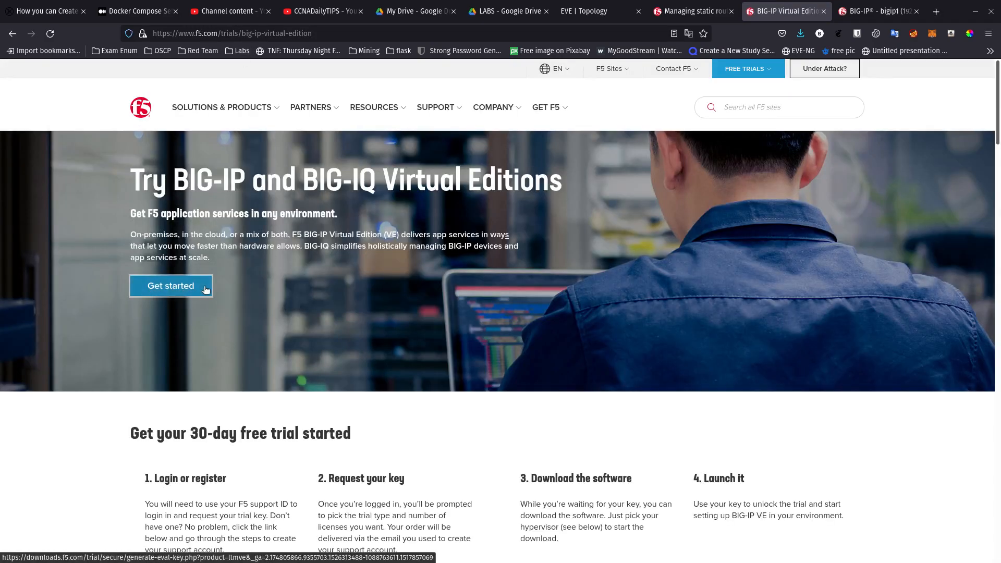
click(170, 286)
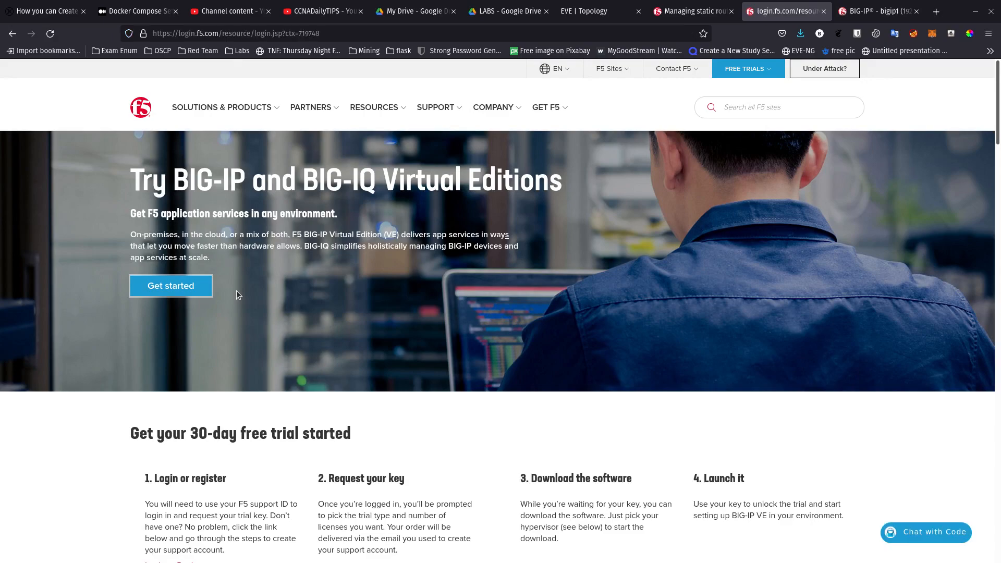
click(170, 285)
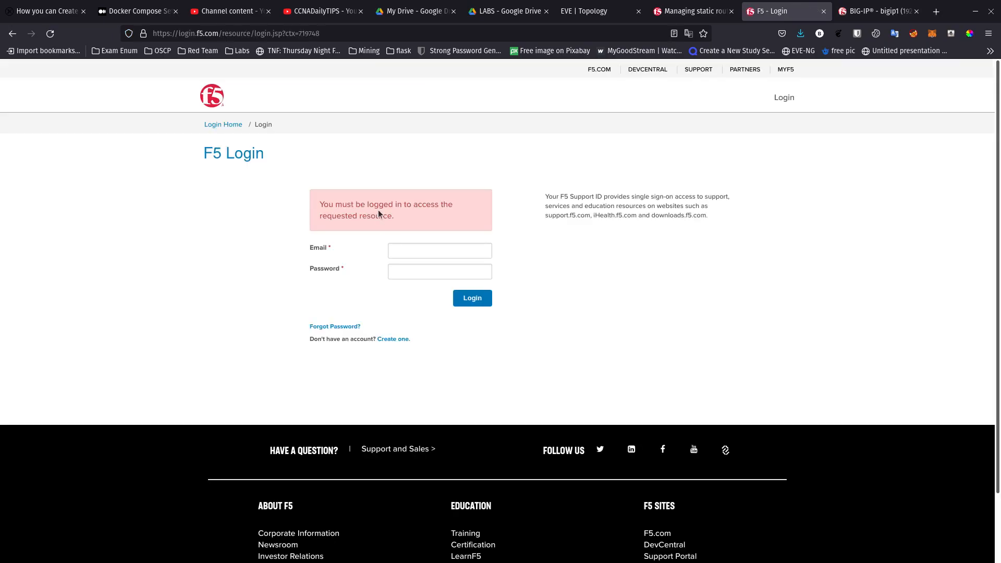
mouse_move(385, 298)
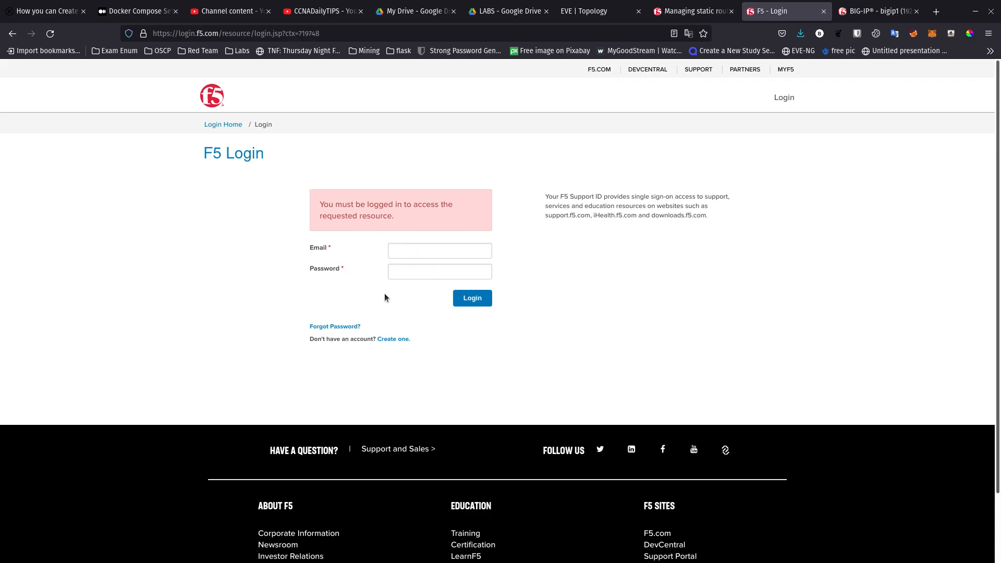
click(439, 251)
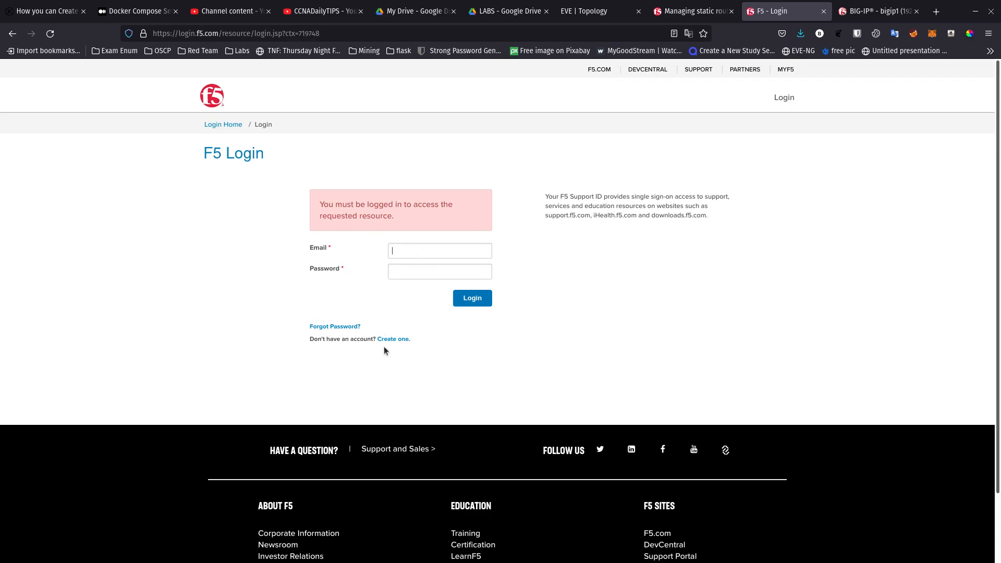
mouse_move(393, 339)
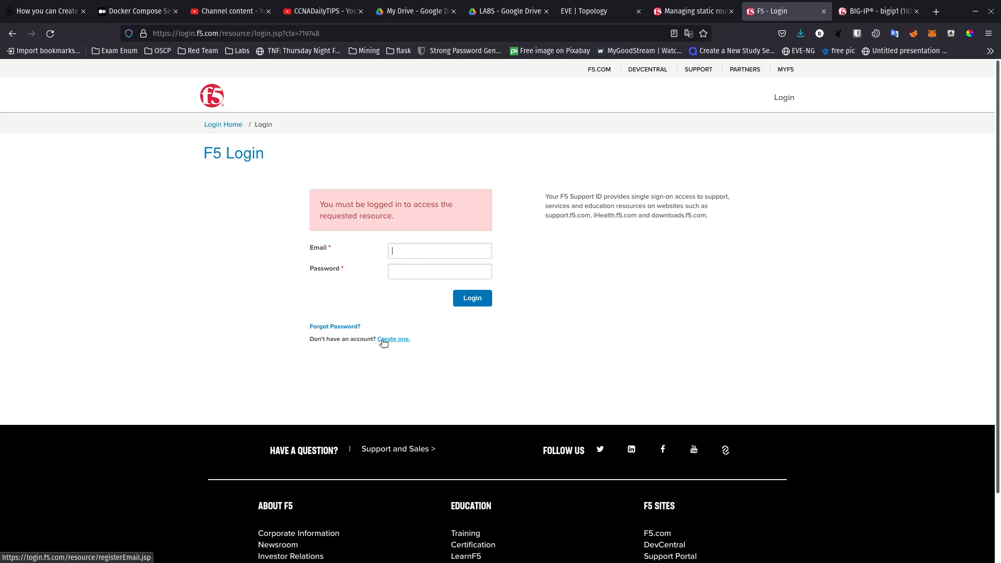
mouse_move(373, 339)
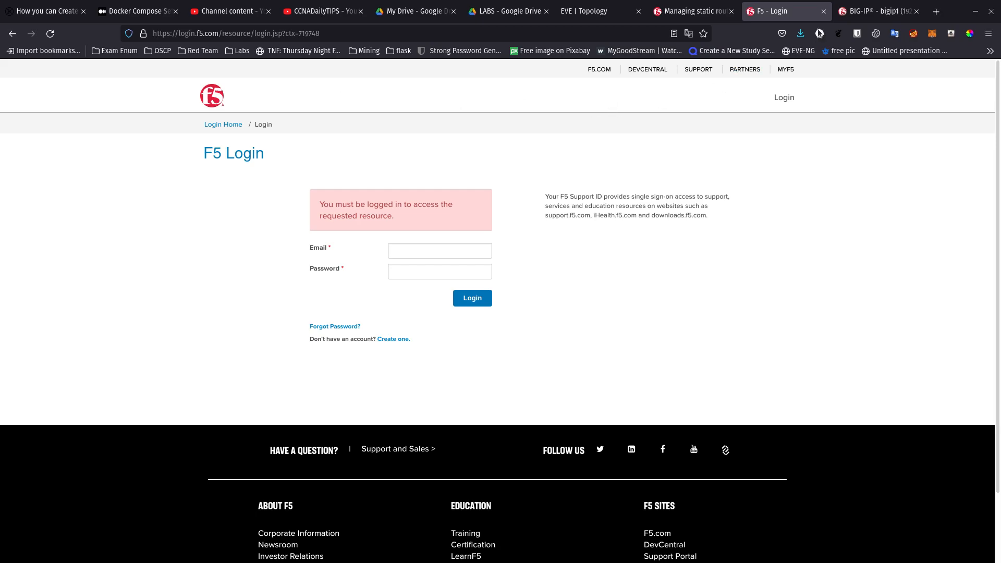
click(875, 11)
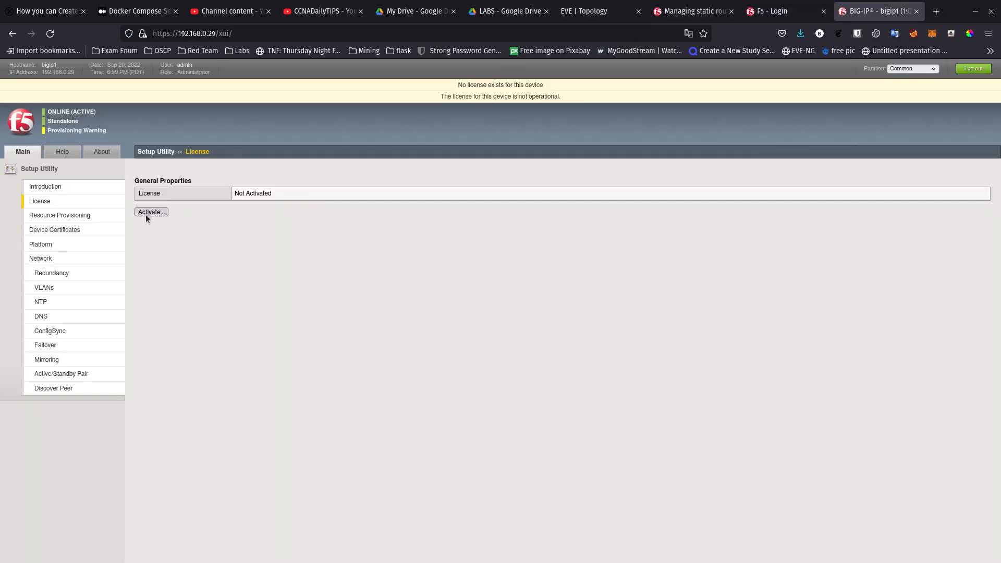
click(151, 211)
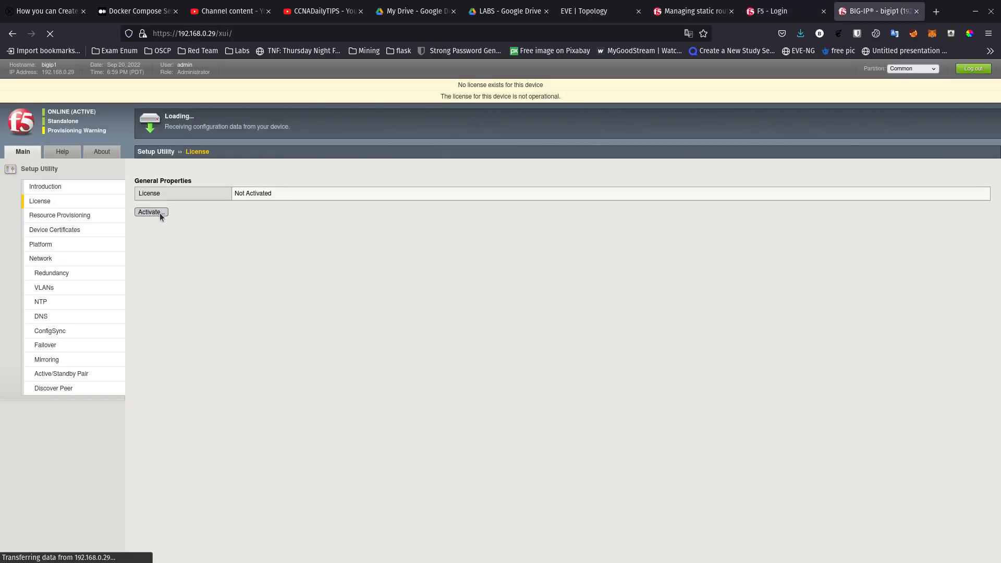
click(150, 211)
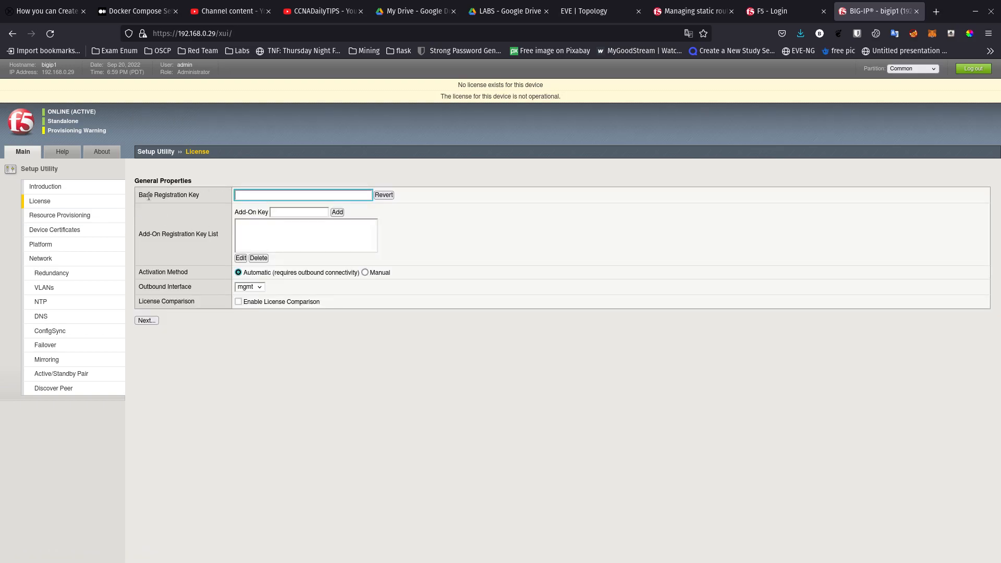
click(302, 195)
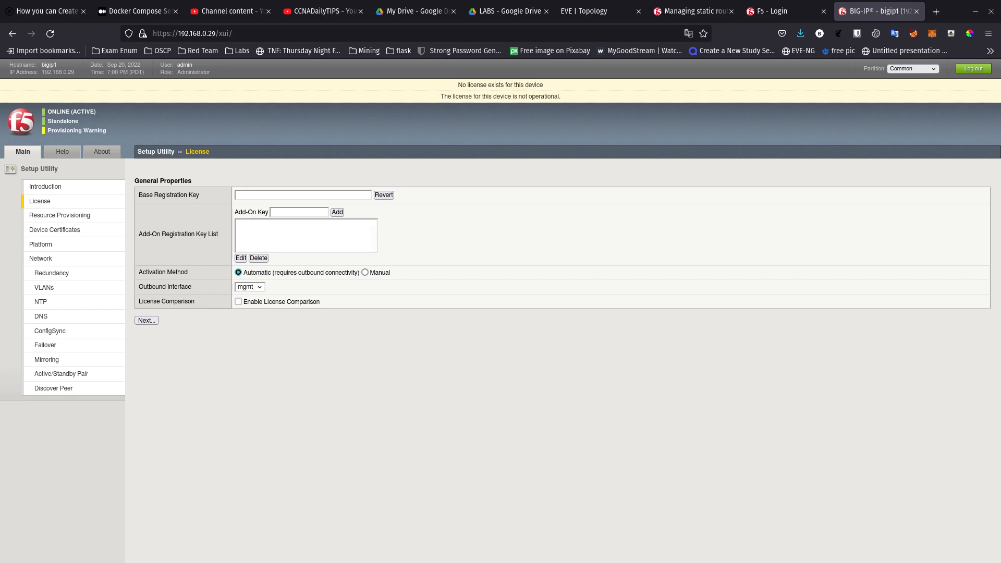
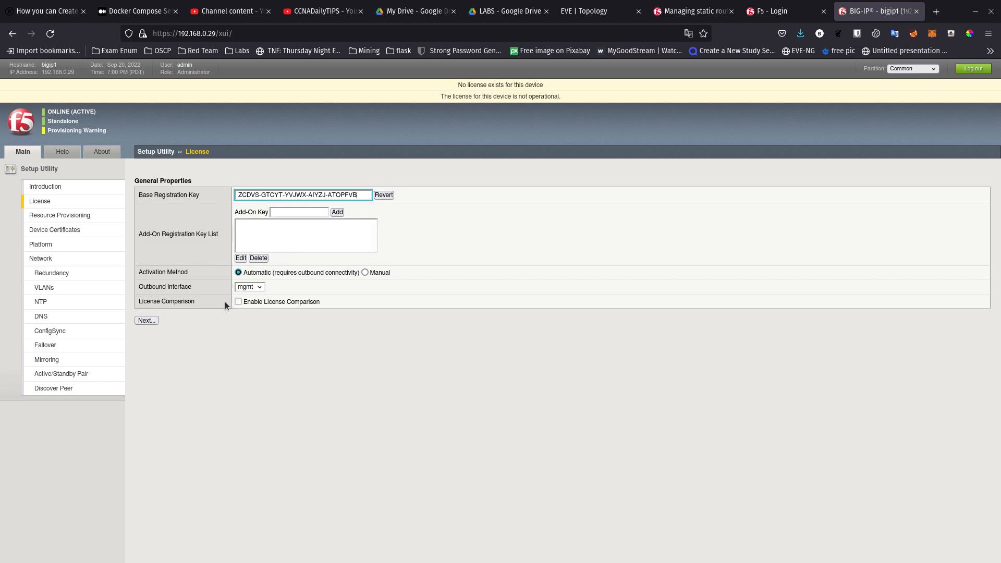
mouse_move(355, 271)
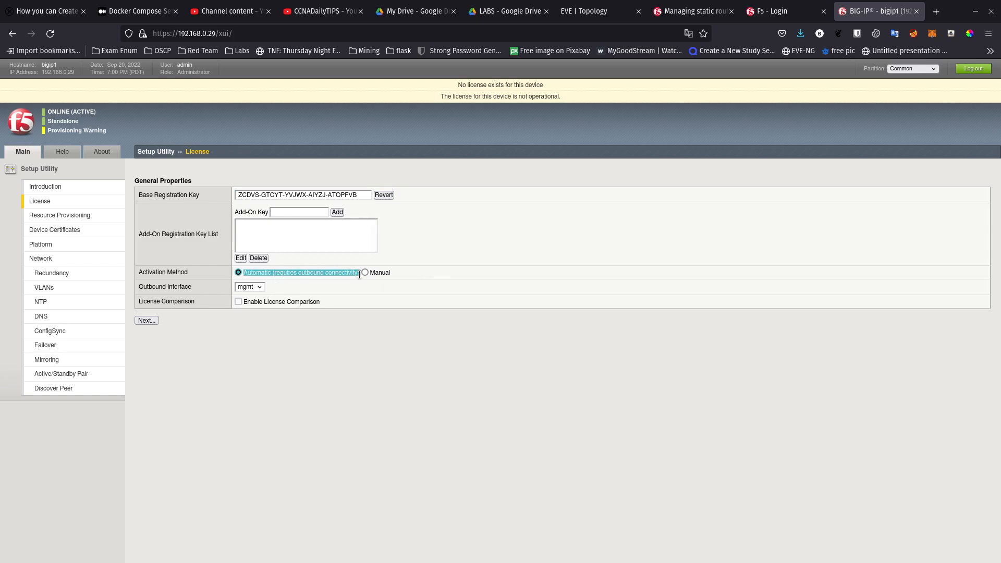
mouse_move(307, 351)
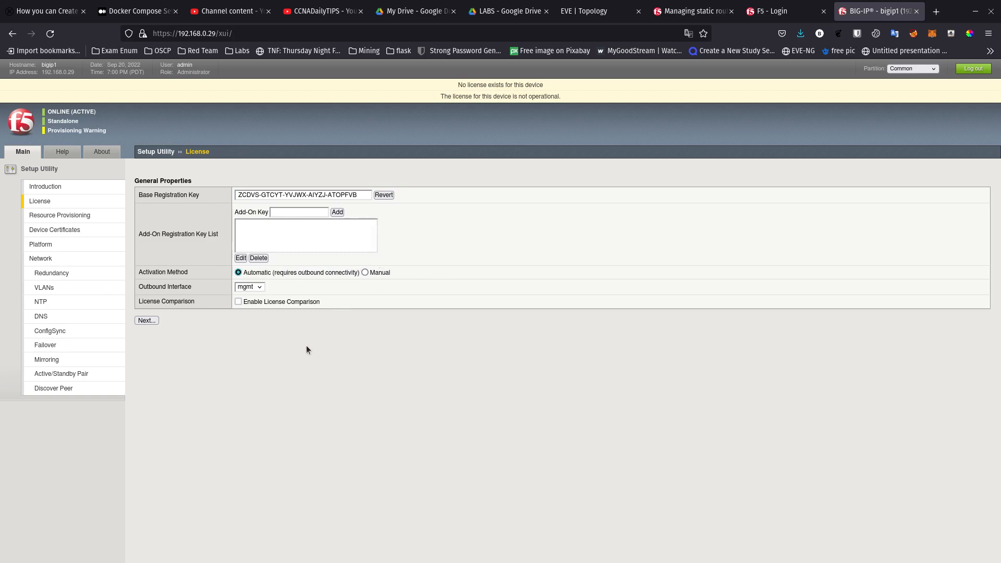
mouse_move(295, 354)
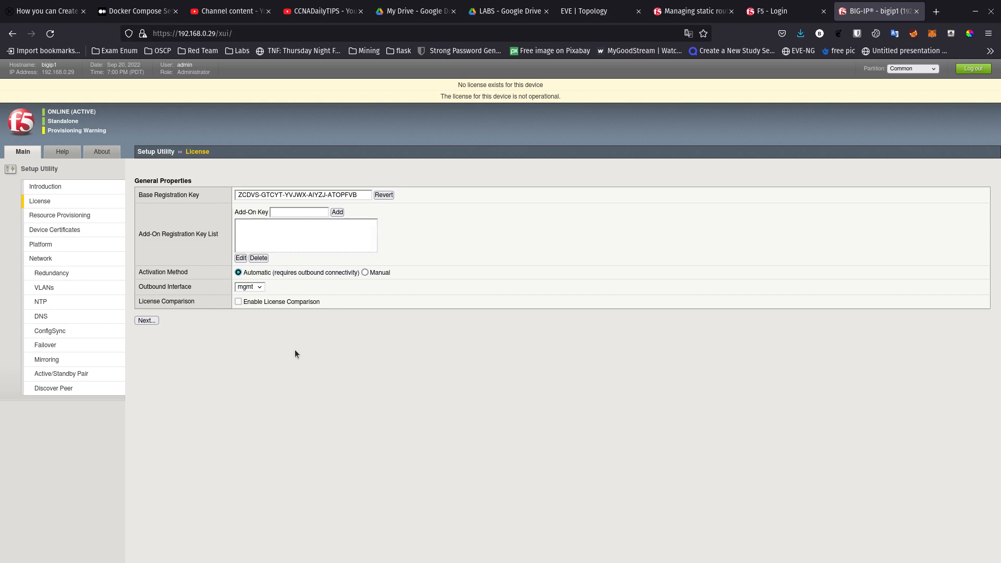
mouse_move(282, 254)
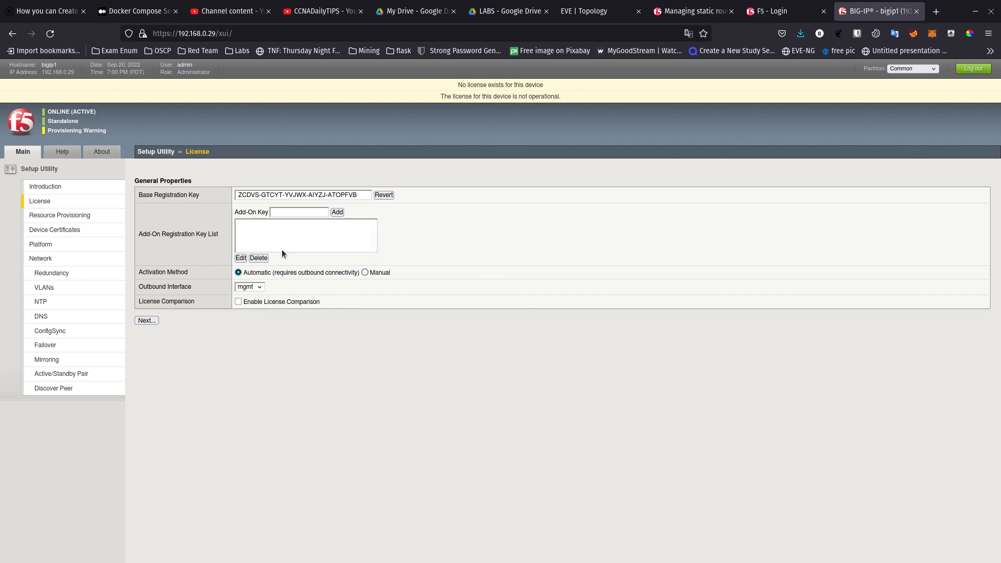
mouse_move(85, 153)
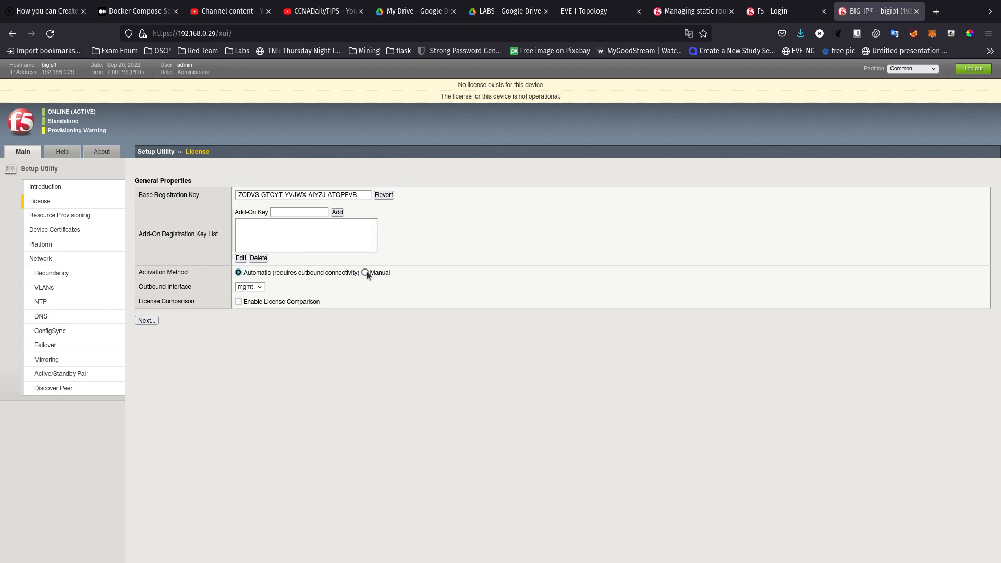
Choose manual activation and generate the device dossier, dismissing the connection notice
click(366, 272)
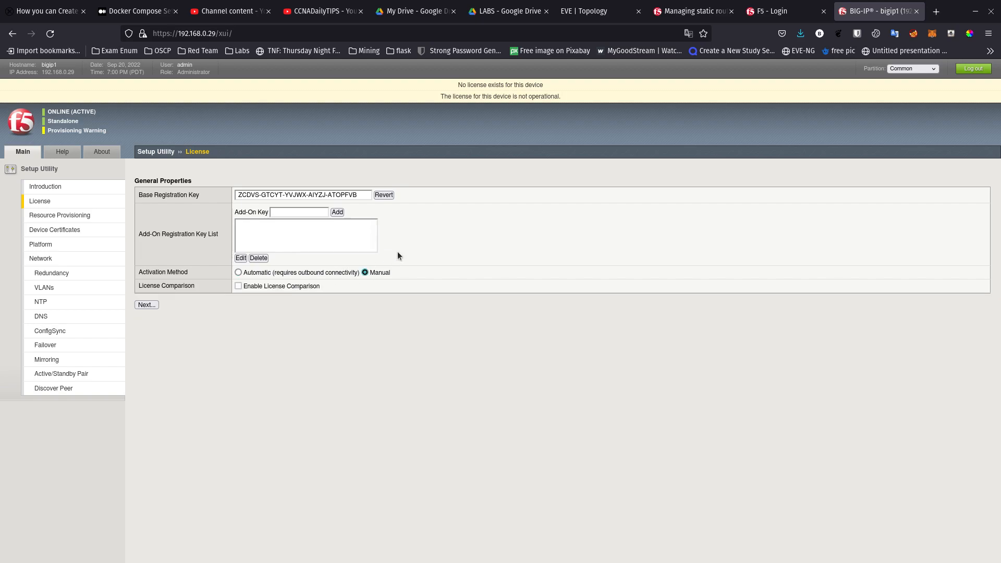
click(146, 305)
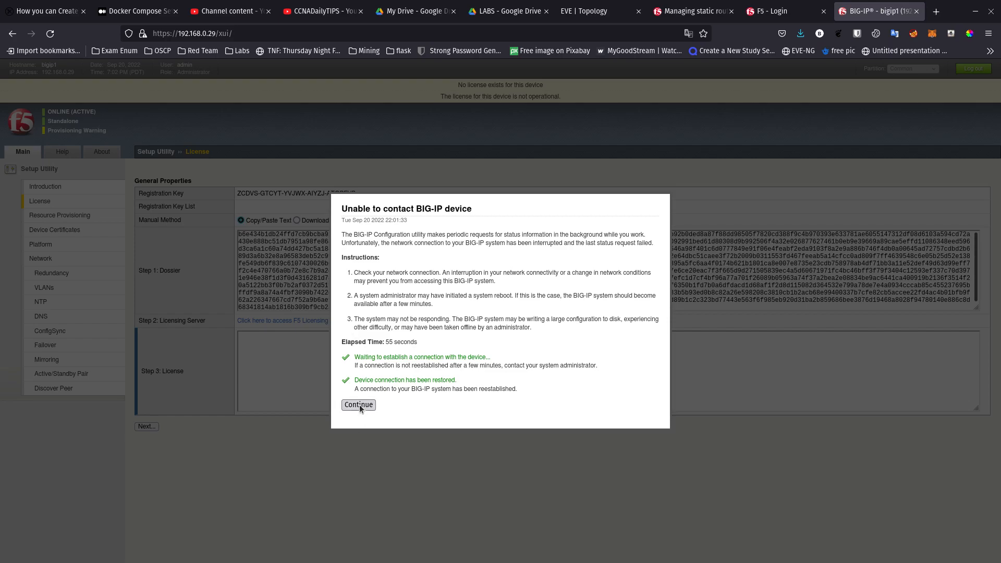
click(358, 405)
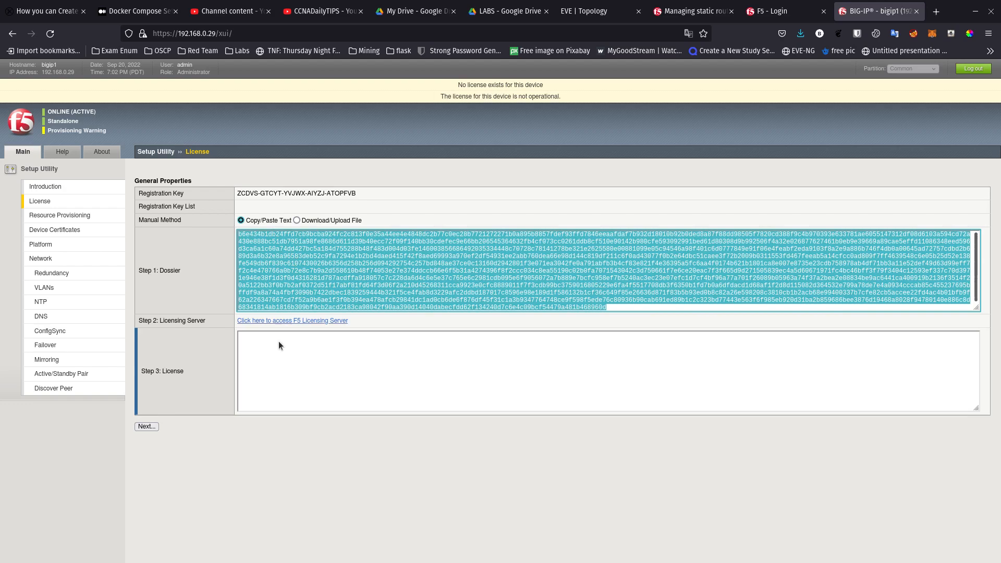
Submit the dossier on F5's licensing server and select the returned license key text
click(292, 321)
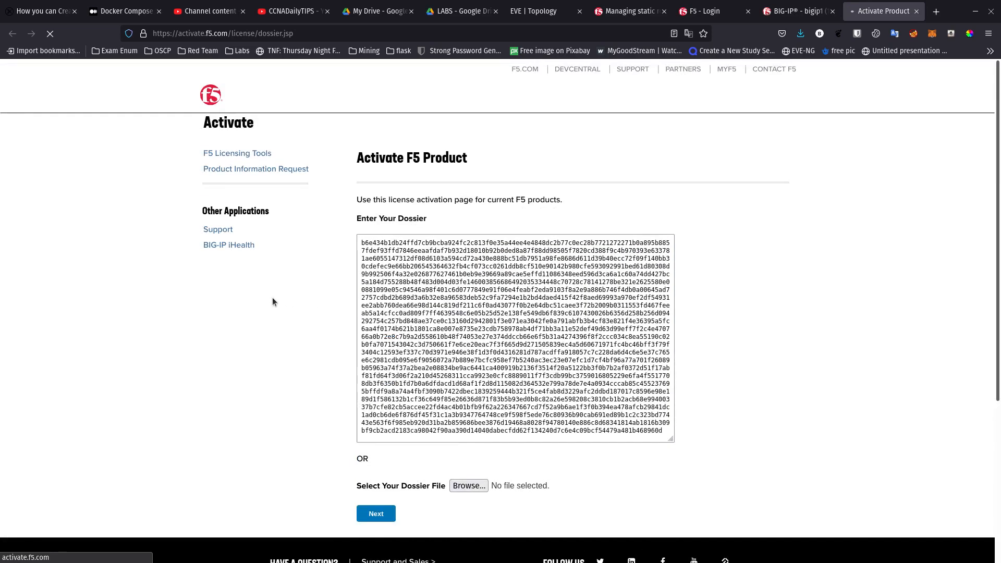
click(375, 514)
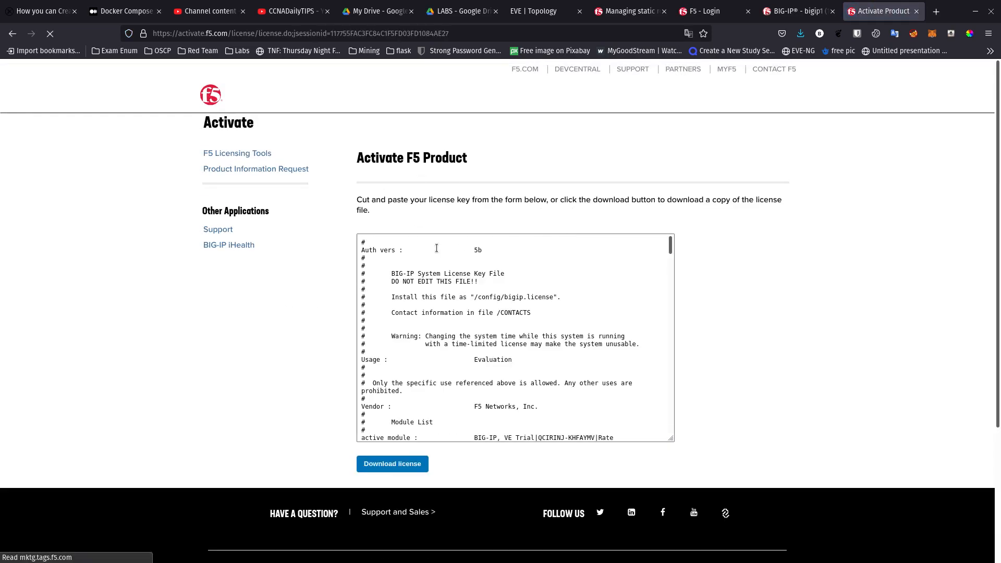
key(ctrl+a)
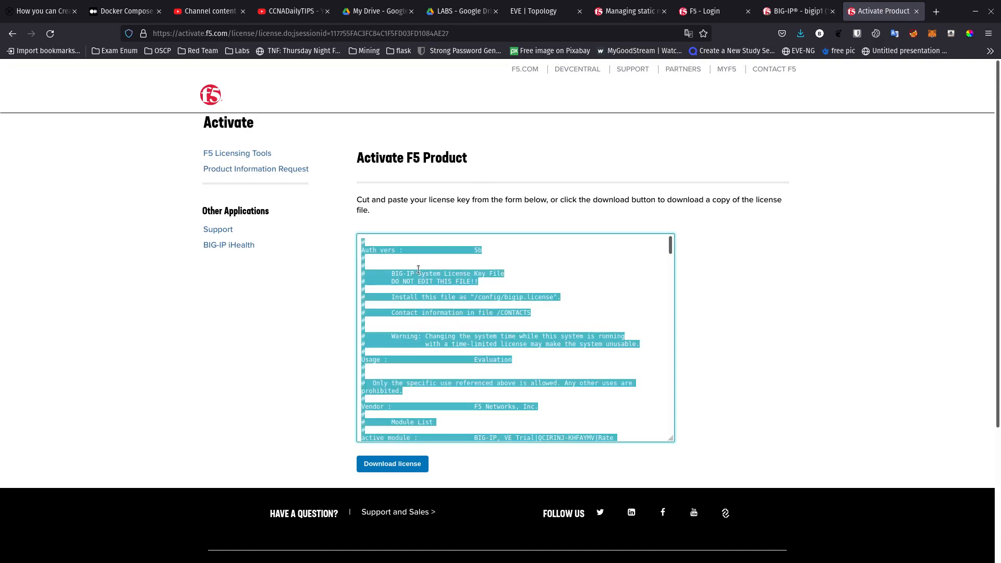
mouse_move(460, 202)
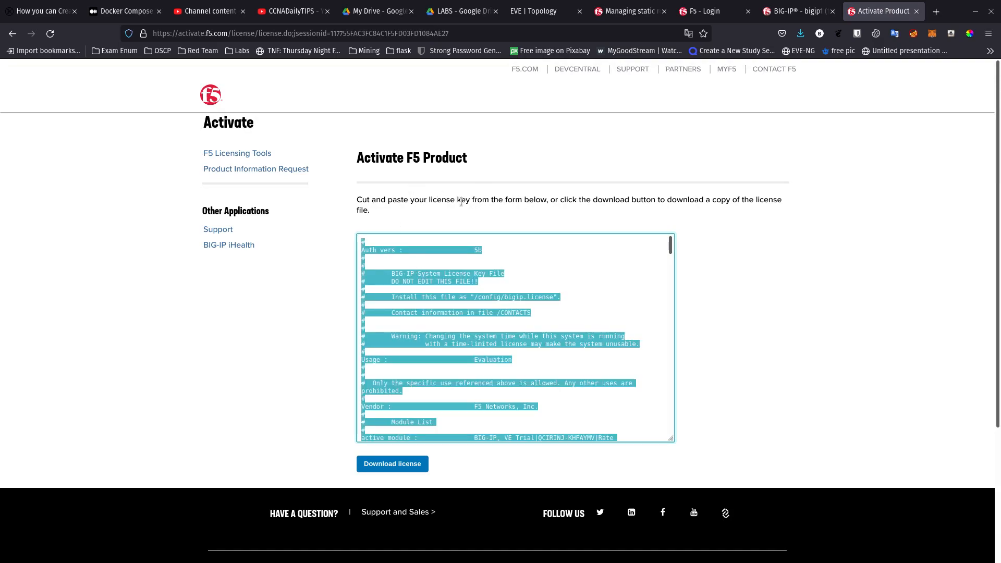
mouse_move(397, 303)
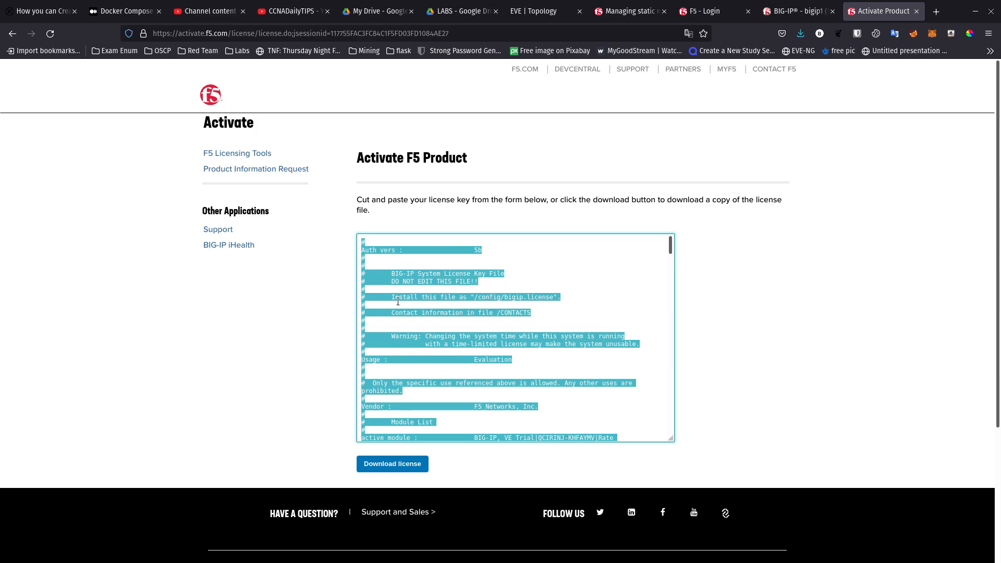
mouse_move(769, 17)
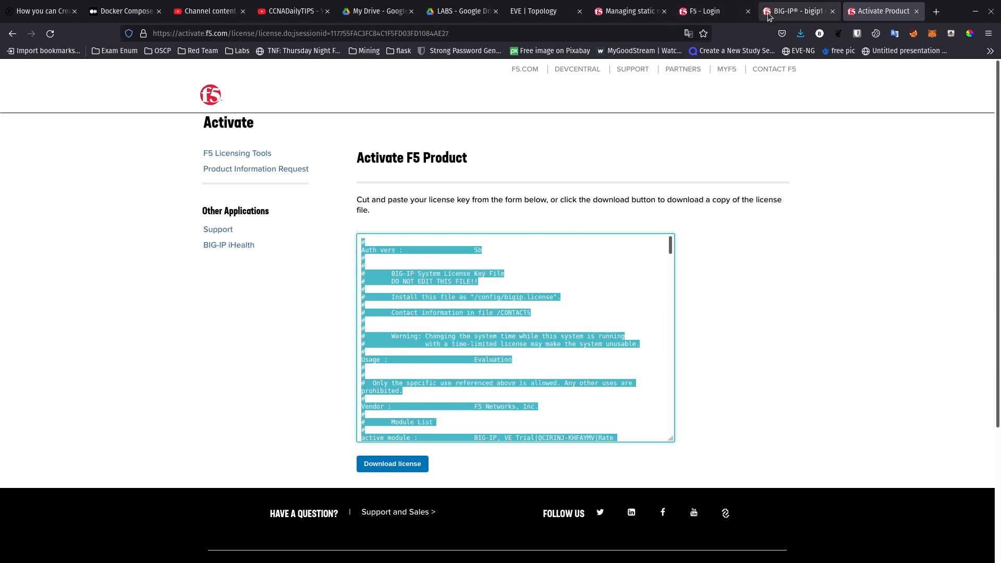
Paste the license text into Step 3 on the BIG-IP license page and submit it
click(795, 10)
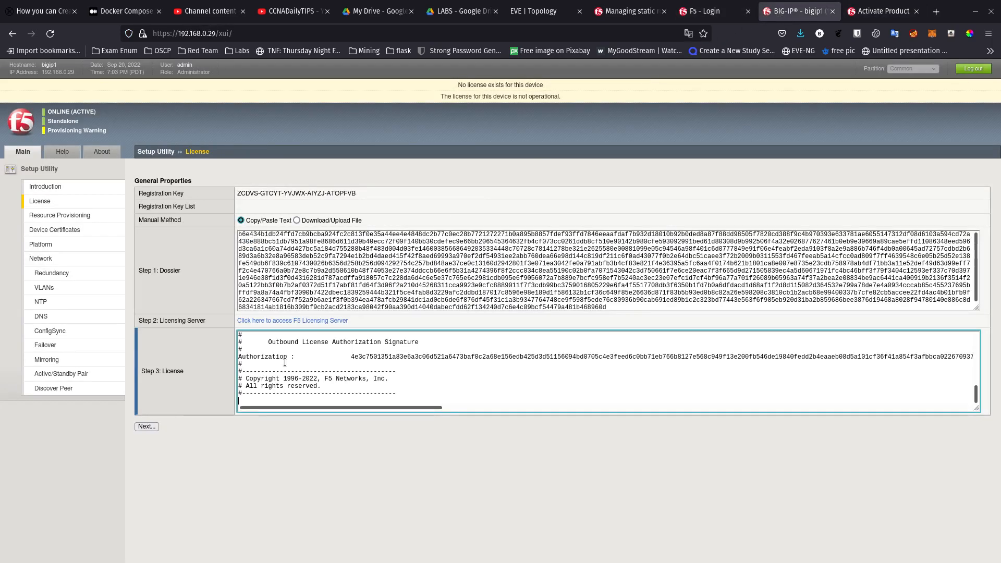
click(146, 426)
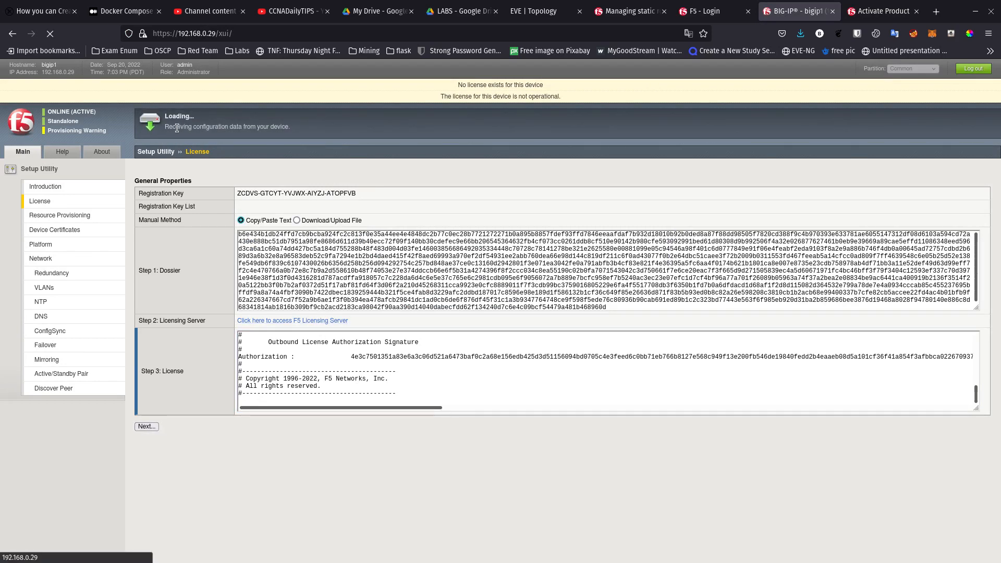
mouse_move(270, 133)
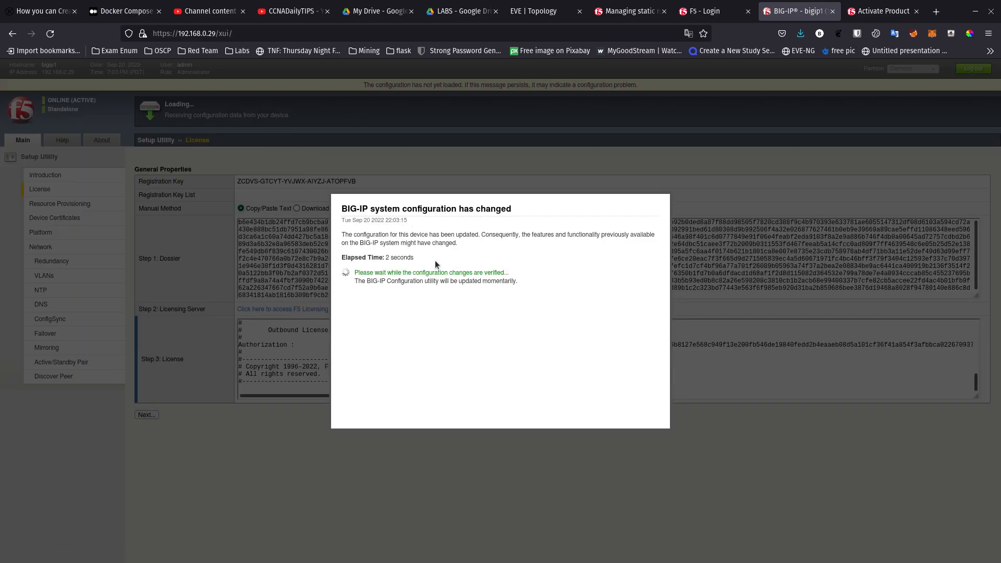
mouse_move(128, 178)
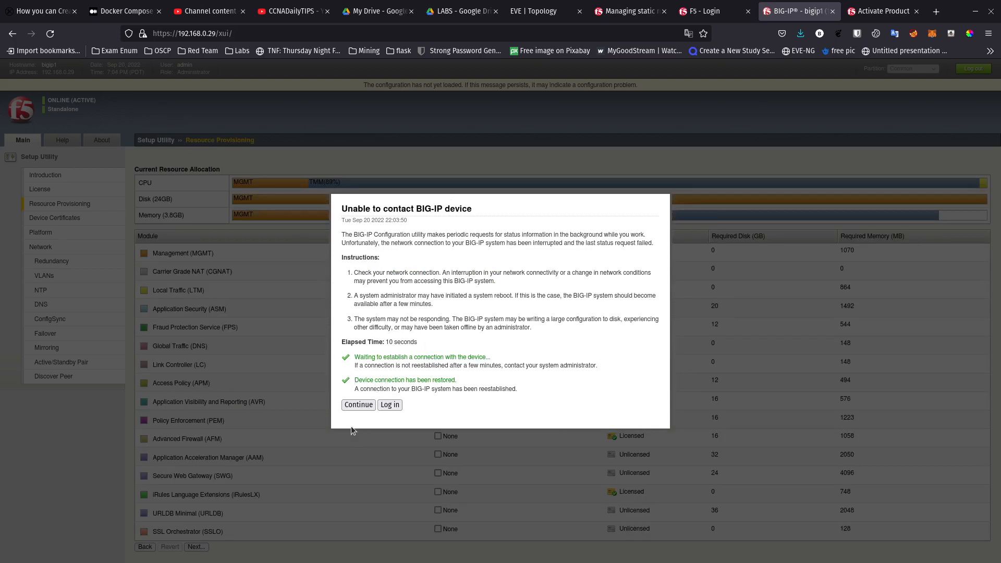
Dismiss the connection notice to reveal Resource Provisioning with licensed LTM, ASM, APM and AFM modules
click(358, 405)
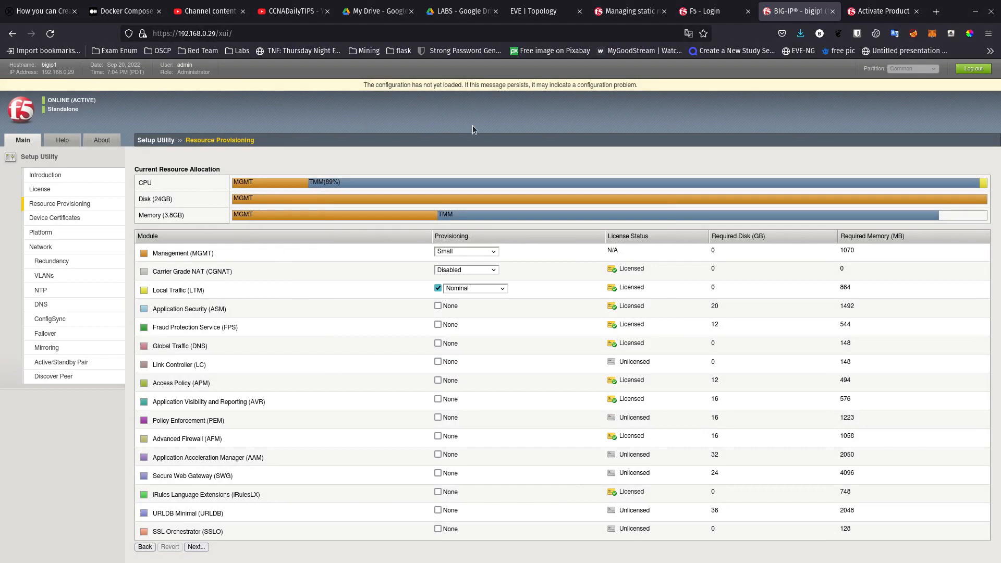
mouse_move(118, 127)
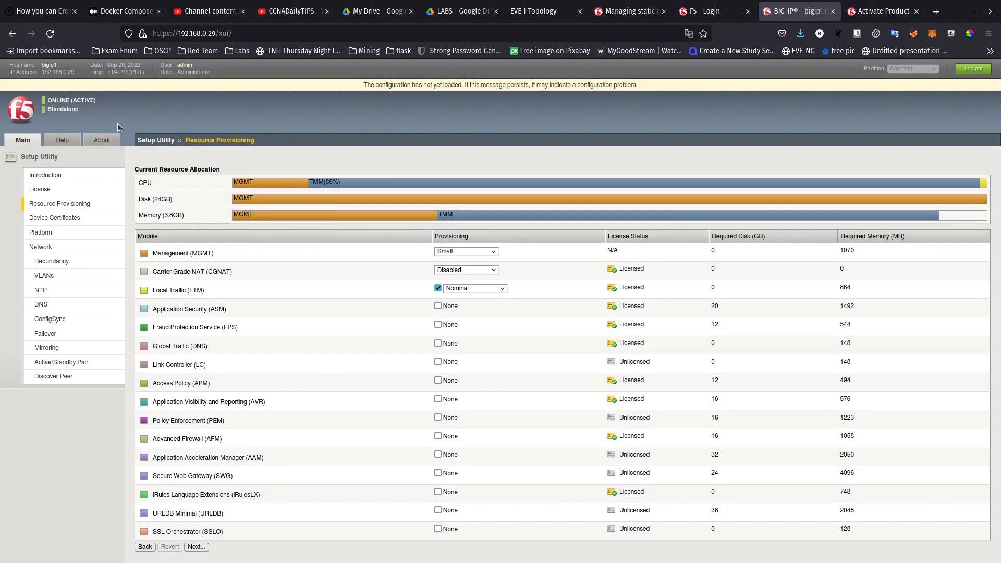
mouse_move(87, 102)
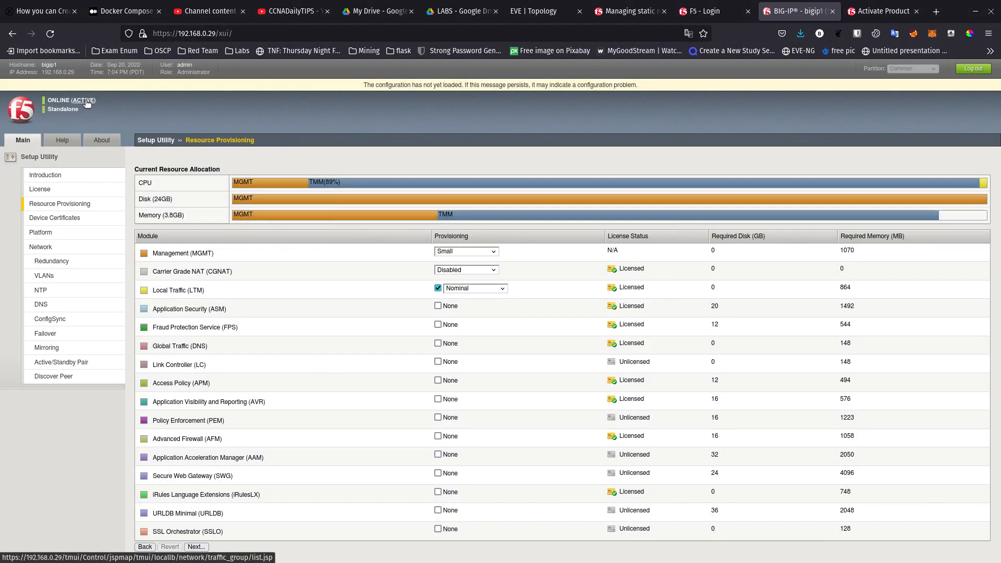
mouse_move(363, 299)
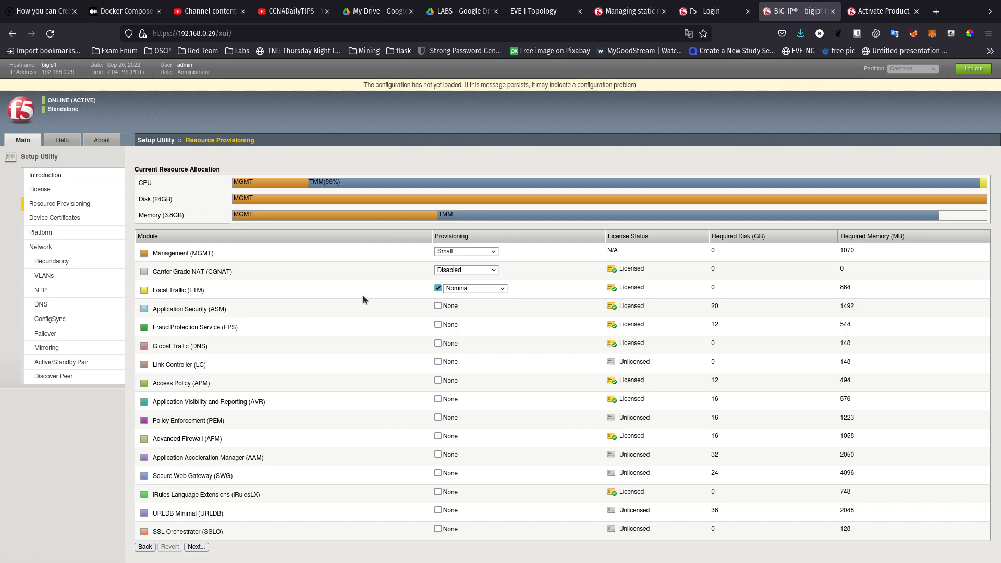
mouse_move(291, 393)
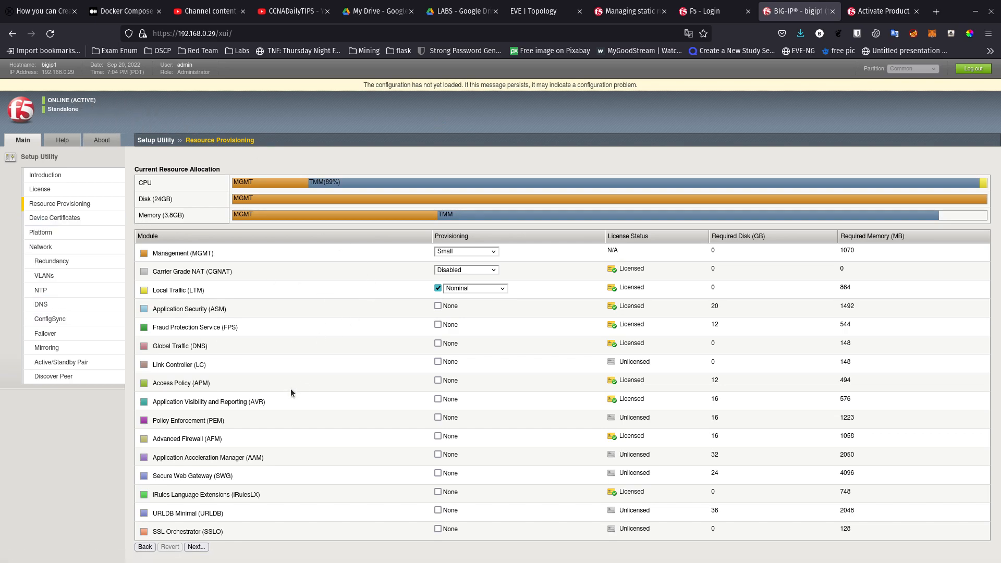
mouse_move(310, 206)
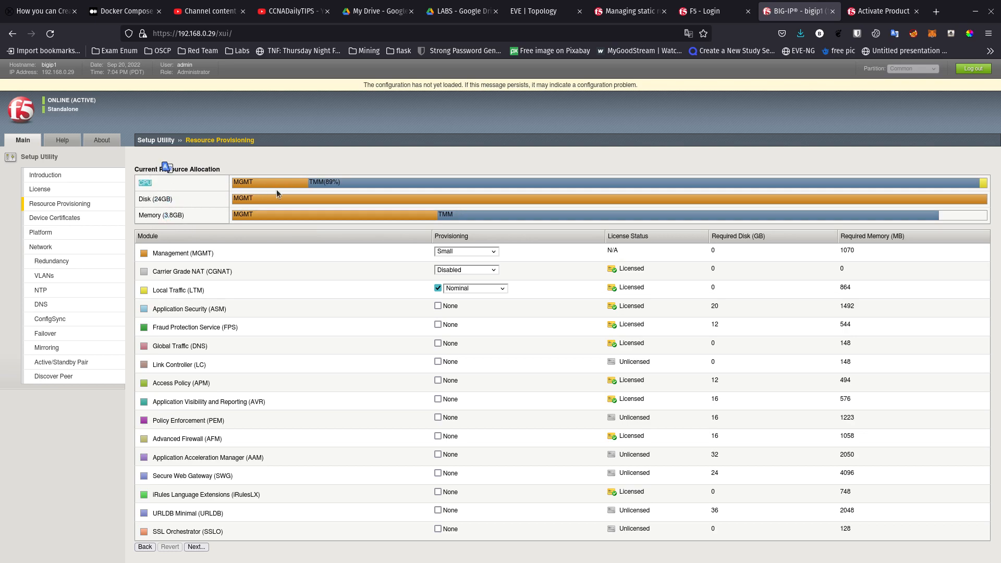
mouse_move(366, 214)
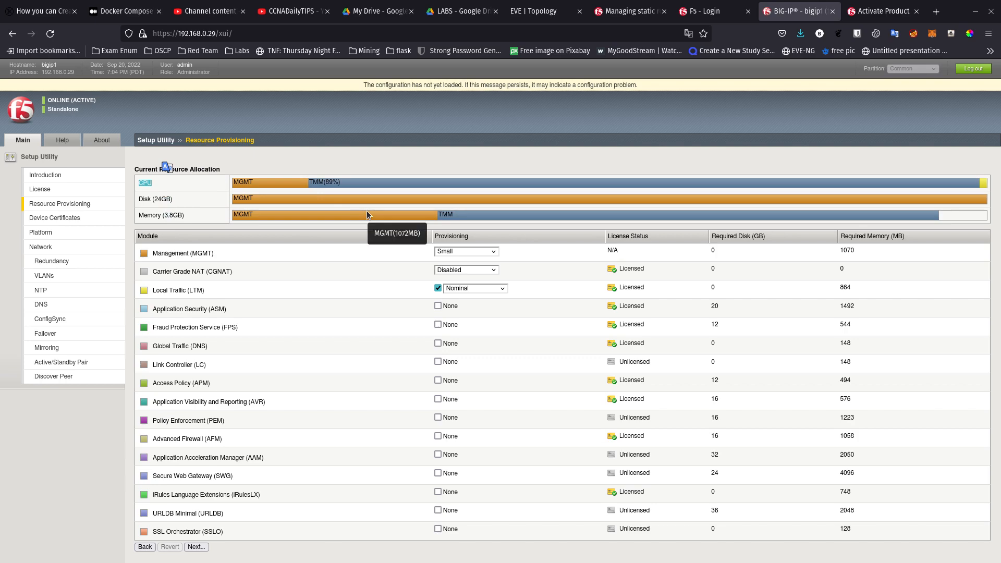
mouse_move(300, 393)
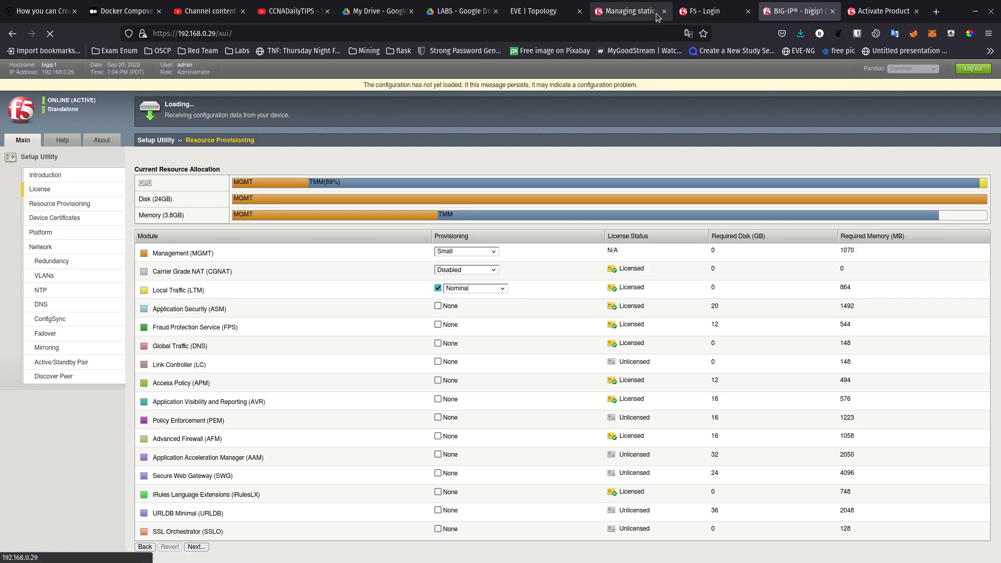
Return to the EVE-NG lab topology showing the BIGIP node with its client and server networks
click(545, 10)
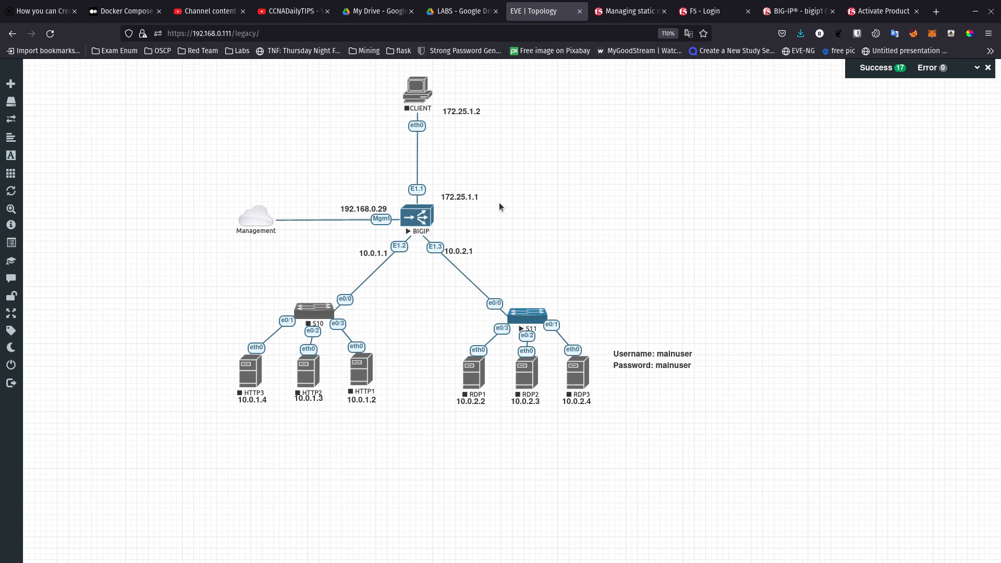
mouse_move(194, 96)
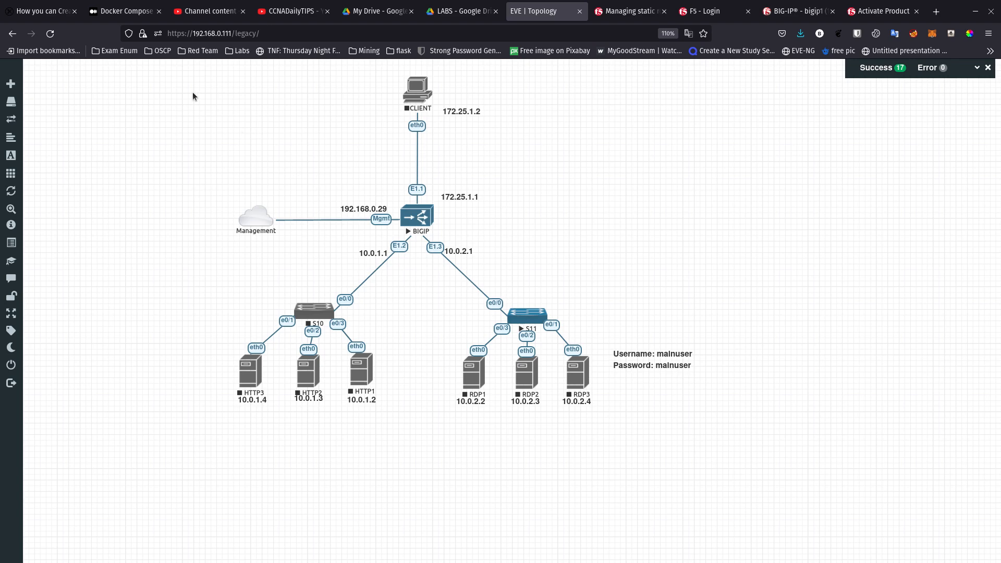